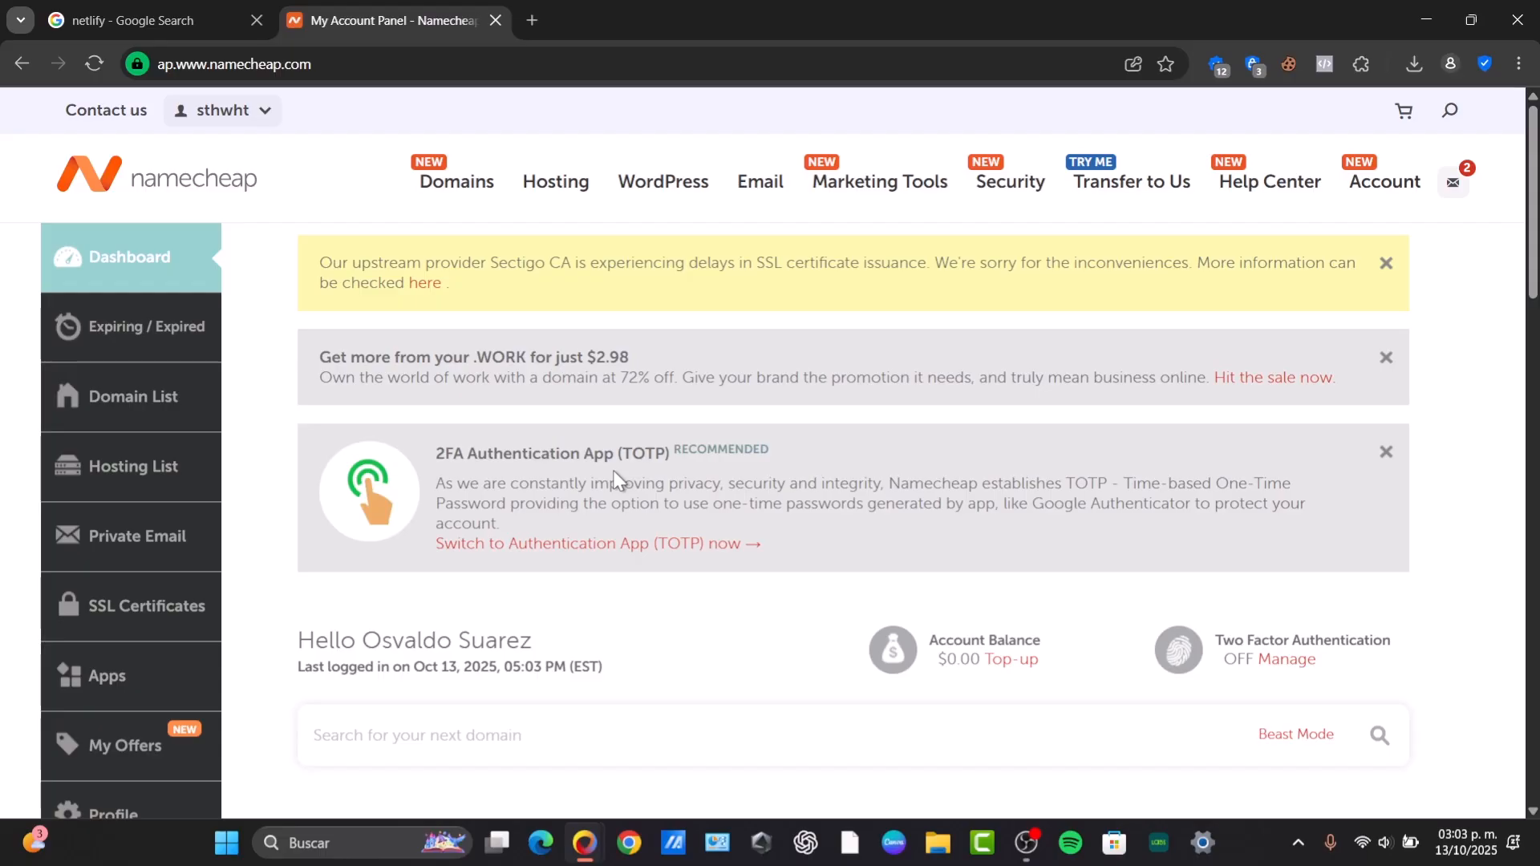
Reach the Netlify login page from the Google search results for netlify
{"action": "left_click", "coordinate": [138, 19]}
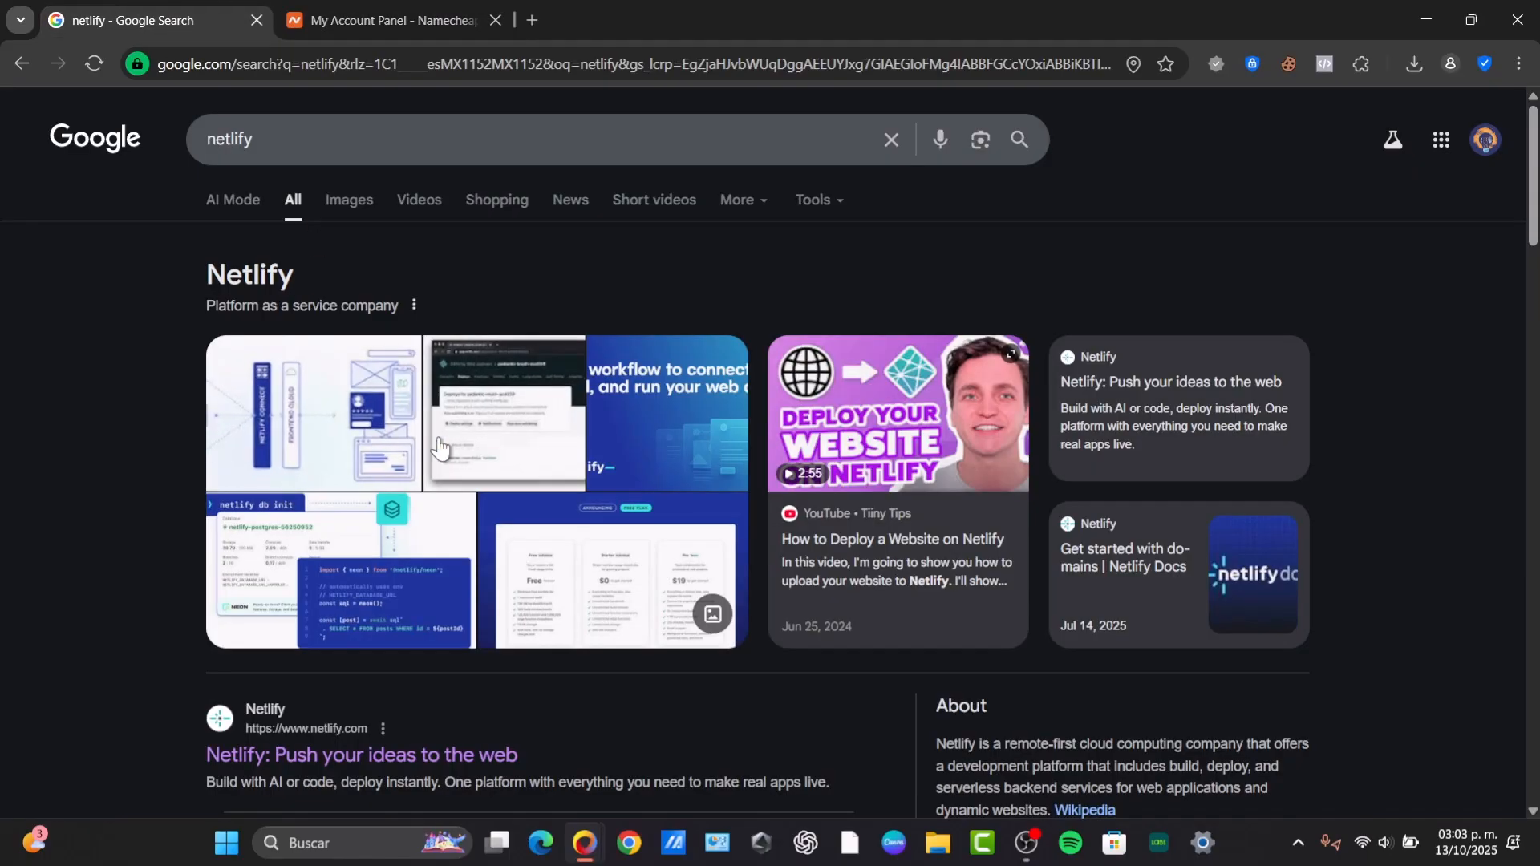
{"action": "left_click", "coordinate": [361, 754]}
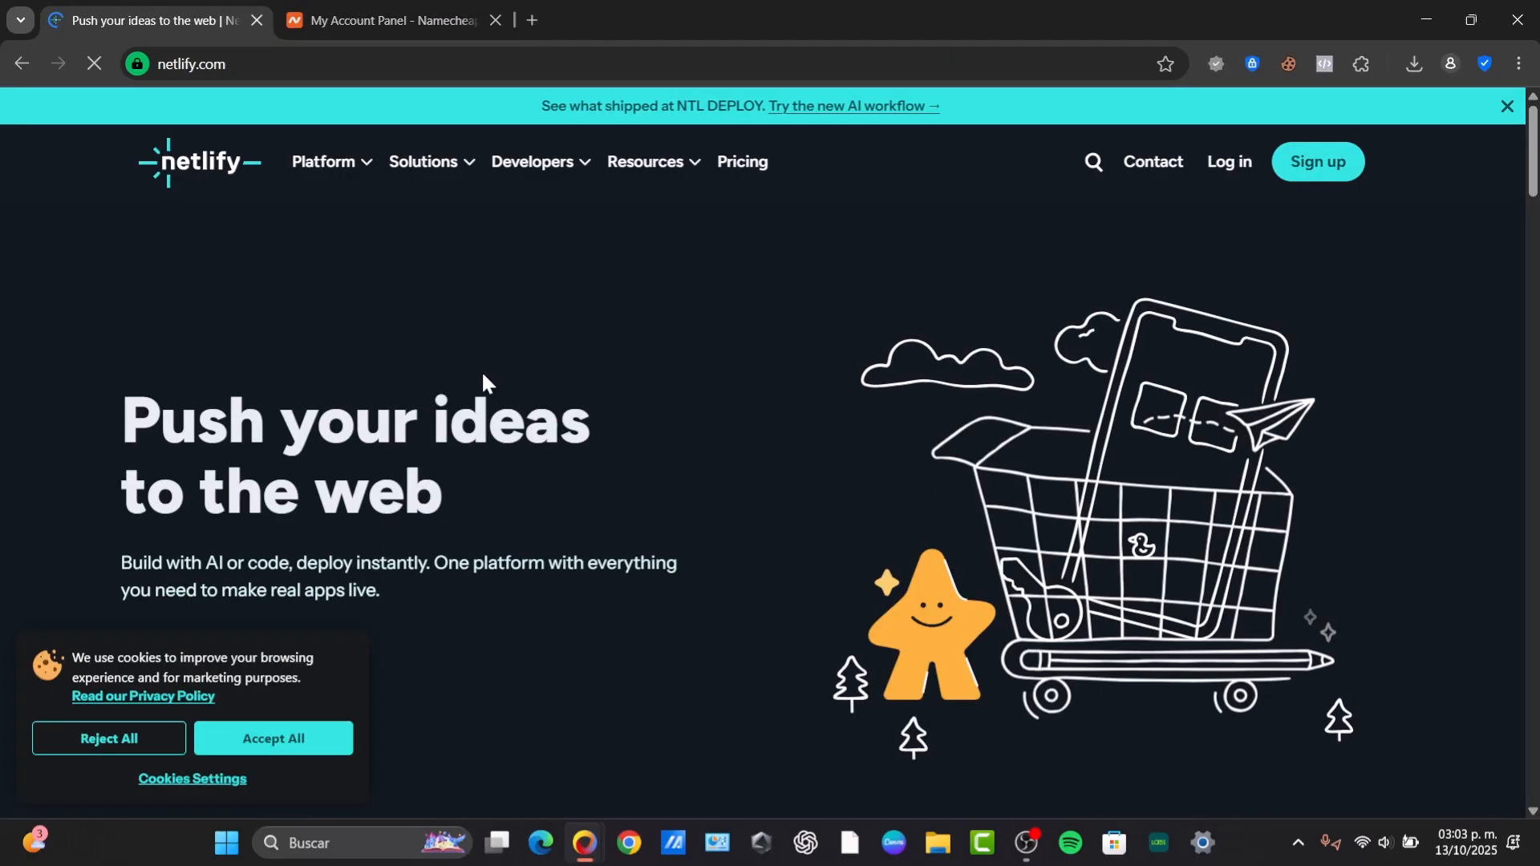
{"action": "left_click", "coordinate": [1228, 160]}
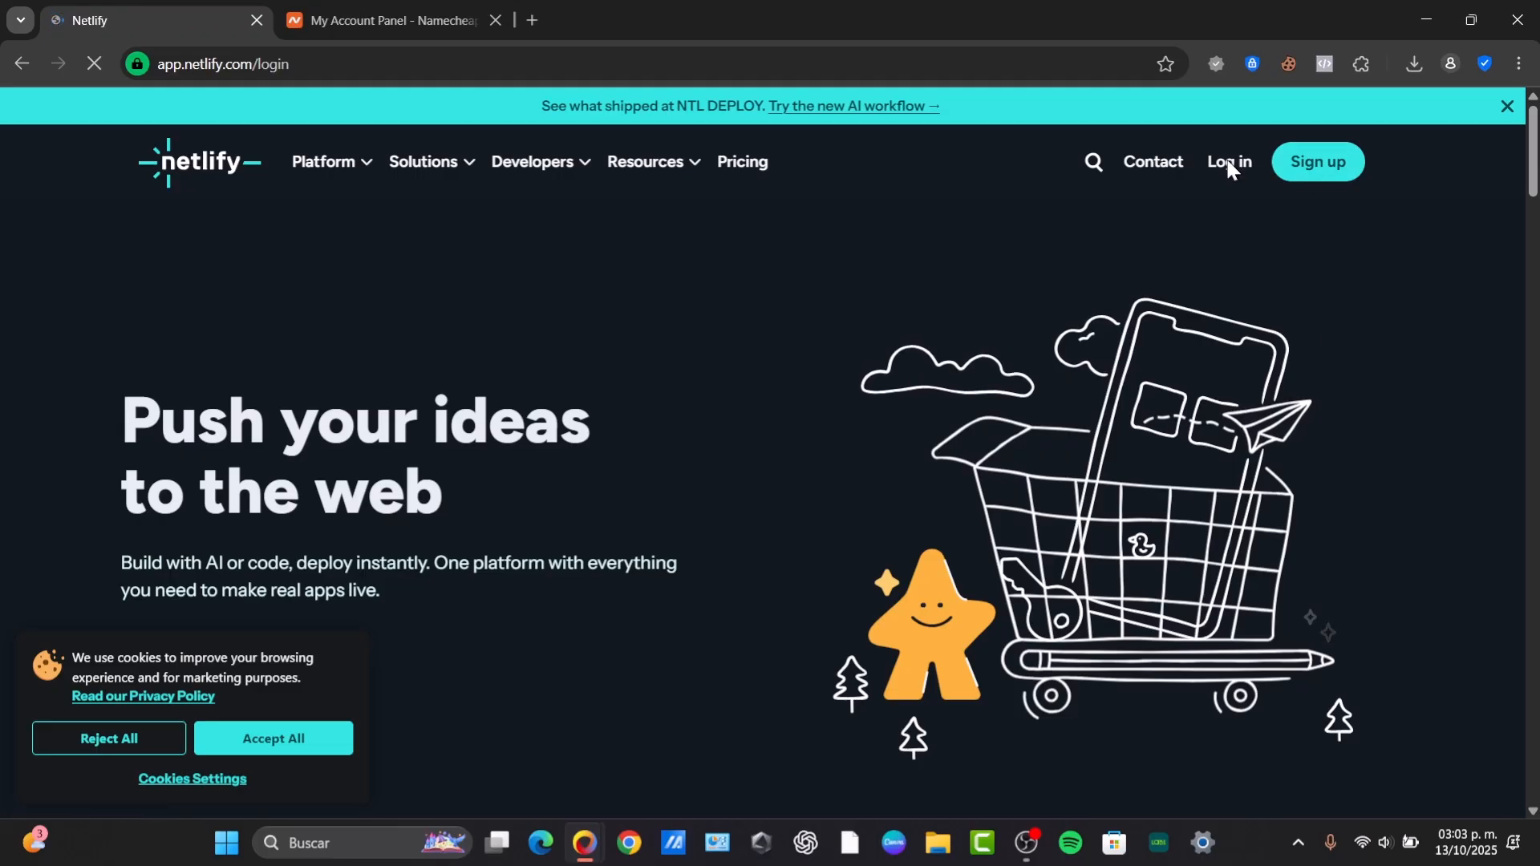
{"action": "left_click", "coordinate": [1227, 161]}
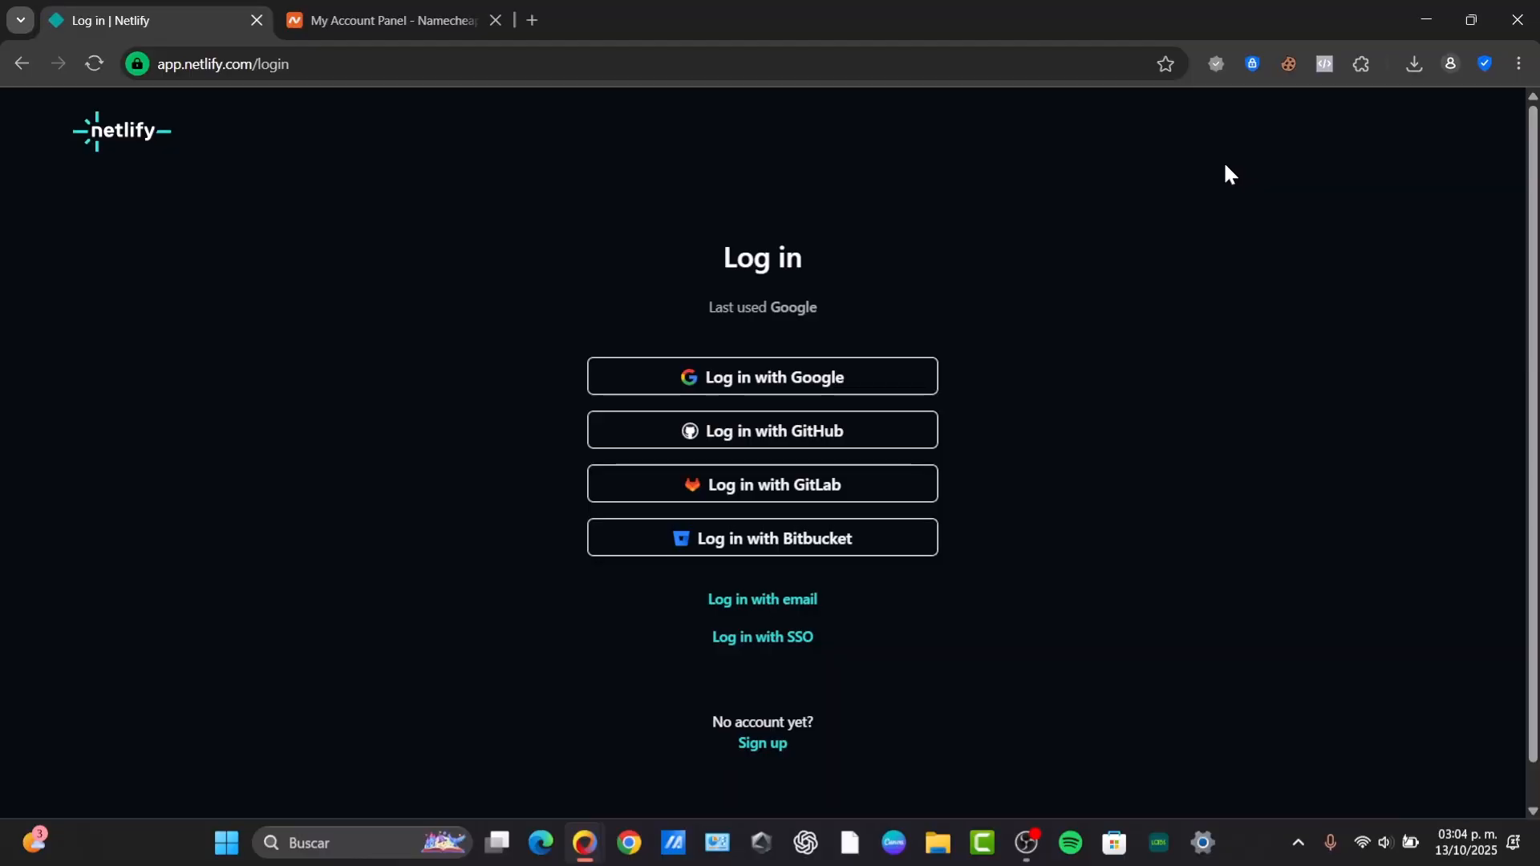
Sign in to Netlify with the first listed Google account, landing on the projects dashboard
{"action": "left_click", "coordinate": [760, 375]}
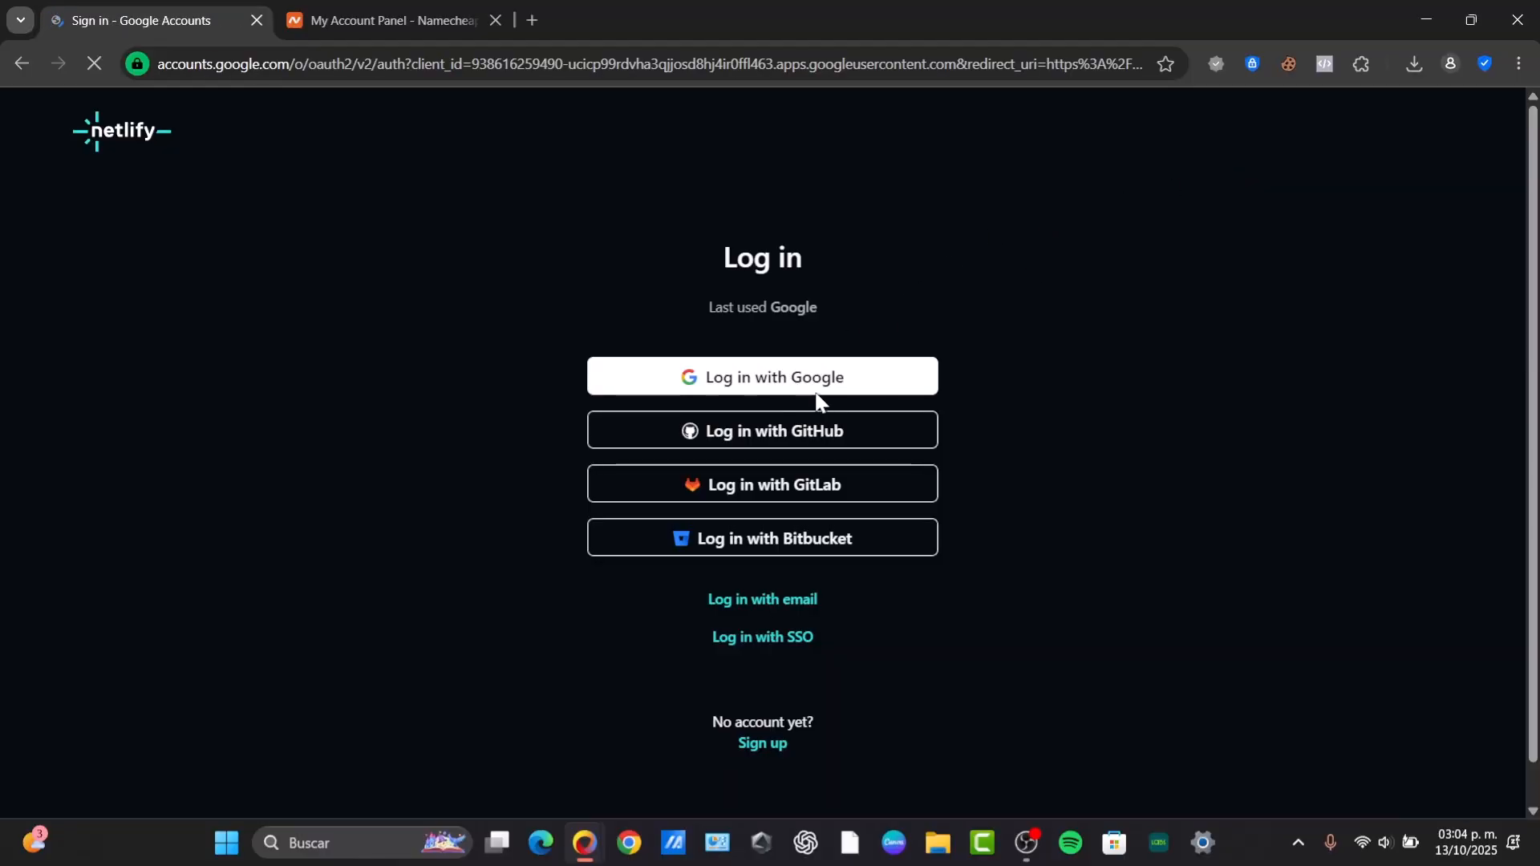
{"action": "left_click", "coordinate": [761, 375]}
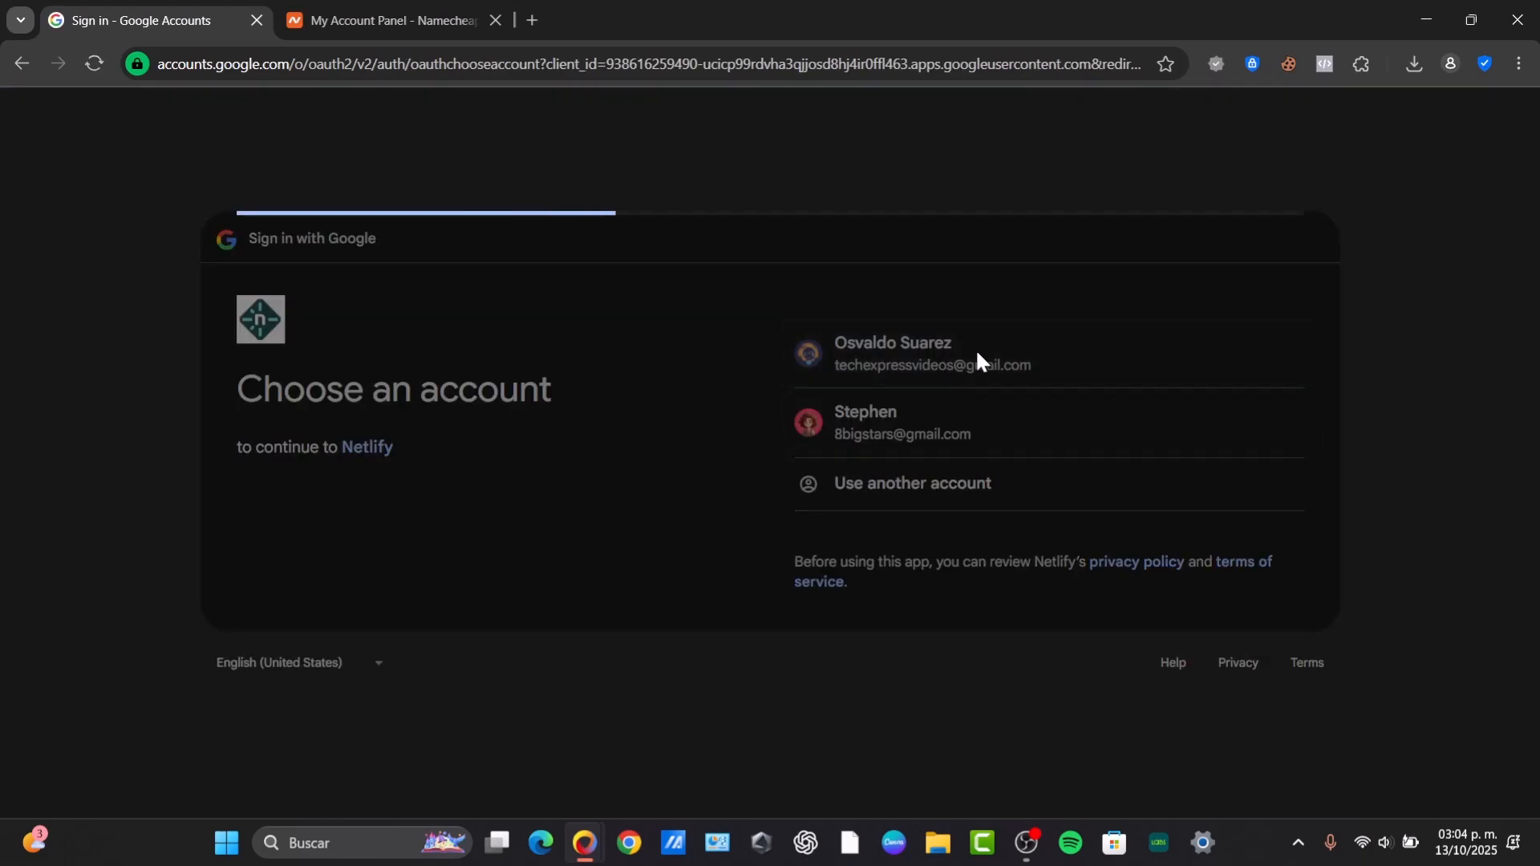
{"action": "left_click", "coordinate": [934, 353]}
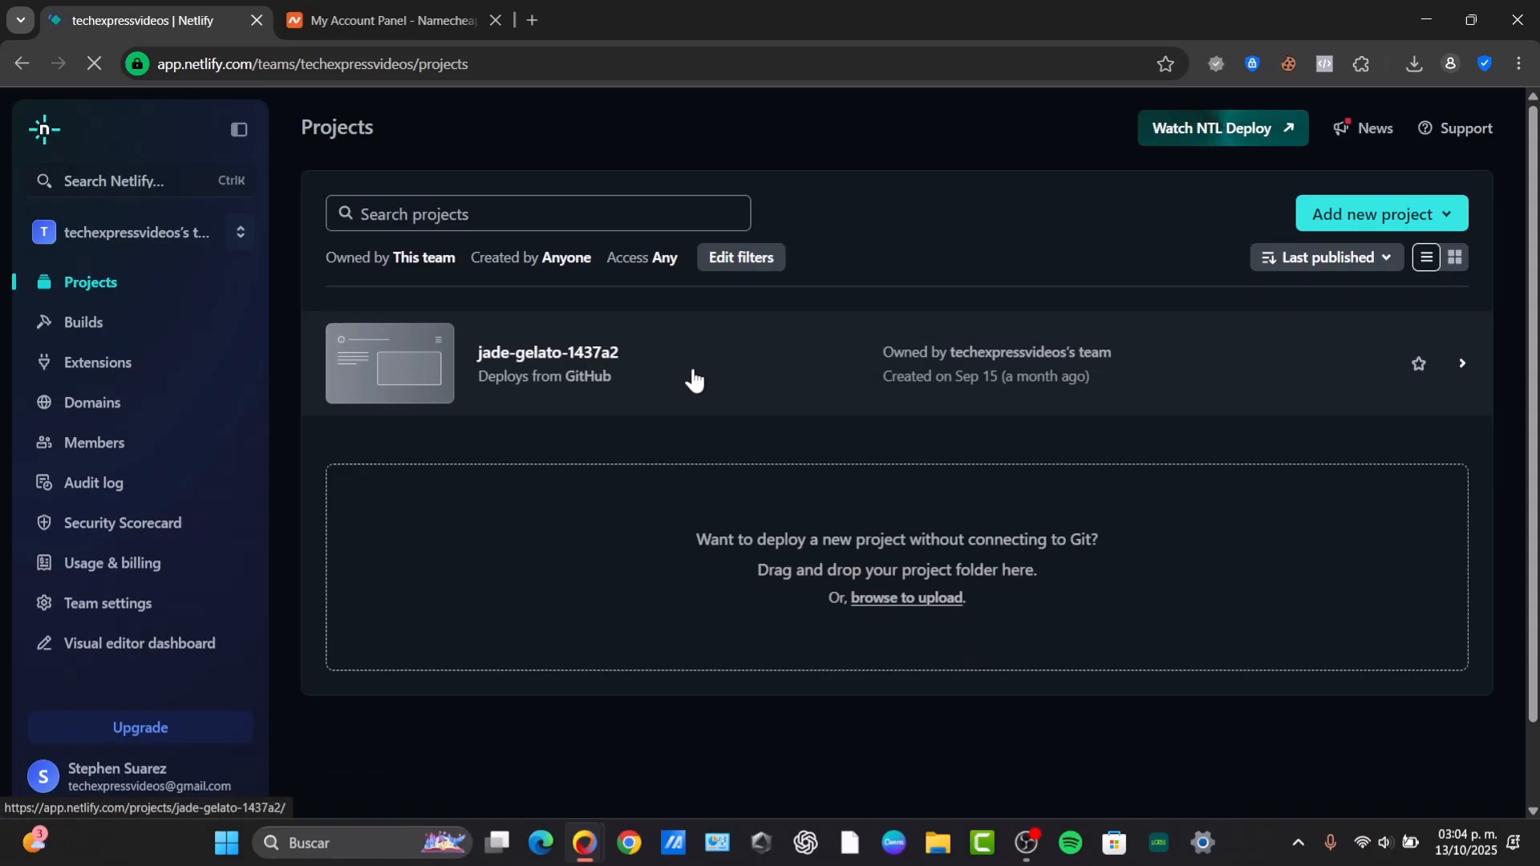
Go through the jade-gelato-1437a2 project and Team settings to the Domains list showing wstar.space
{"action": "left_click", "coordinate": [545, 353]}
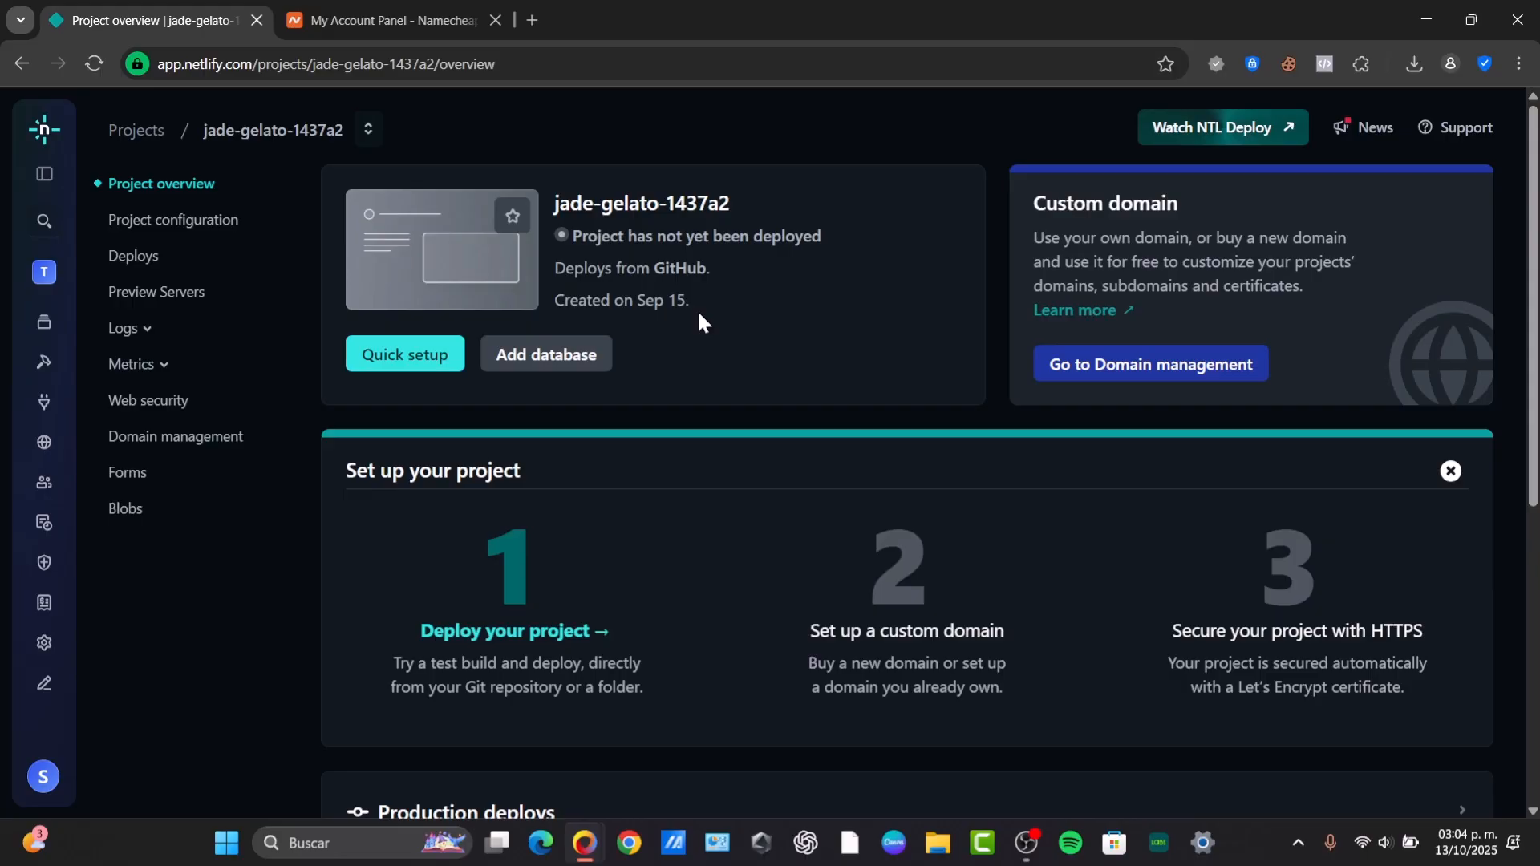
{"action": "mouse_move", "coordinate": [44, 602]}
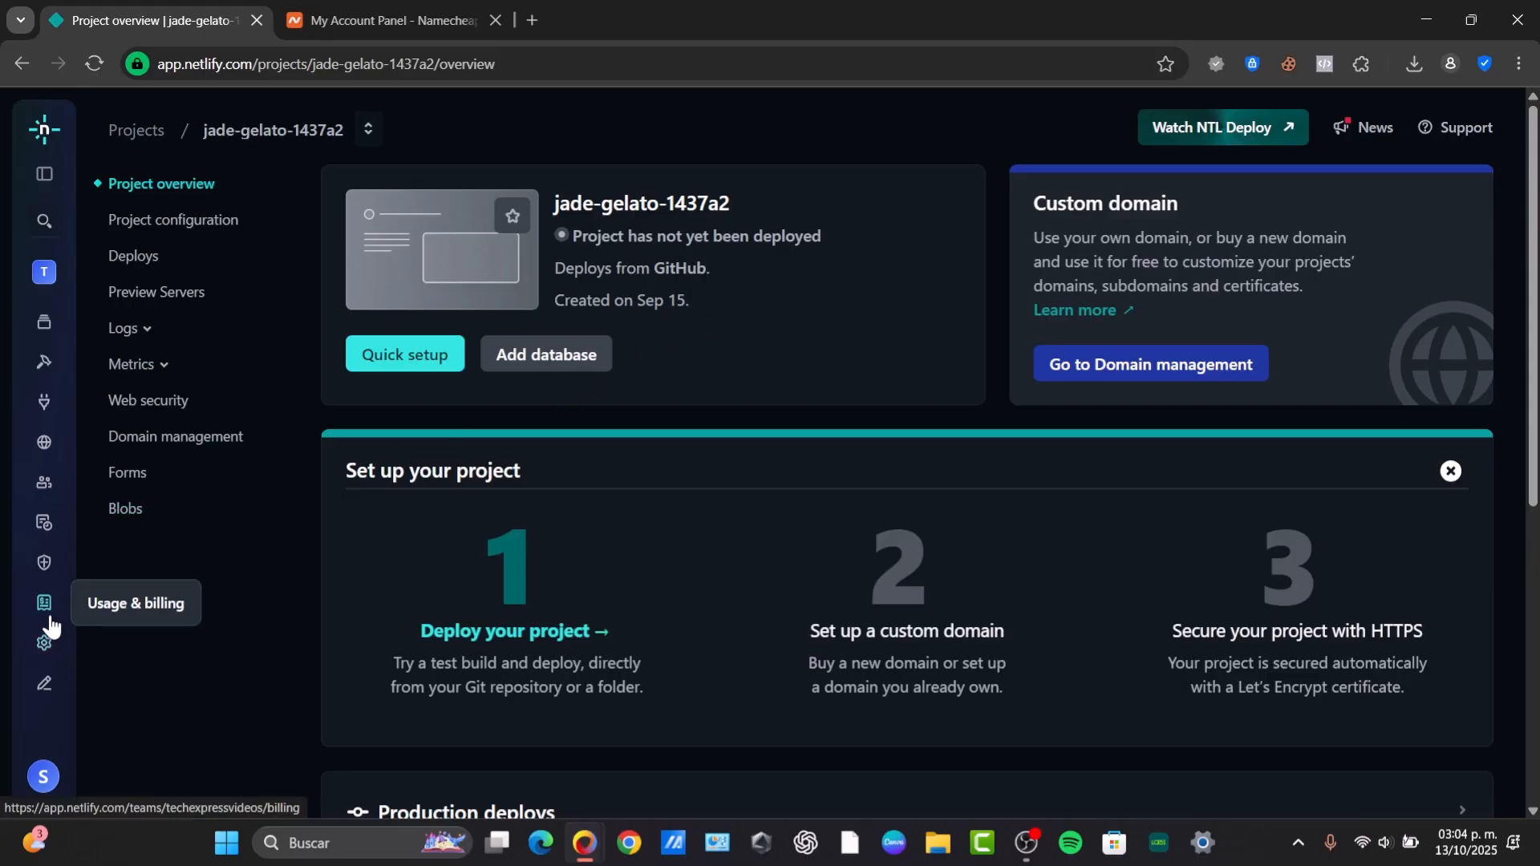
{"action": "mouse_move", "coordinate": [44, 483]}
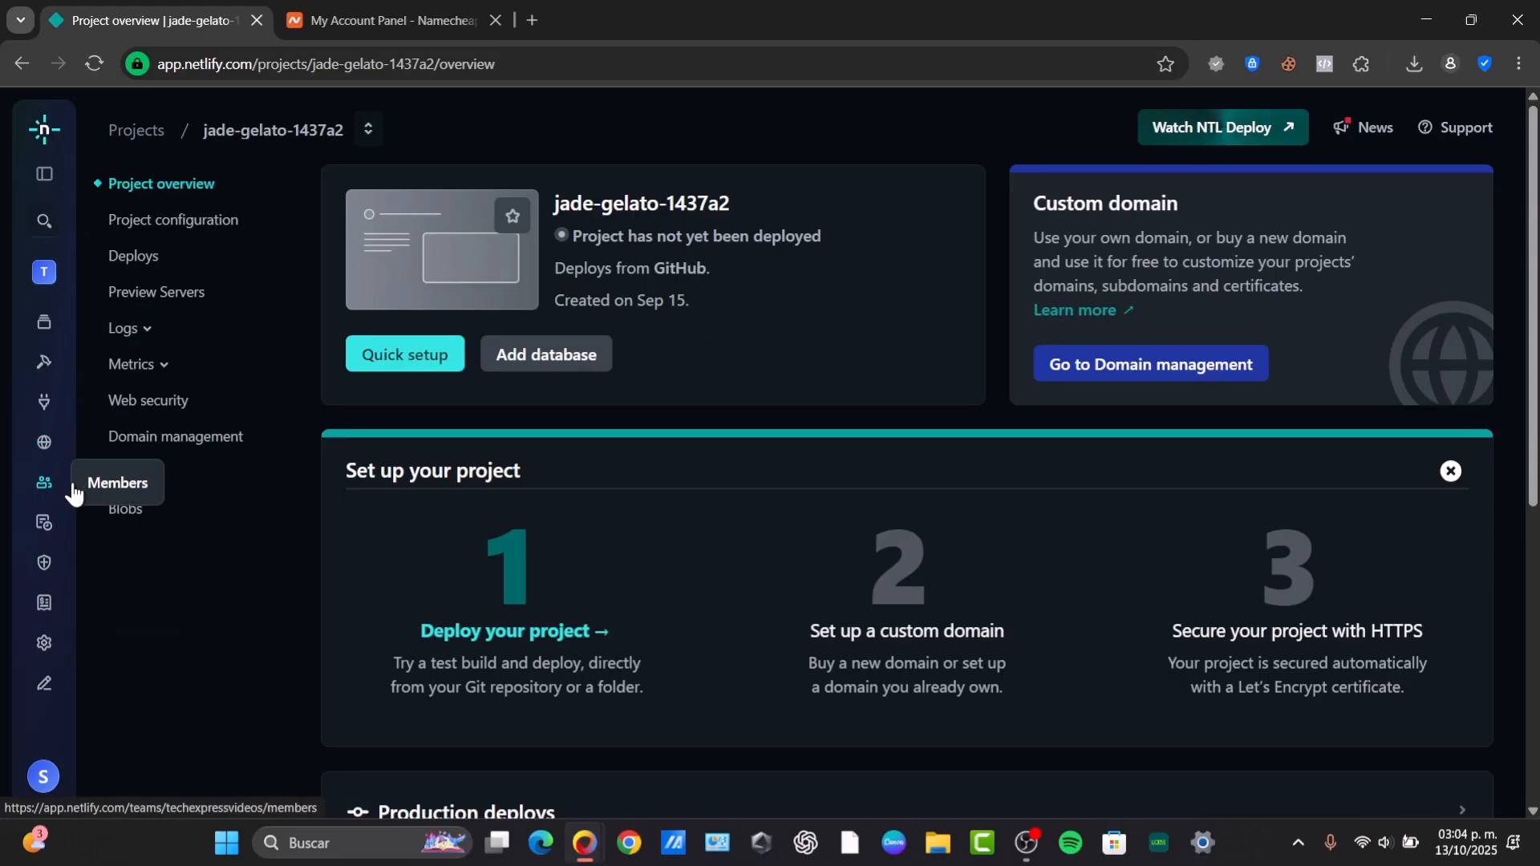
{"action": "left_click", "coordinate": [43, 643]}
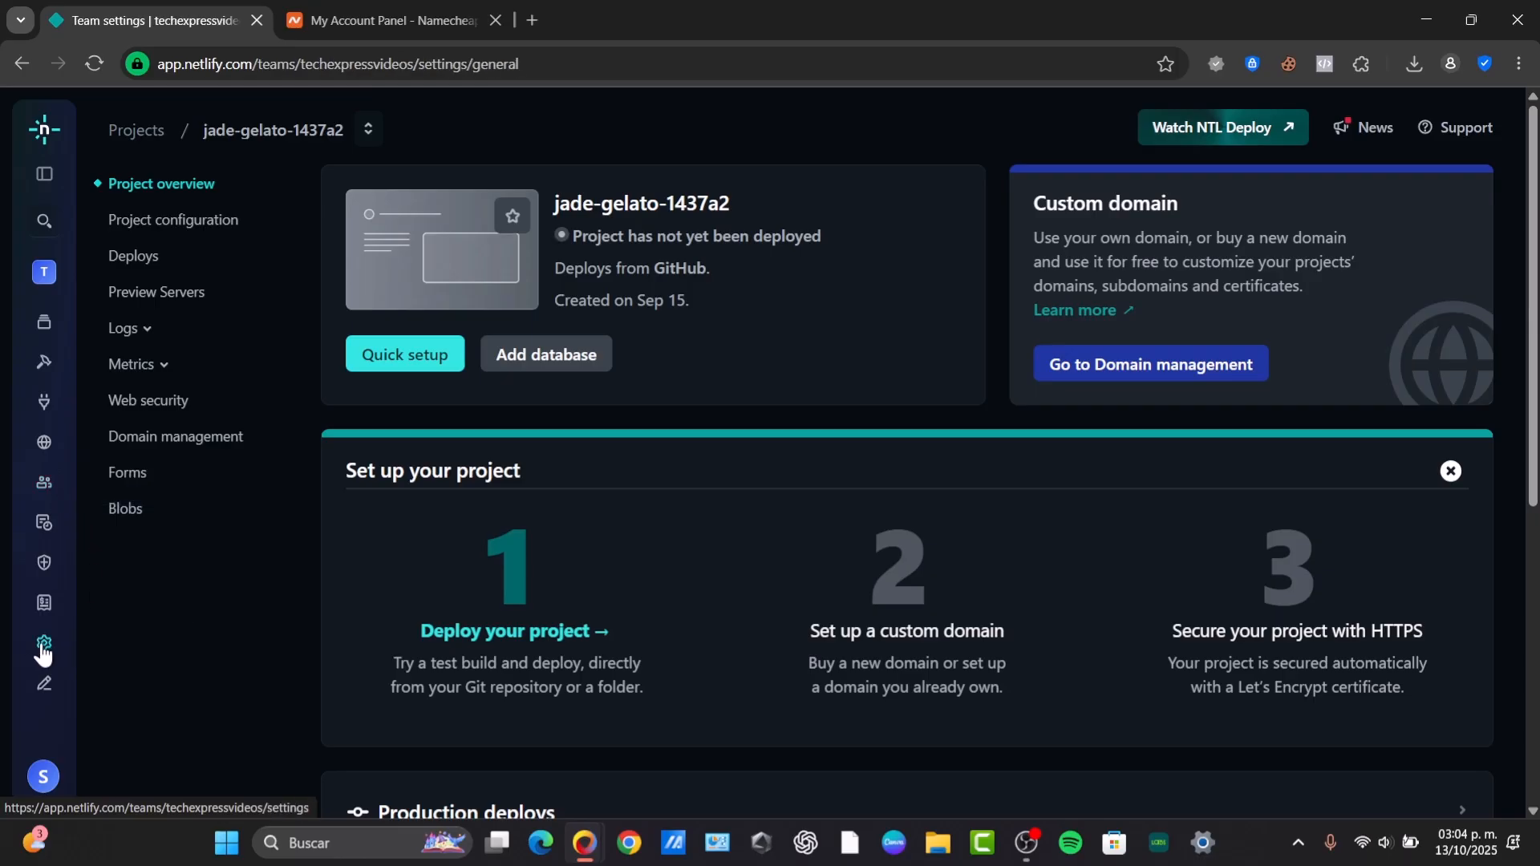
{"action": "left_click", "coordinate": [42, 645]}
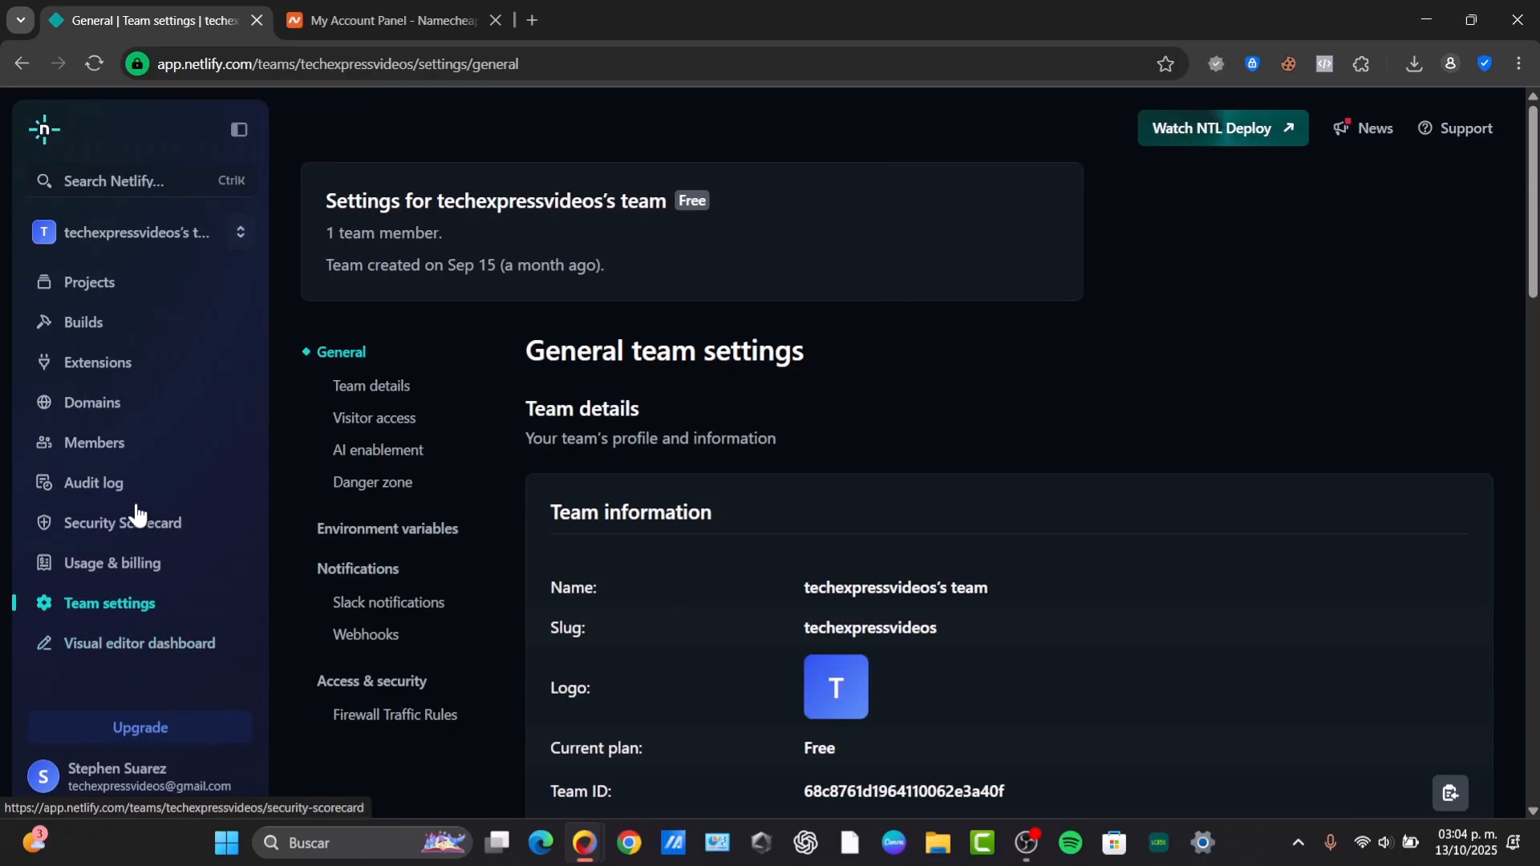
{"action": "left_click", "coordinate": [90, 402]}
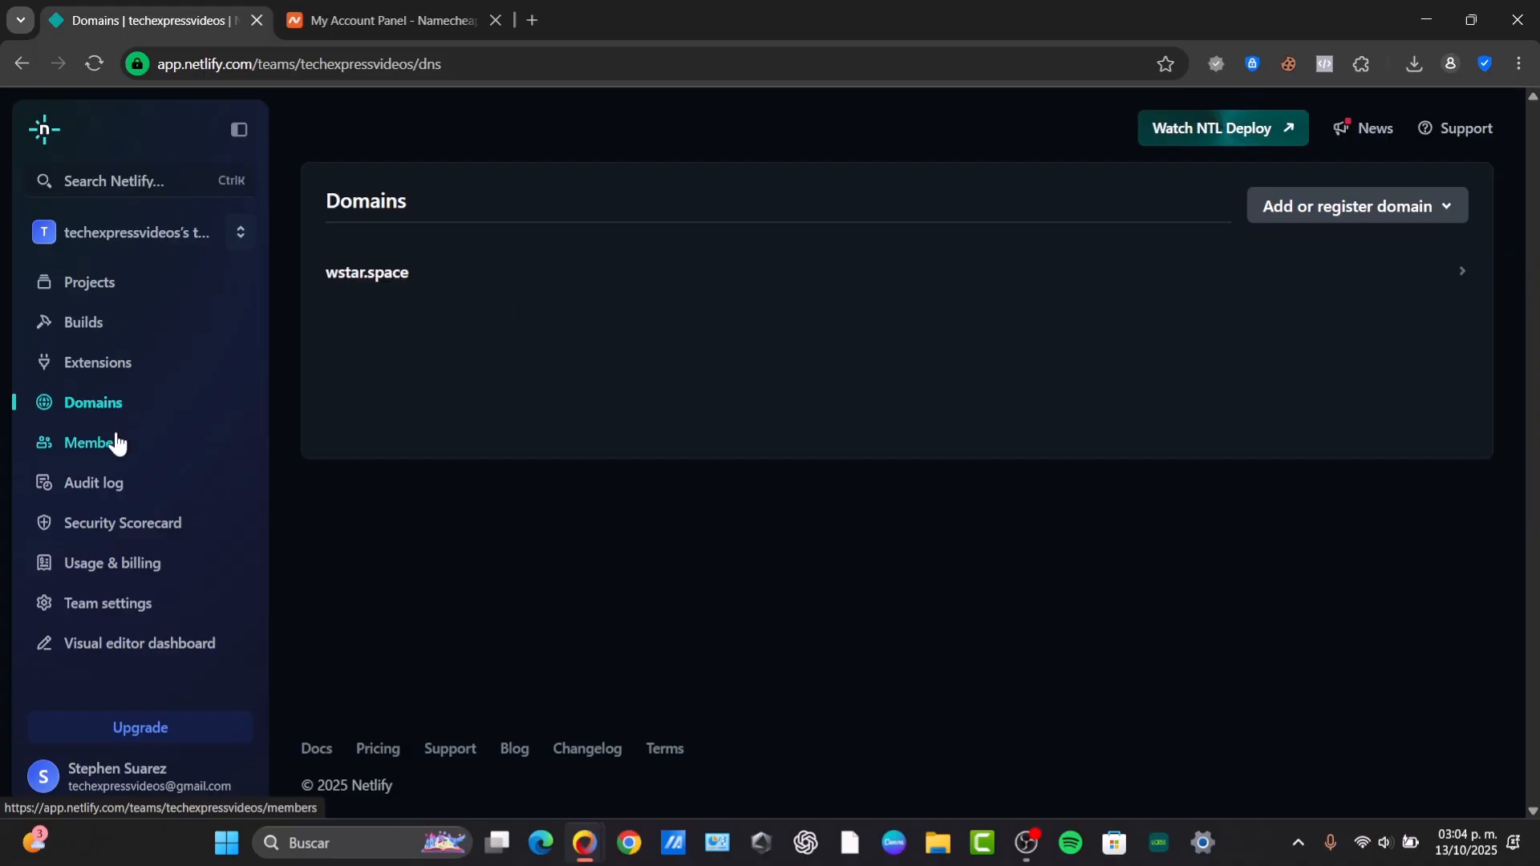
{"action": "mouse_move", "coordinate": [93, 483]}
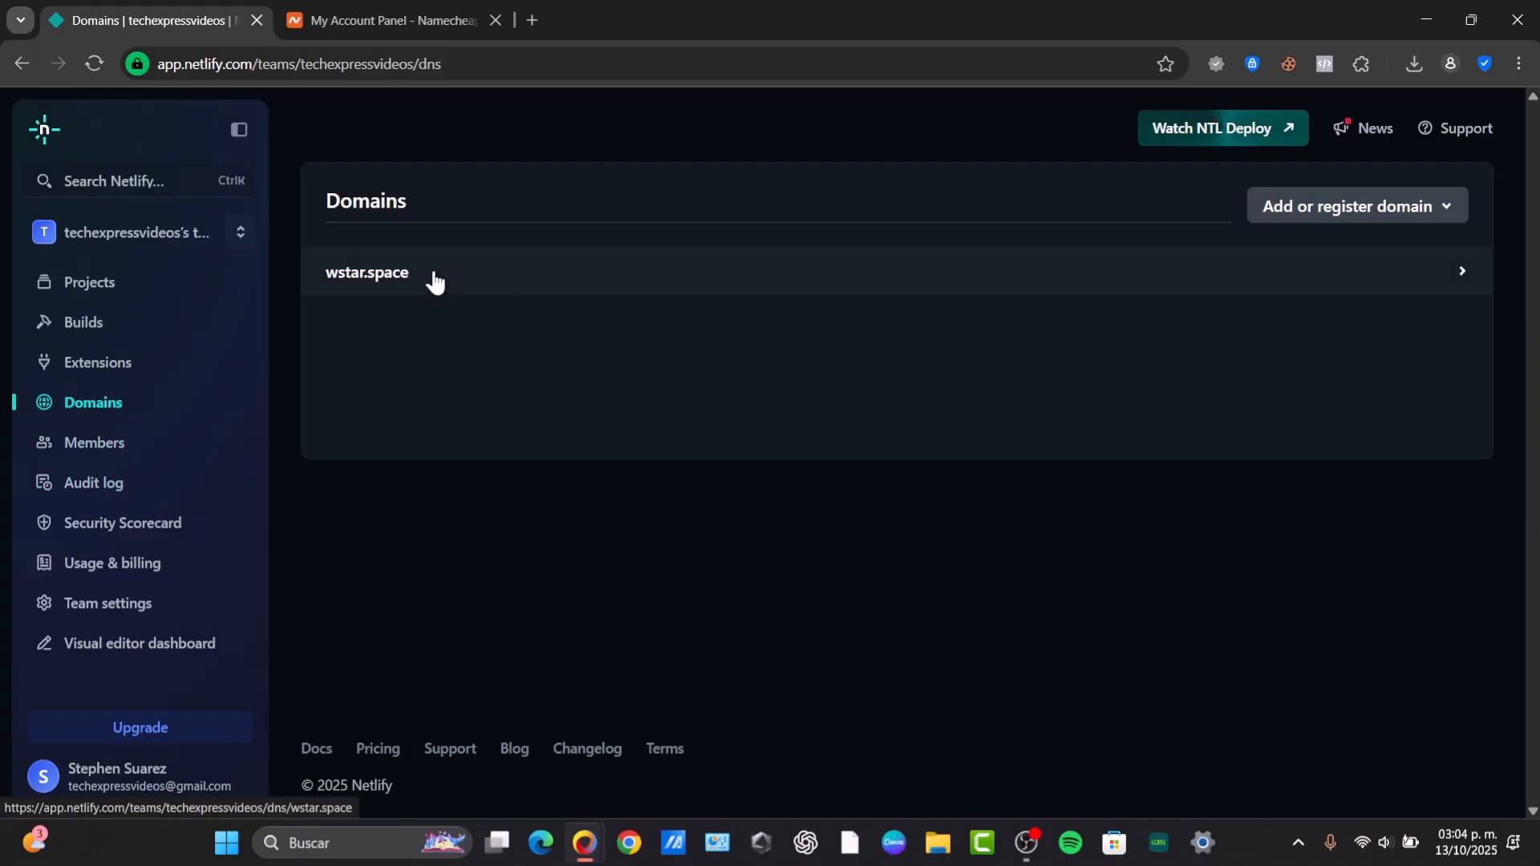
Delete the wstar.space DNS zone from its Danger zone, confirming by entering wstar.space
{"action": "left_click", "coordinate": [393, 273]}
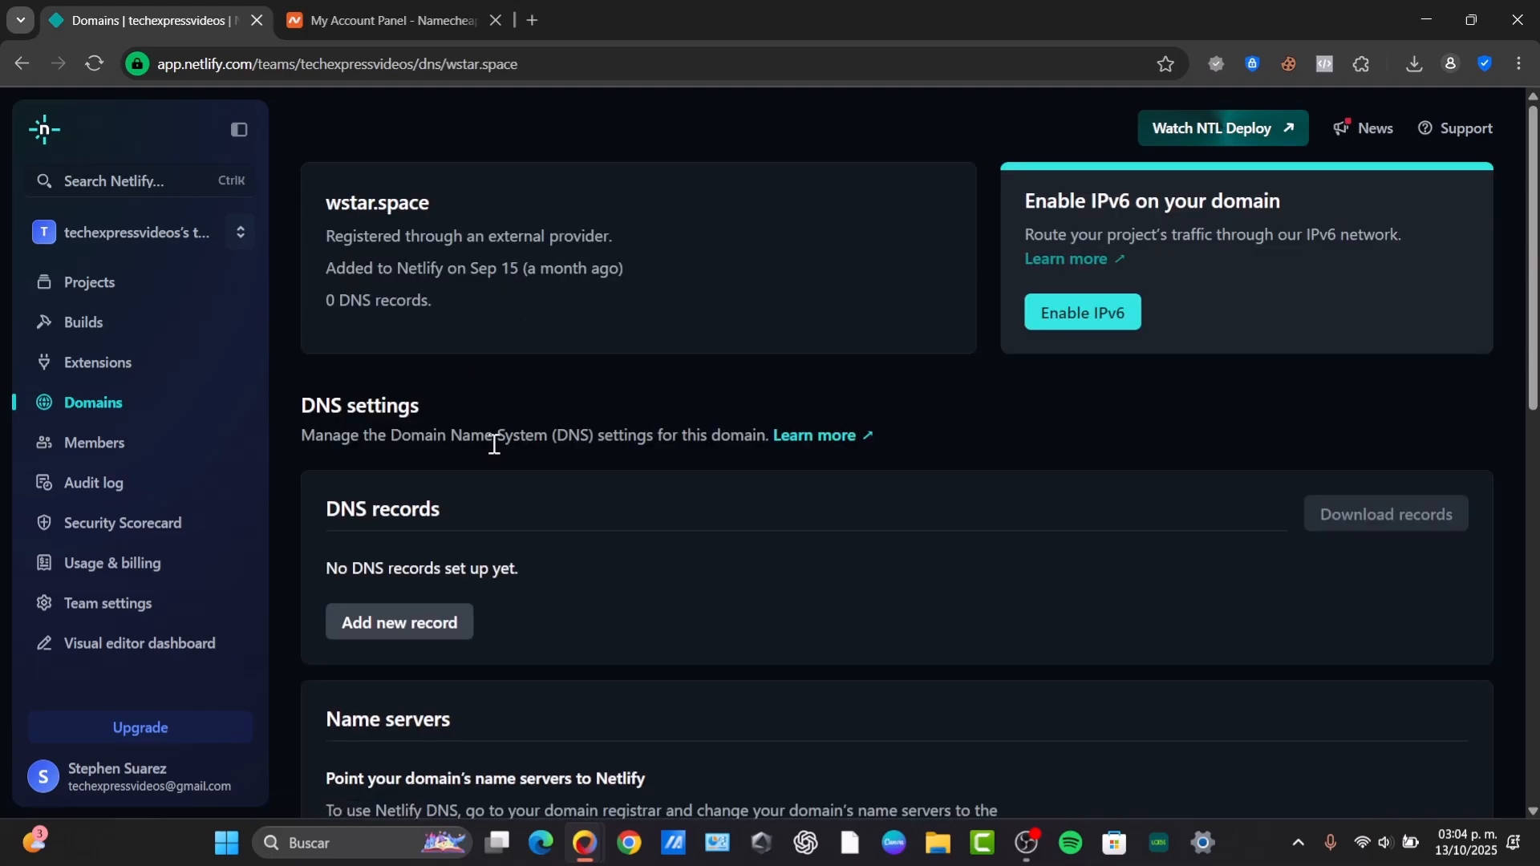
{"action": "scroll", "scroll_direction": "down", "scroll_amount": 3}
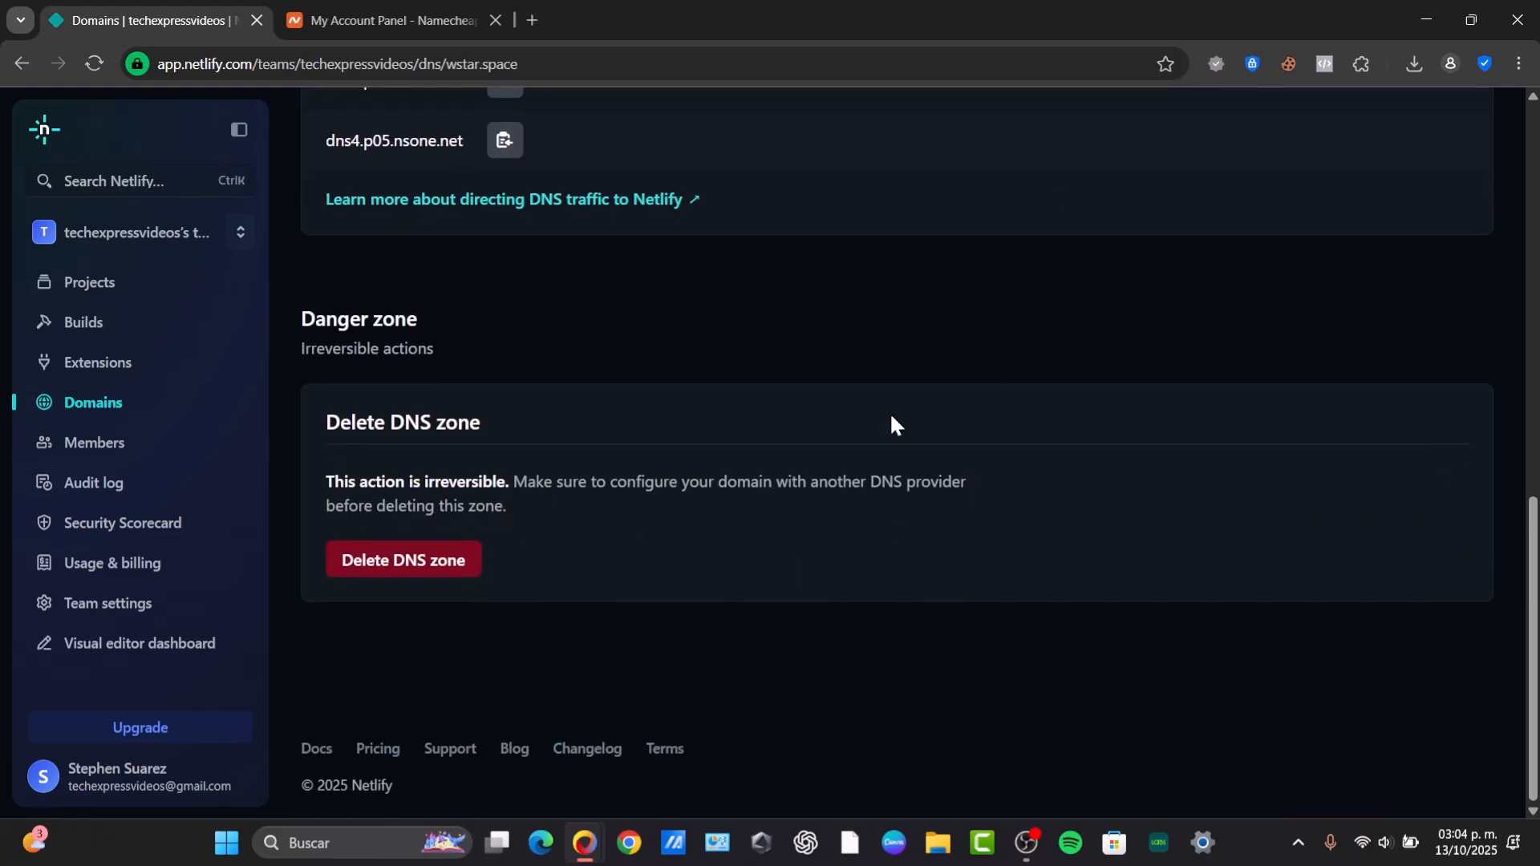
{"action": "left_click", "coordinate": [401, 560]}
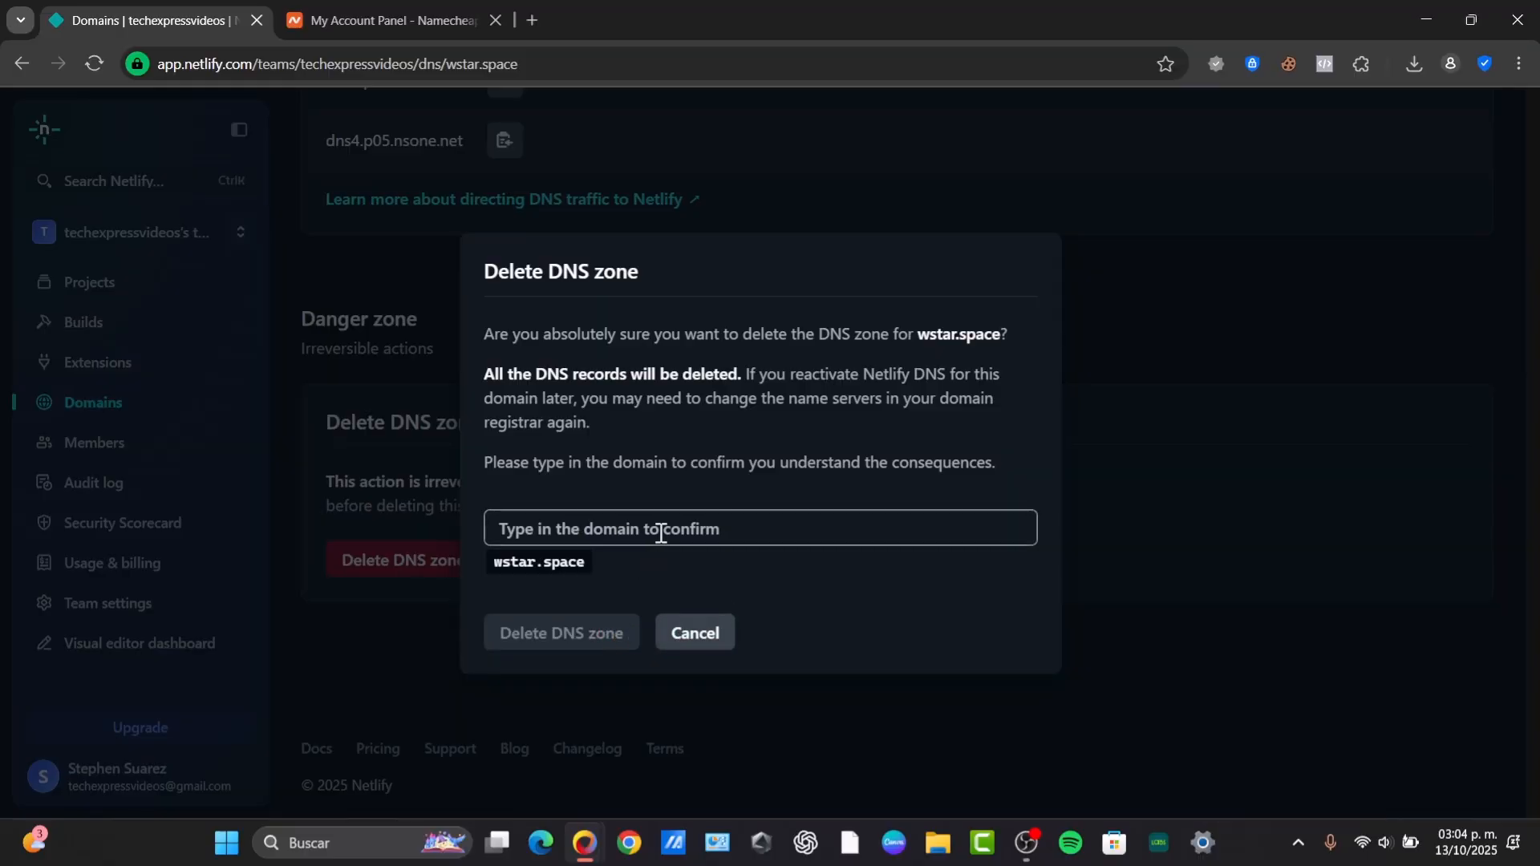
{"action": "type", "text": "ws"}
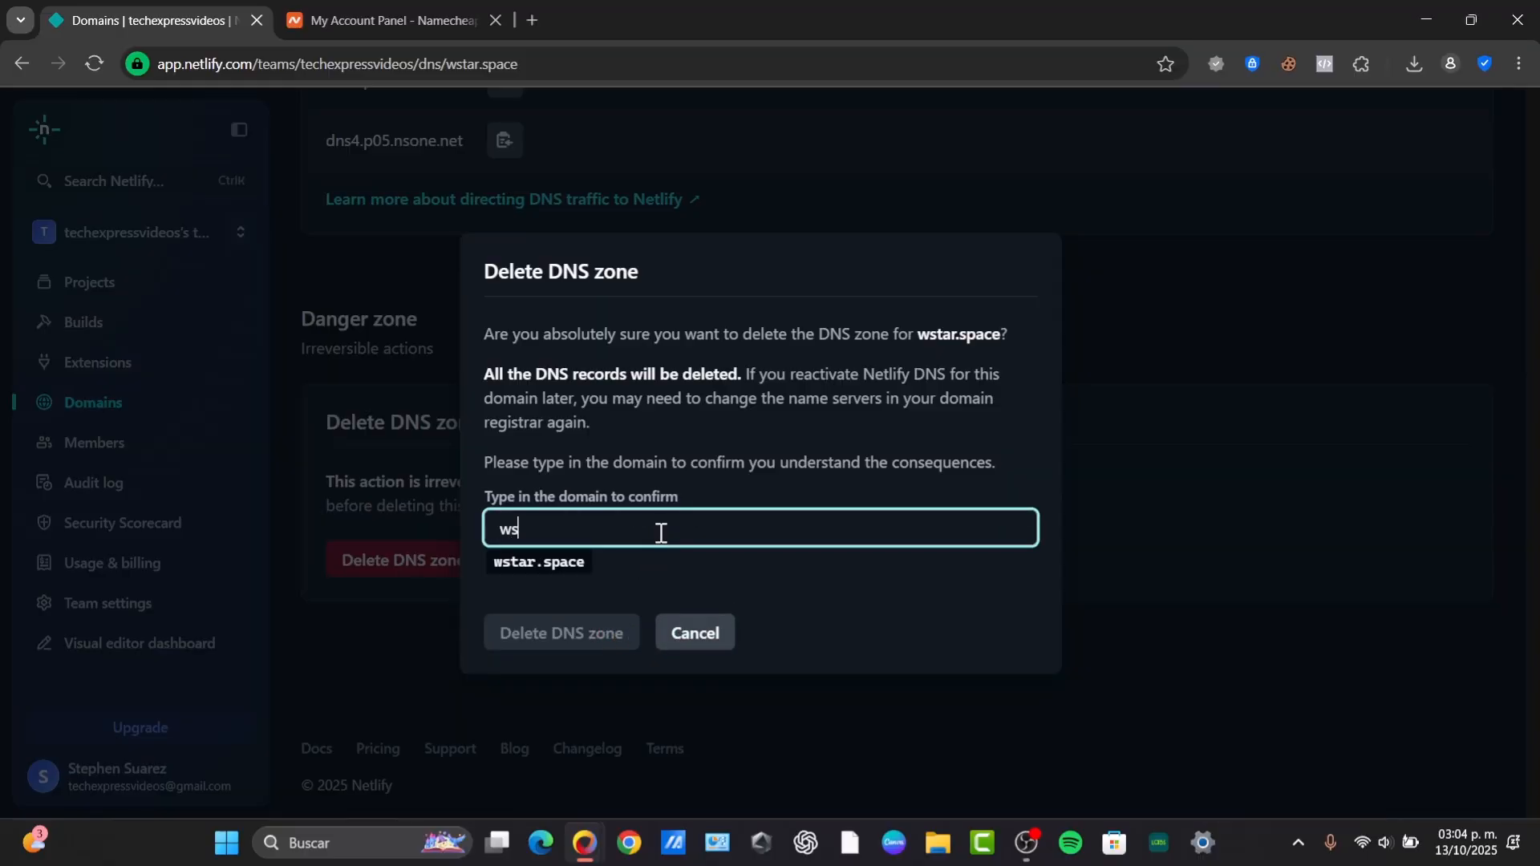
{"action": "type", "text": "tar.space"}
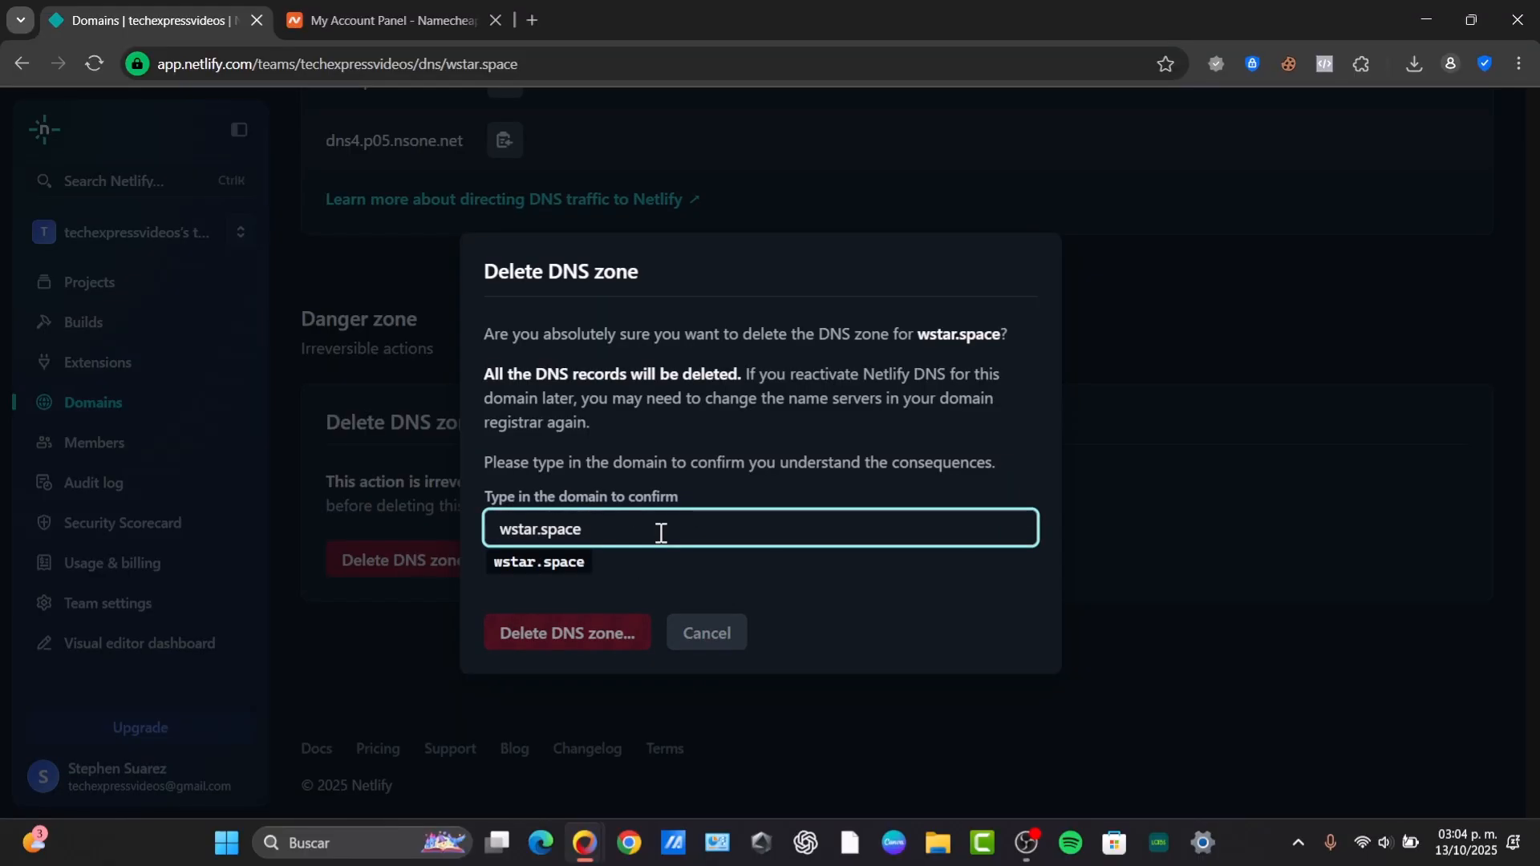
{"action": "left_click", "coordinate": [566, 632]}
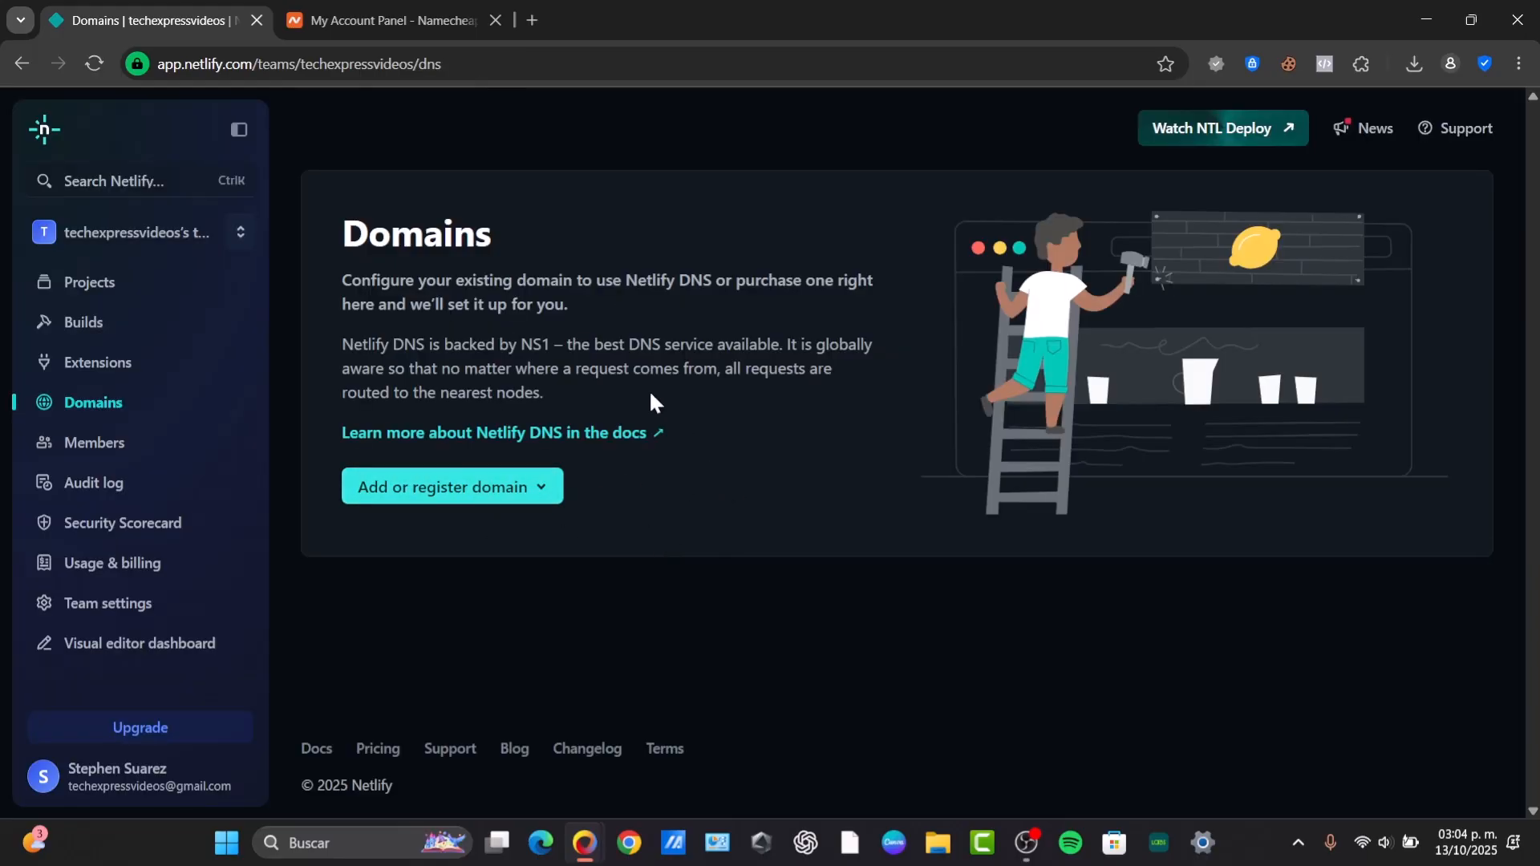
Begin adding an already-owned domain to Netlify DNS, with the domain name field focused
{"action": "left_click", "coordinate": [451, 486]}
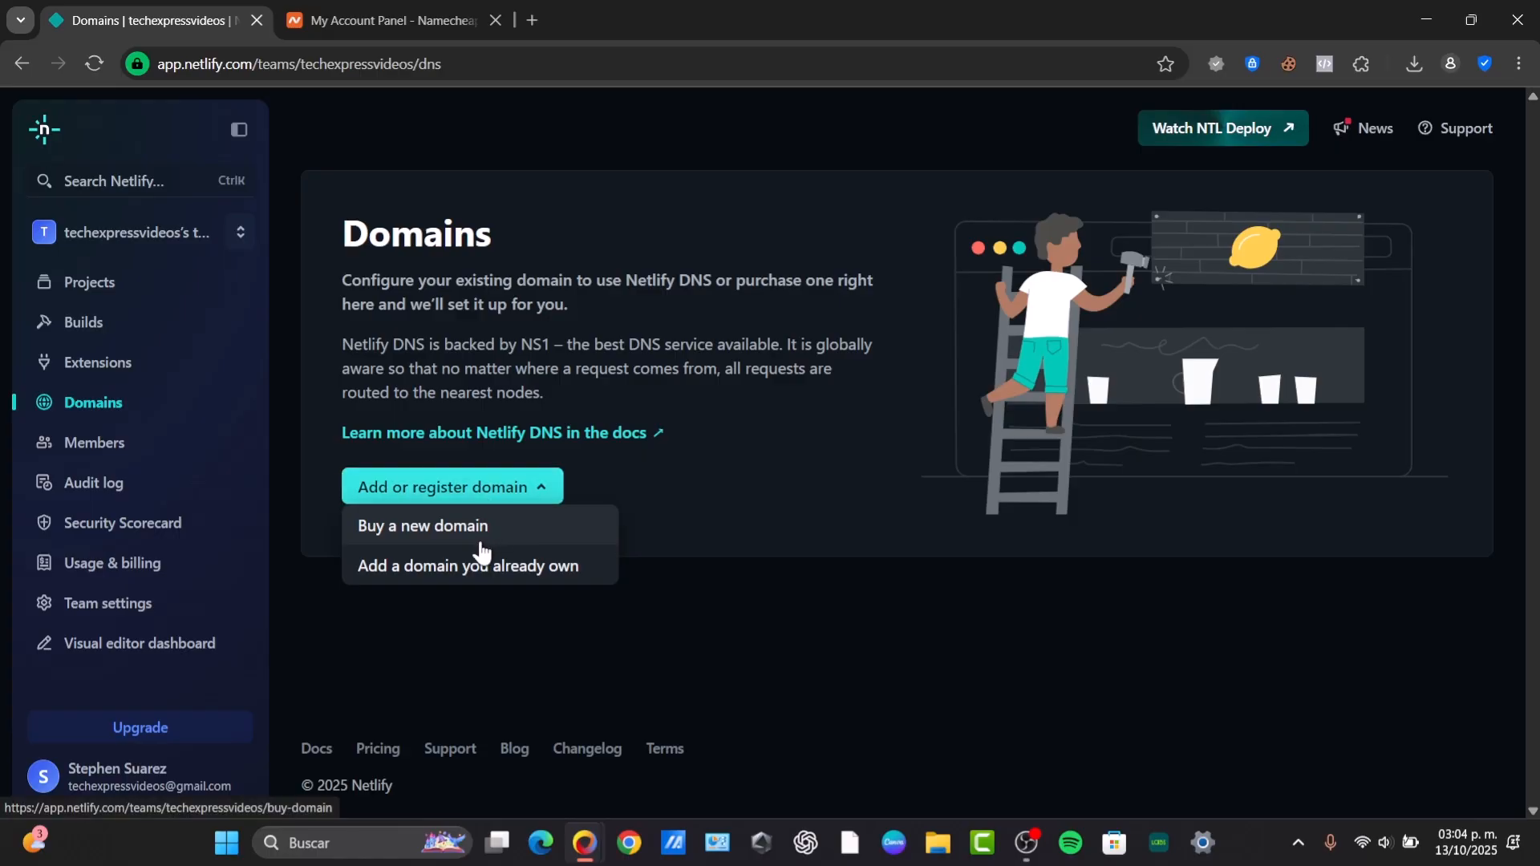
{"action": "mouse_move", "coordinate": [467, 536]}
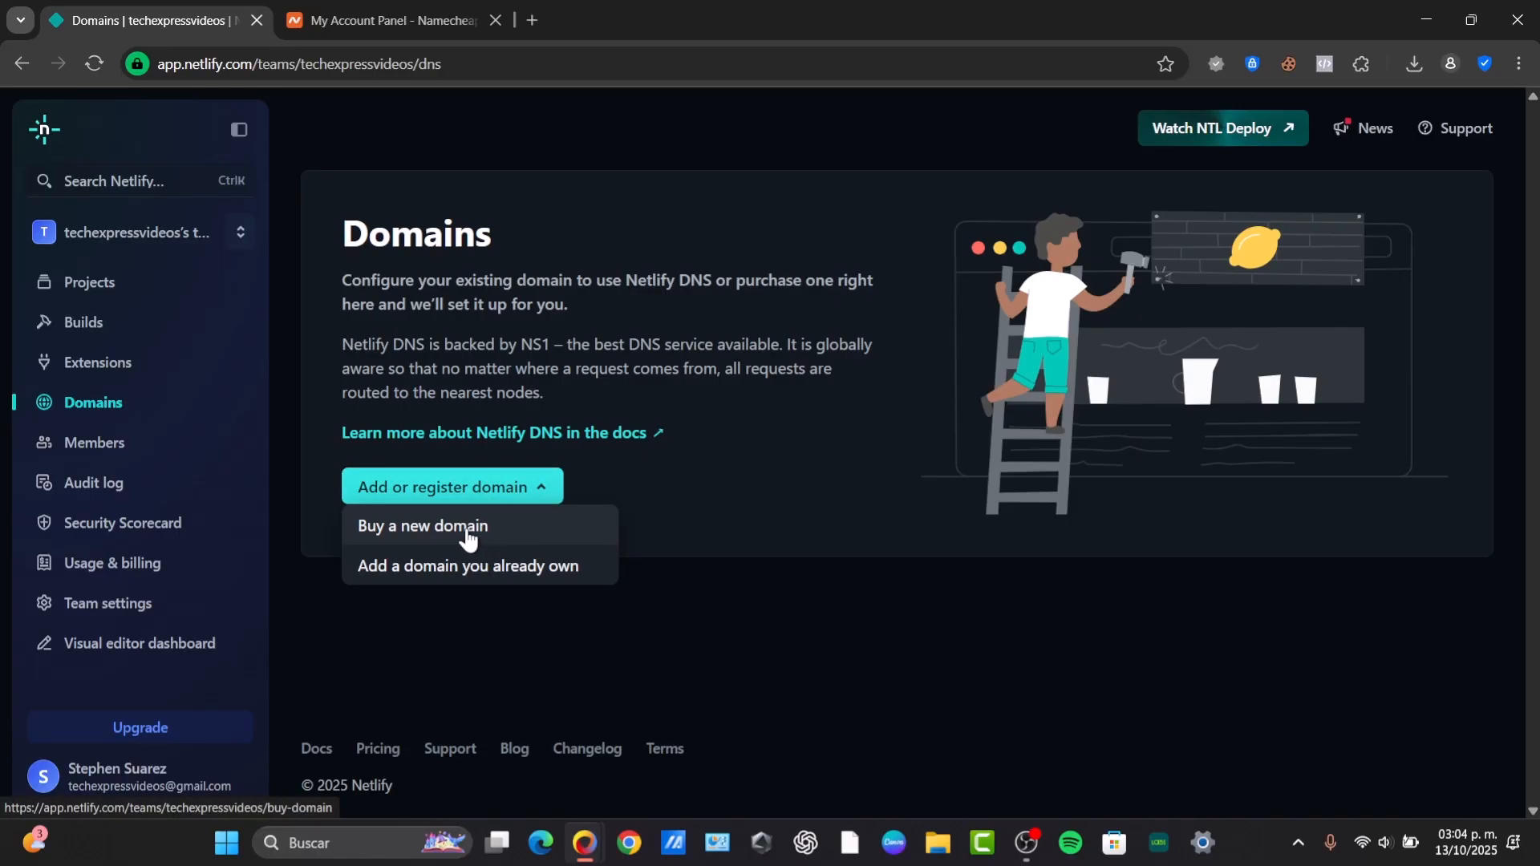
{"action": "mouse_move", "coordinate": [481, 571]}
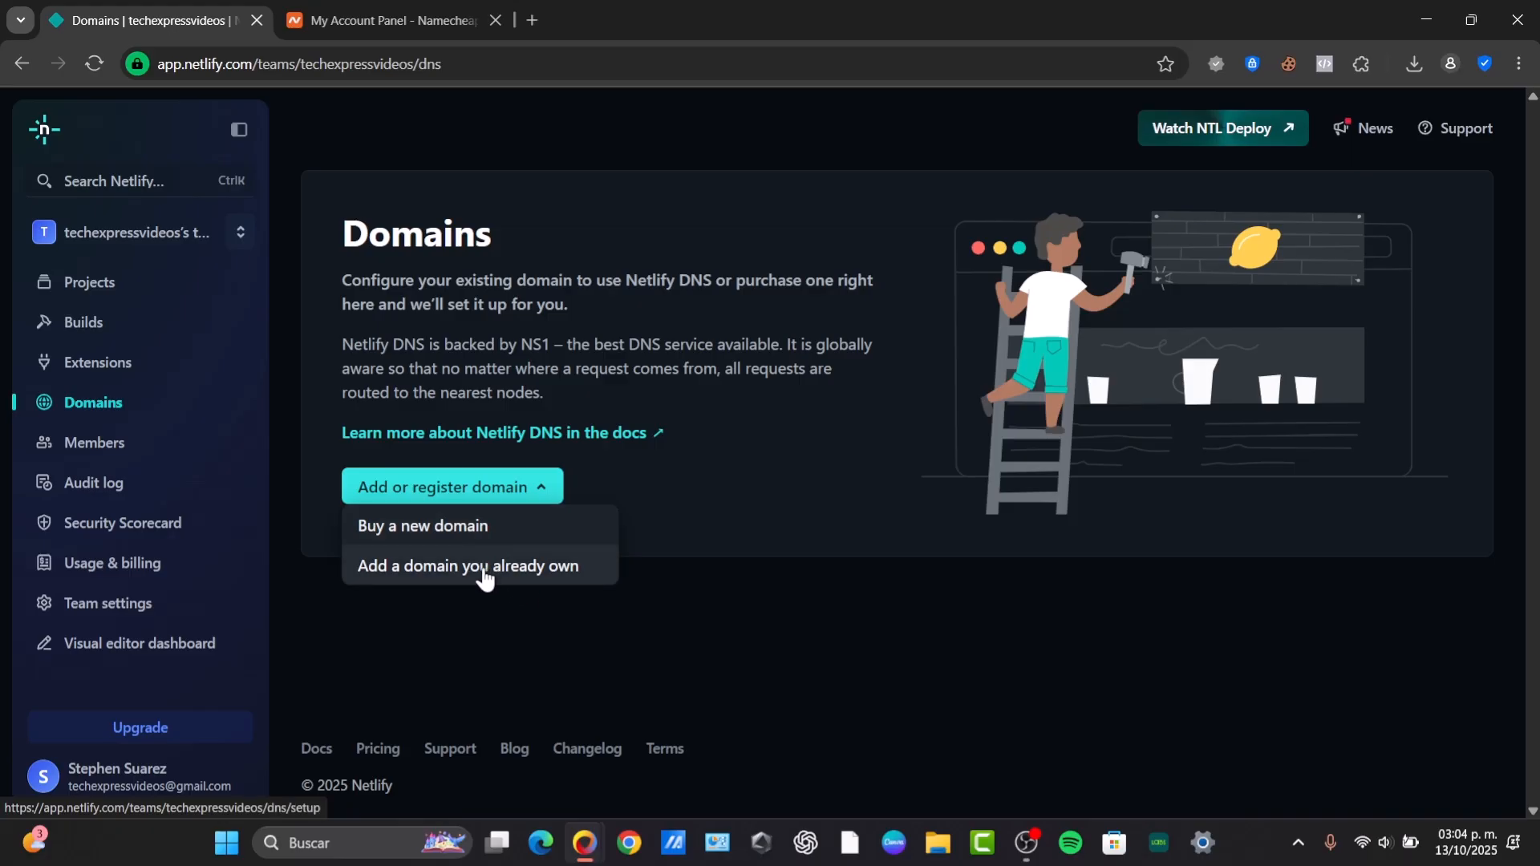
{"action": "left_click", "coordinate": [468, 566]}
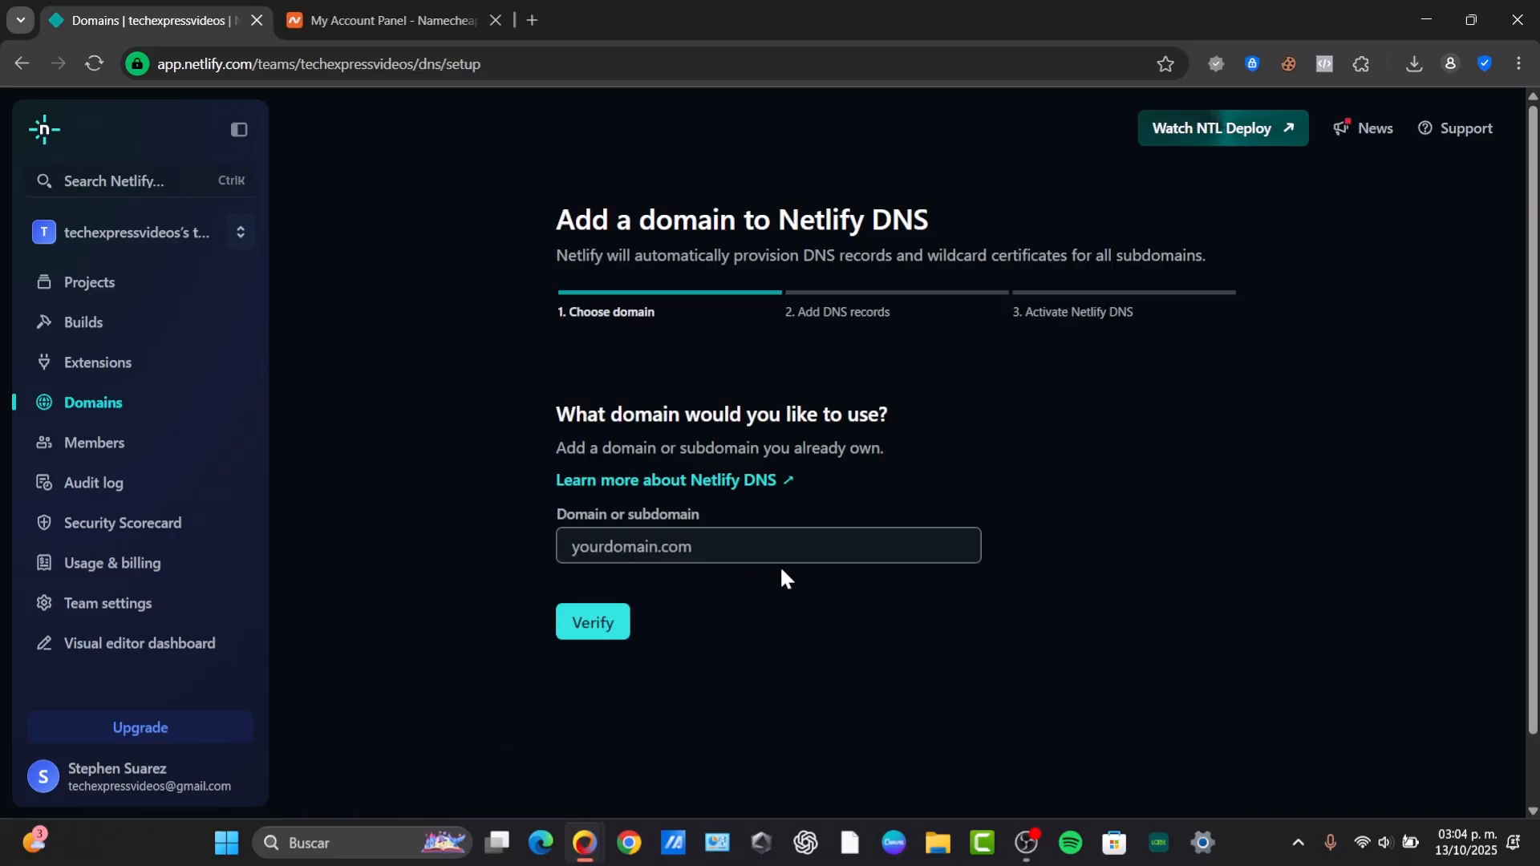
{"action": "left_click", "coordinate": [767, 546]}
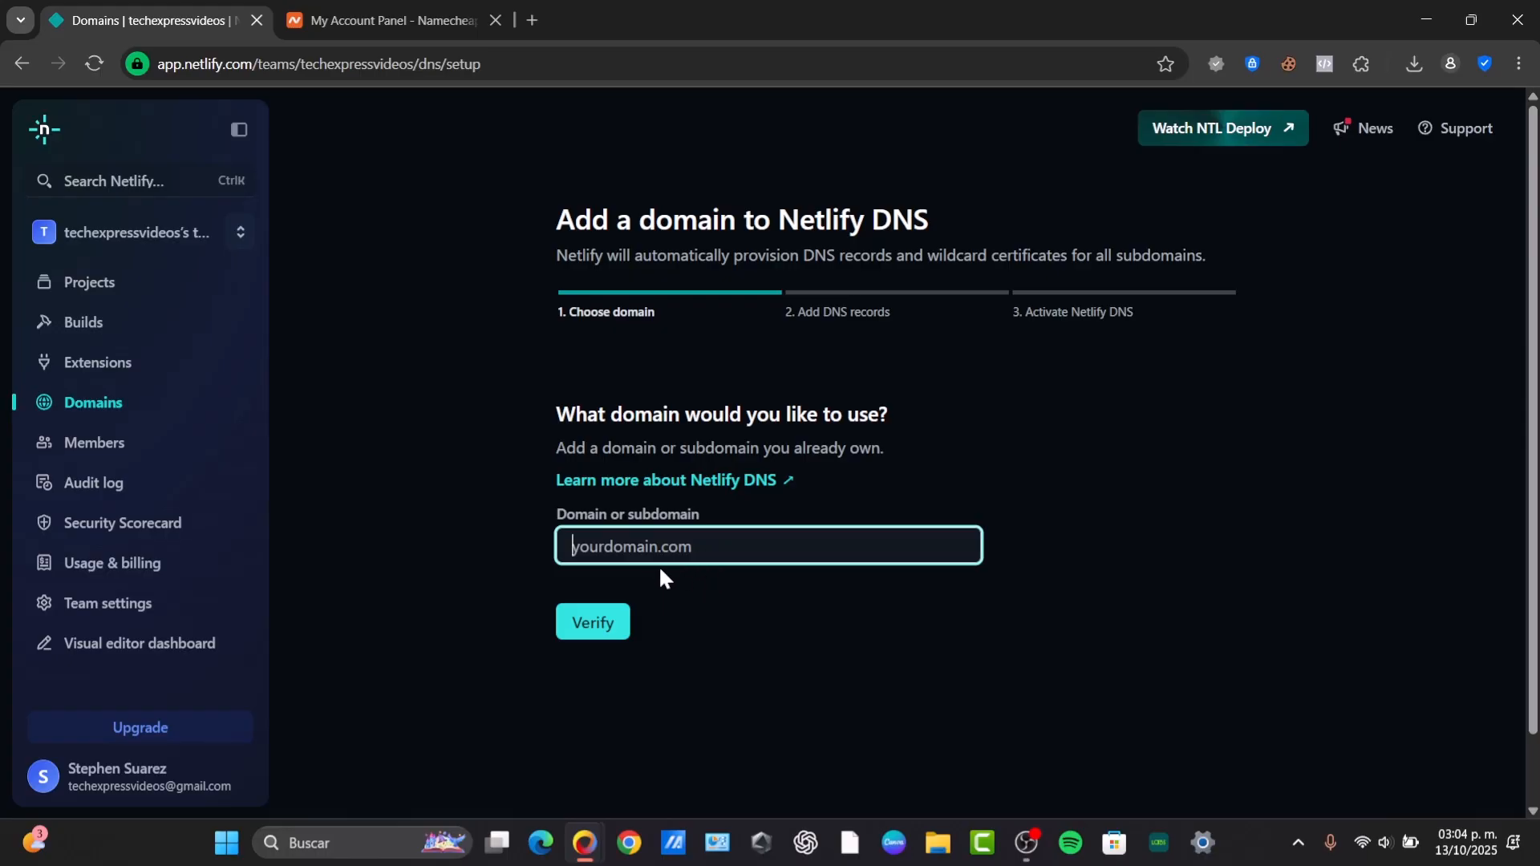
{"action": "mouse_move", "coordinate": [383, 20]}
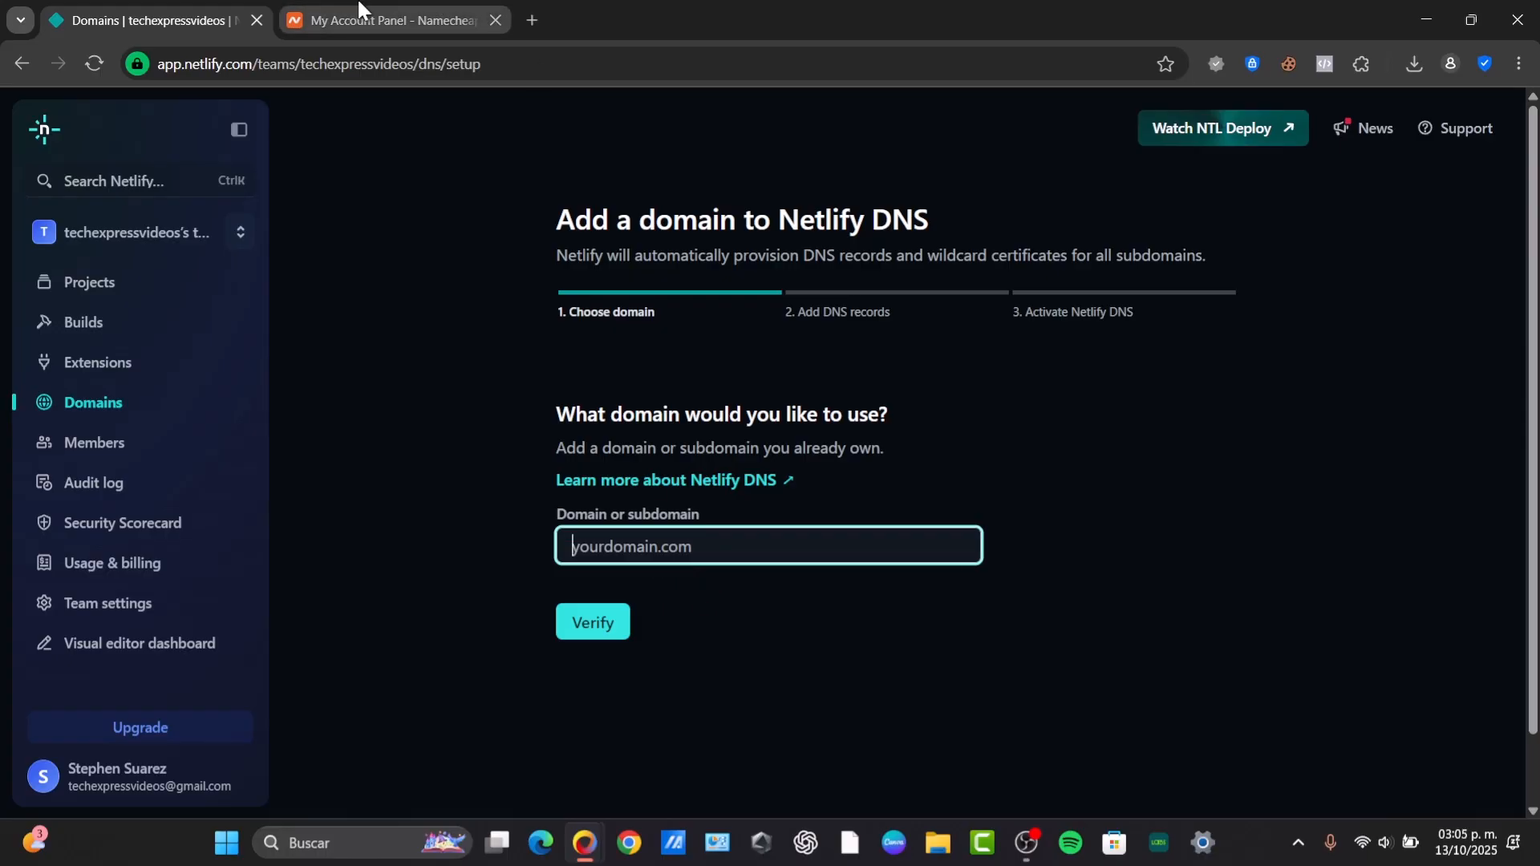
Bring up the Namecheap Domain List and select wstar.space for copying
{"action": "left_click", "coordinate": [390, 20]}
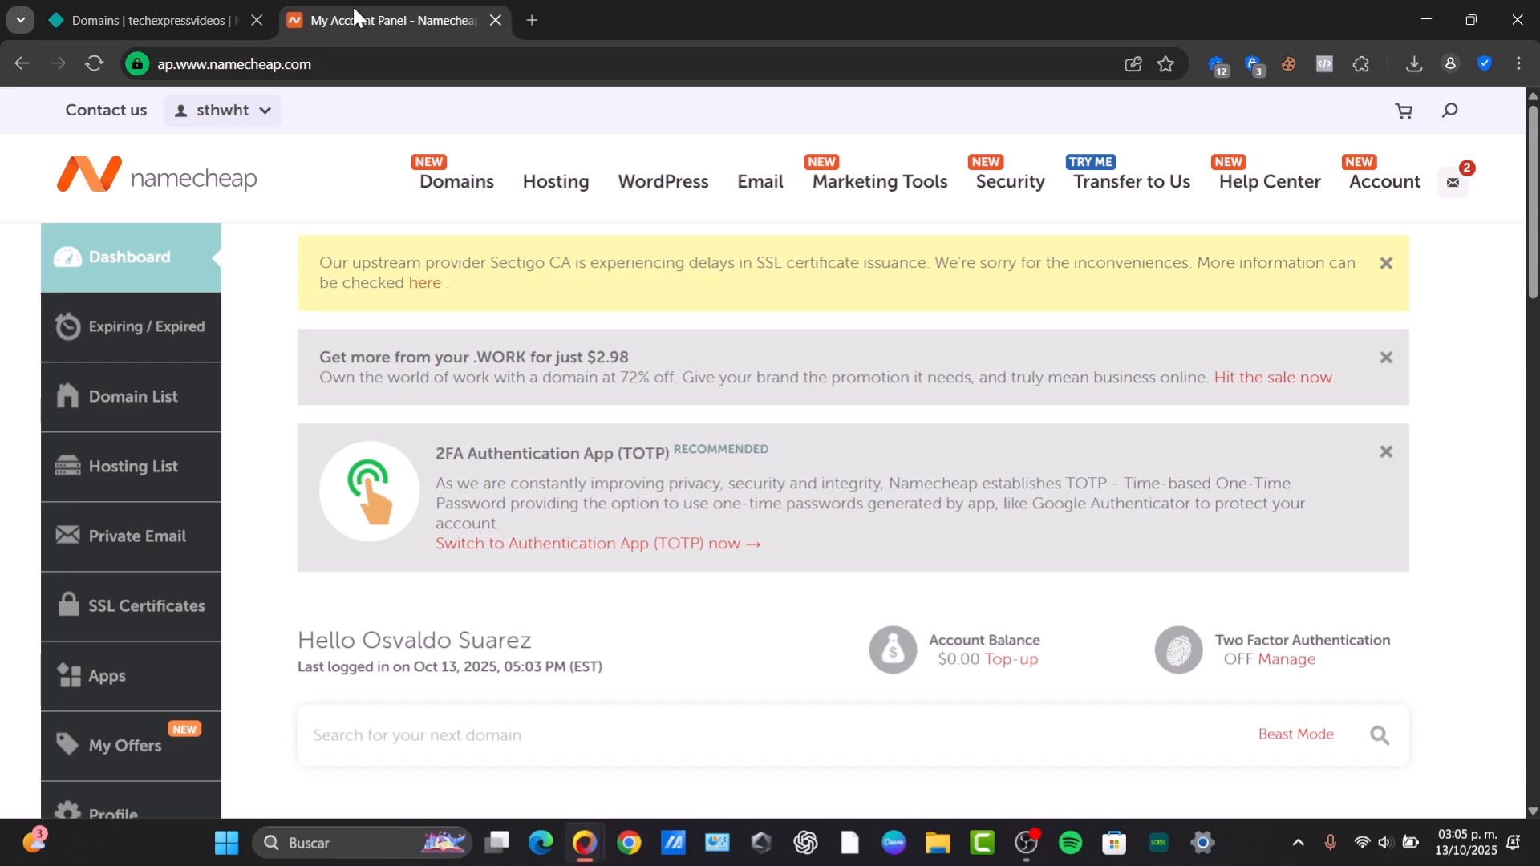
{"action": "left_click", "coordinate": [129, 397]}
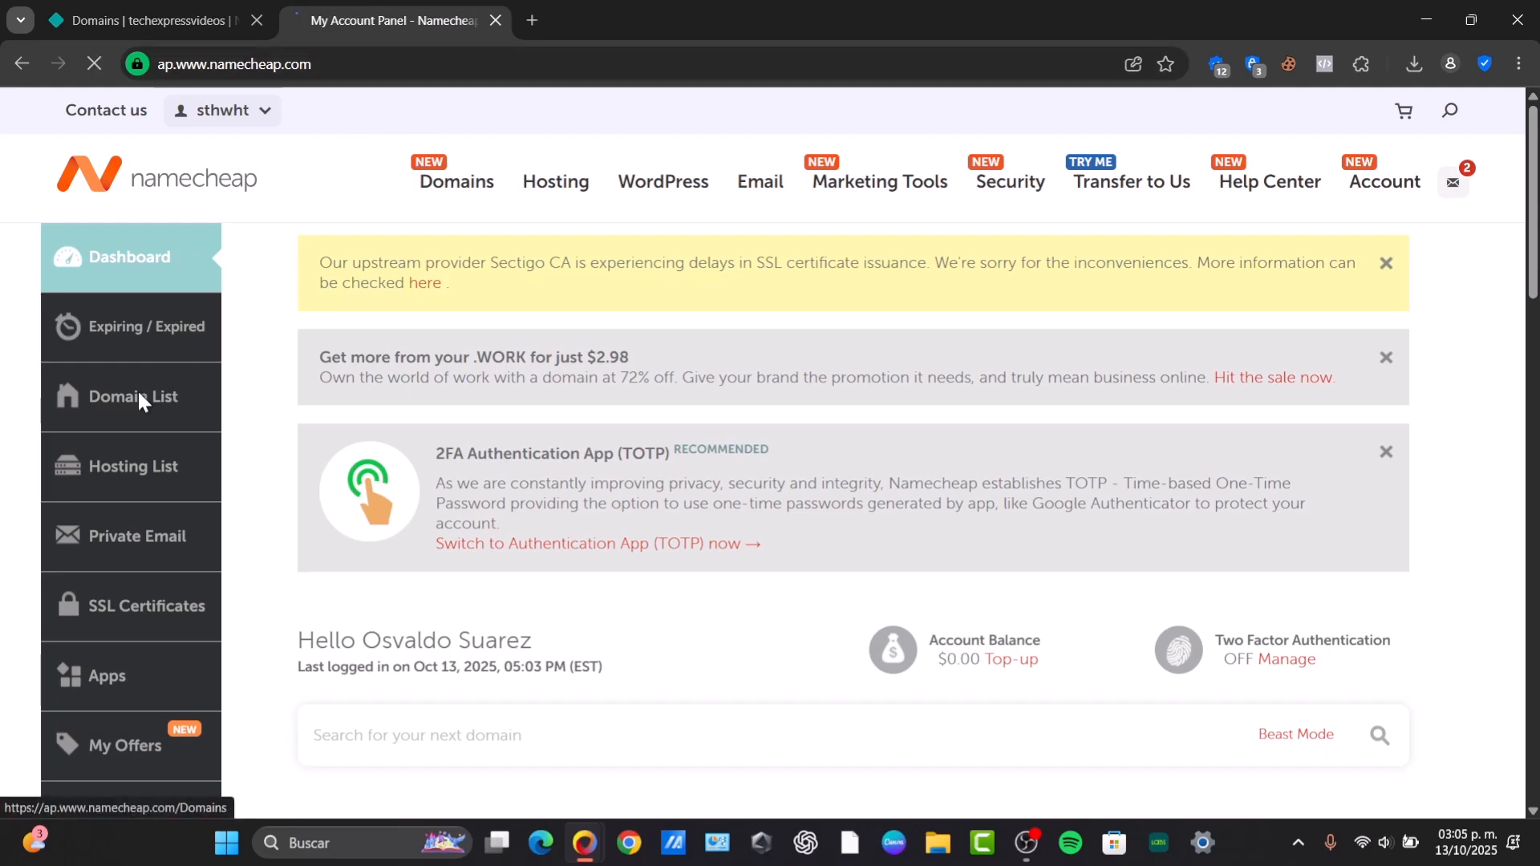
{"action": "left_click", "coordinate": [132, 396]}
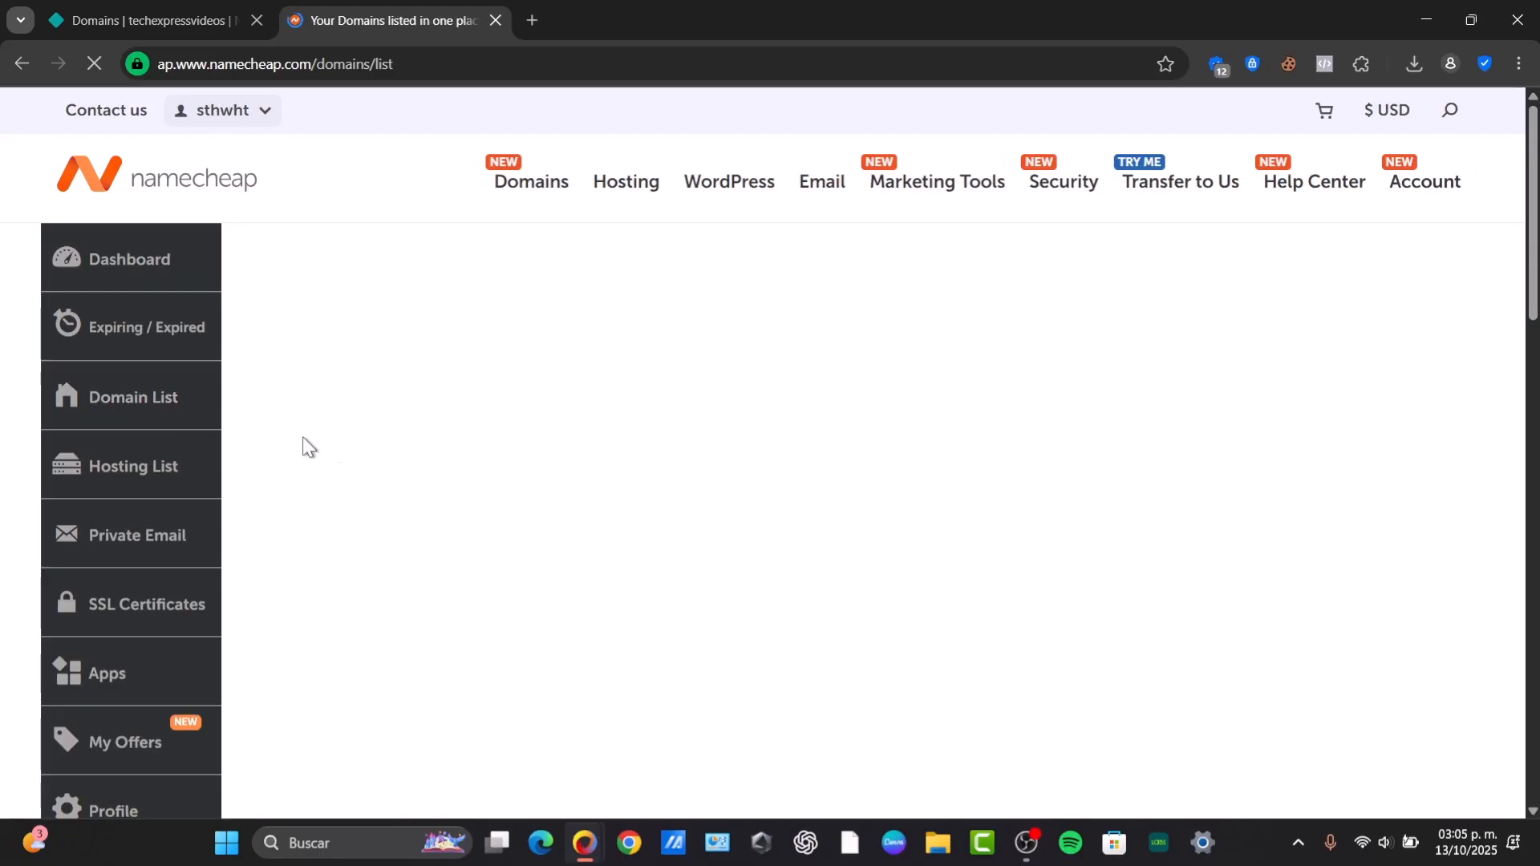
{"action": "left_click", "coordinate": [133, 396]}
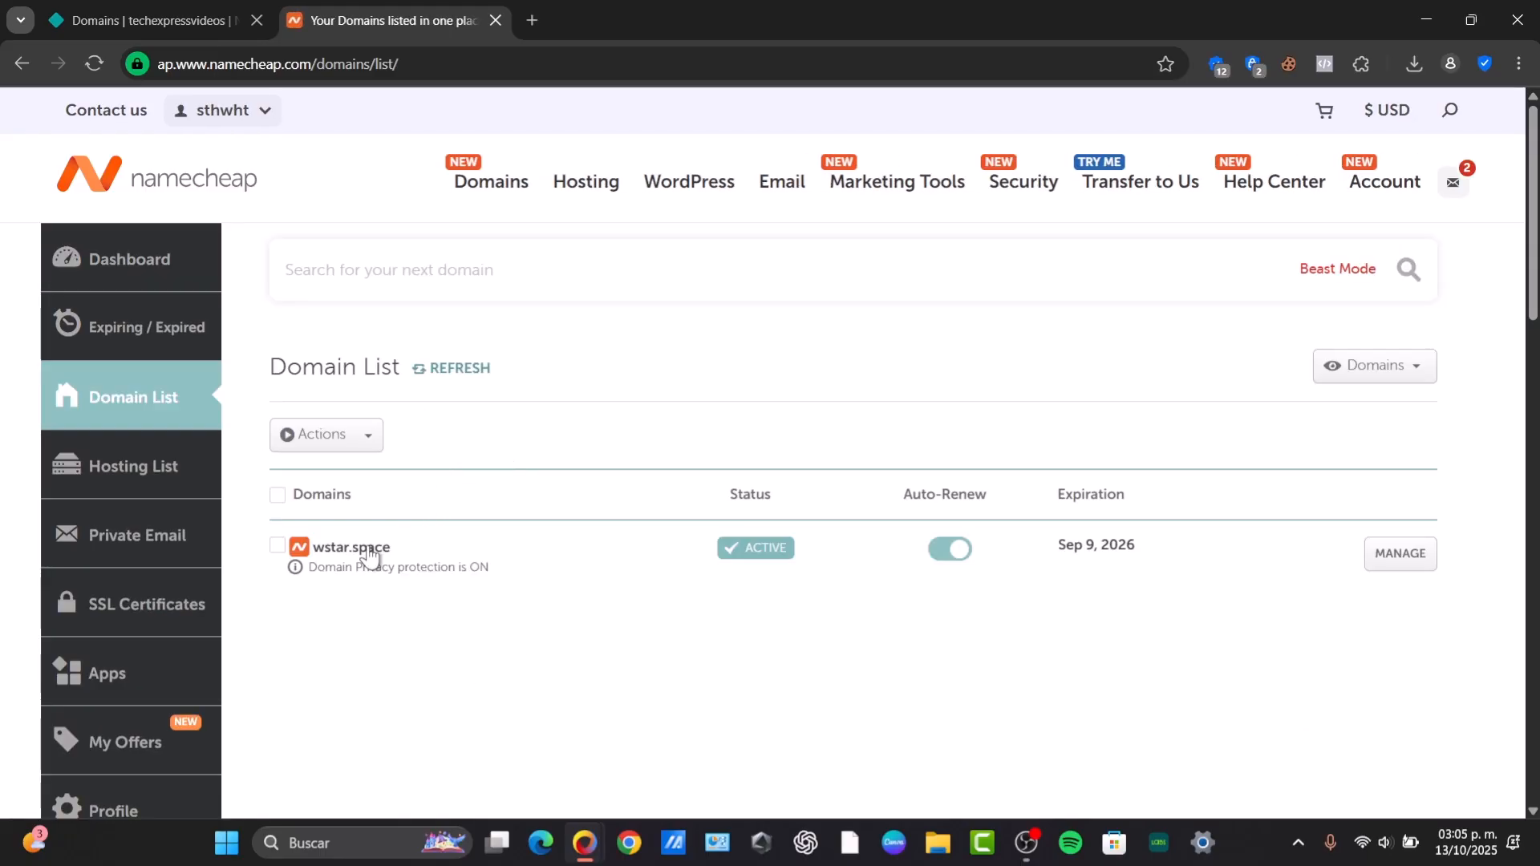
{"action": "mouse_move", "coordinate": [391, 558]}
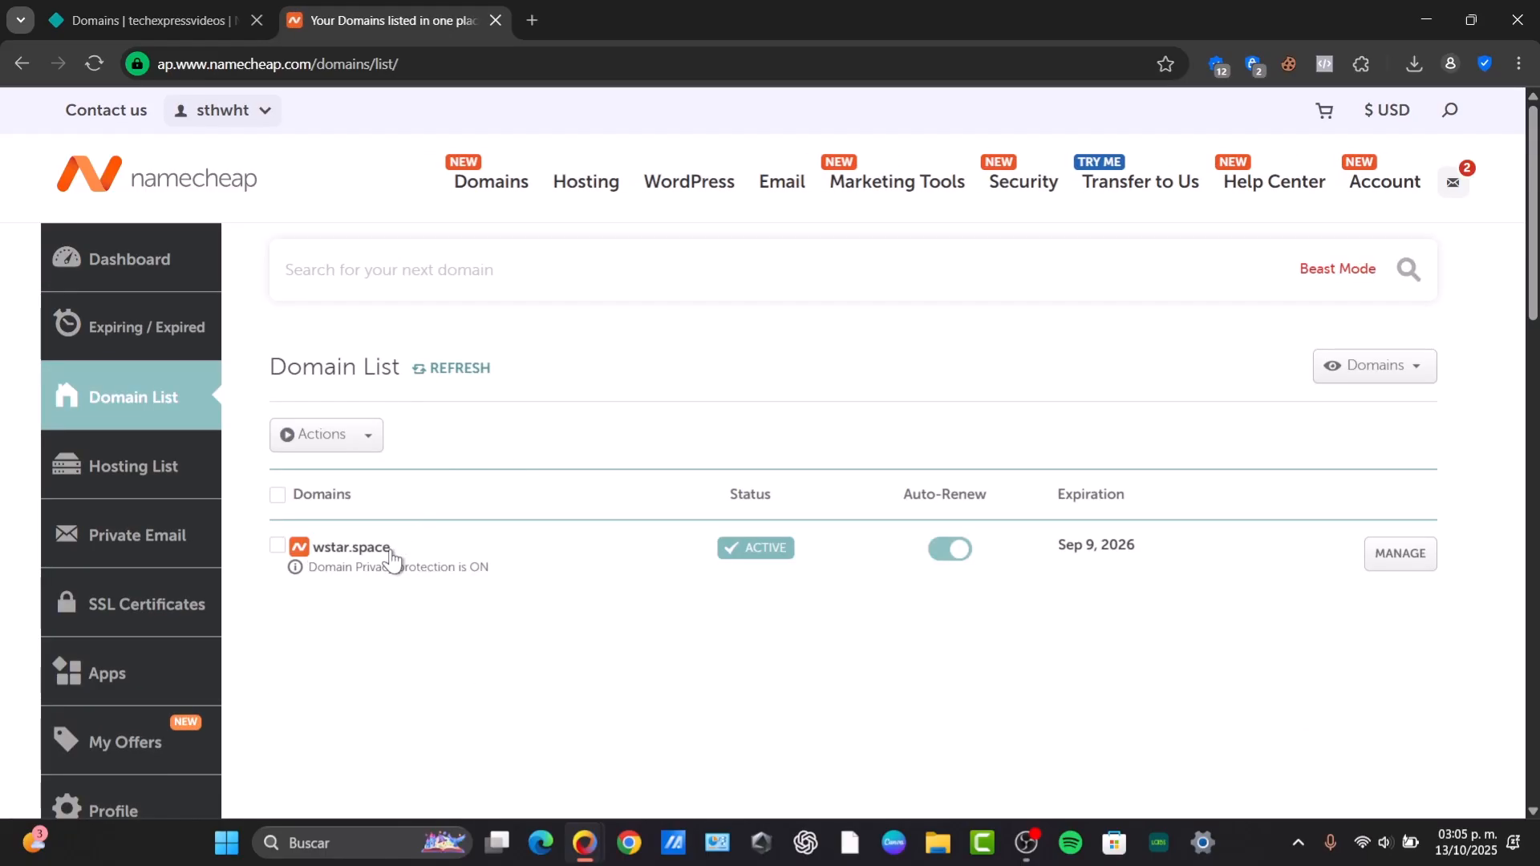
{"action": "double_click", "coordinate": [346, 547]}
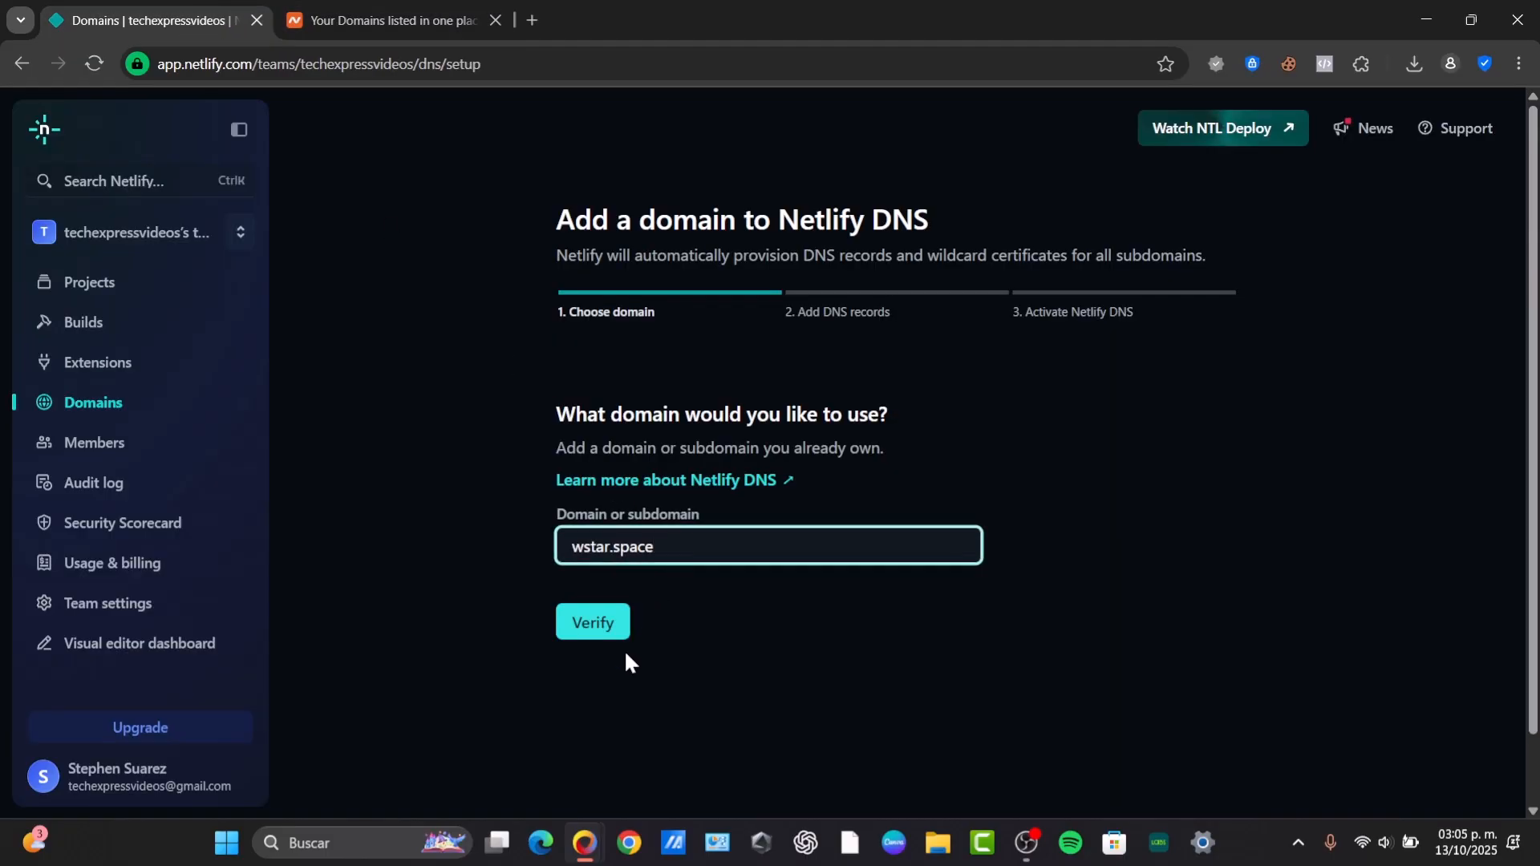
Verify wstar.space and add it to Netlify DNS, reaching the Add DNS records step
{"action": "left_click", "coordinate": [592, 622]}
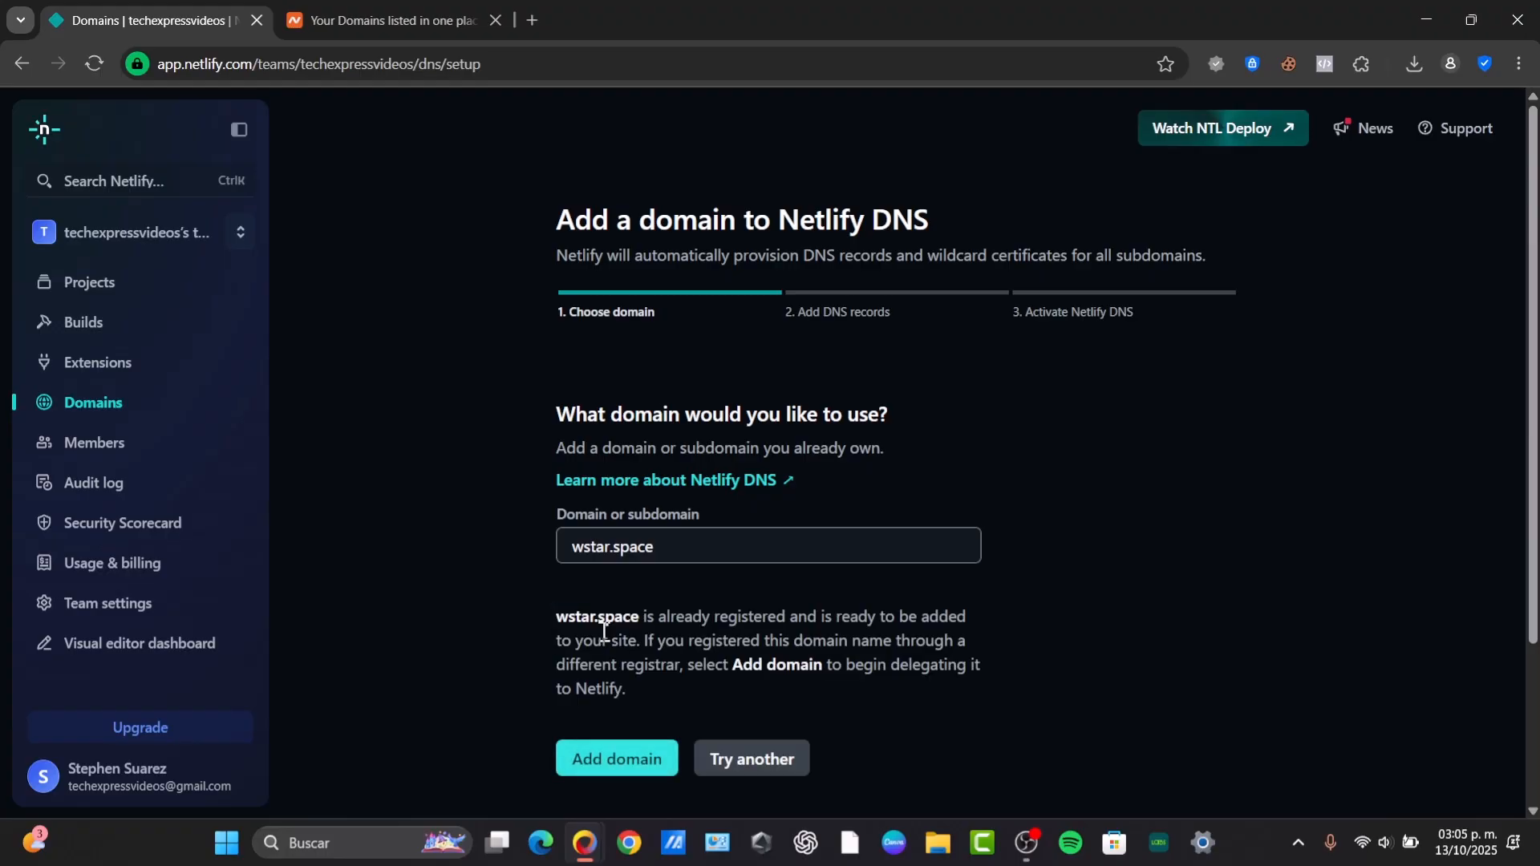
{"action": "mouse_move", "coordinate": [707, 614]}
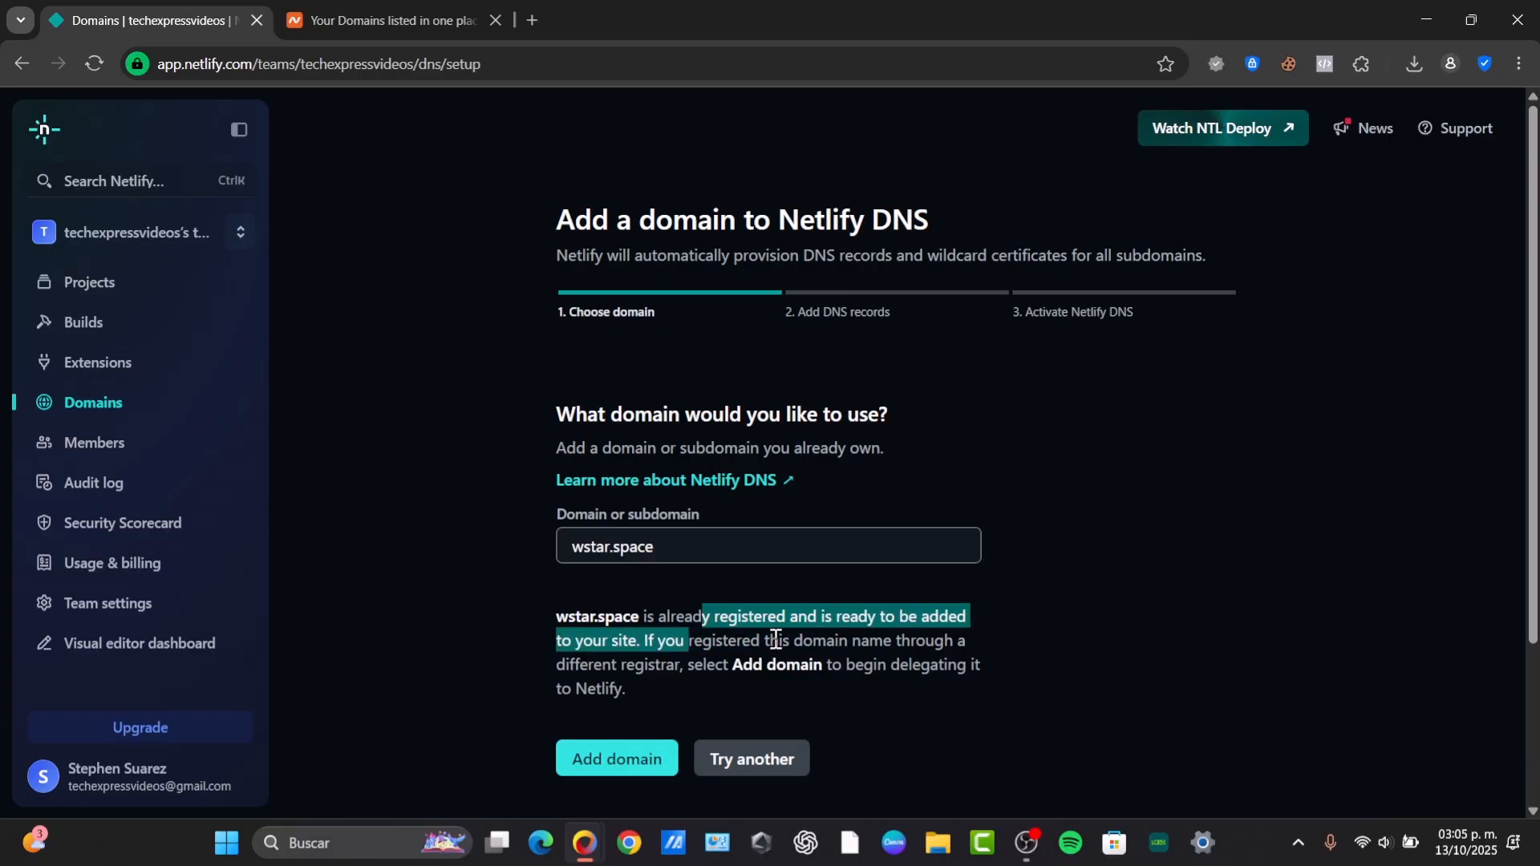
{"action": "left_click", "coordinate": [614, 759]}
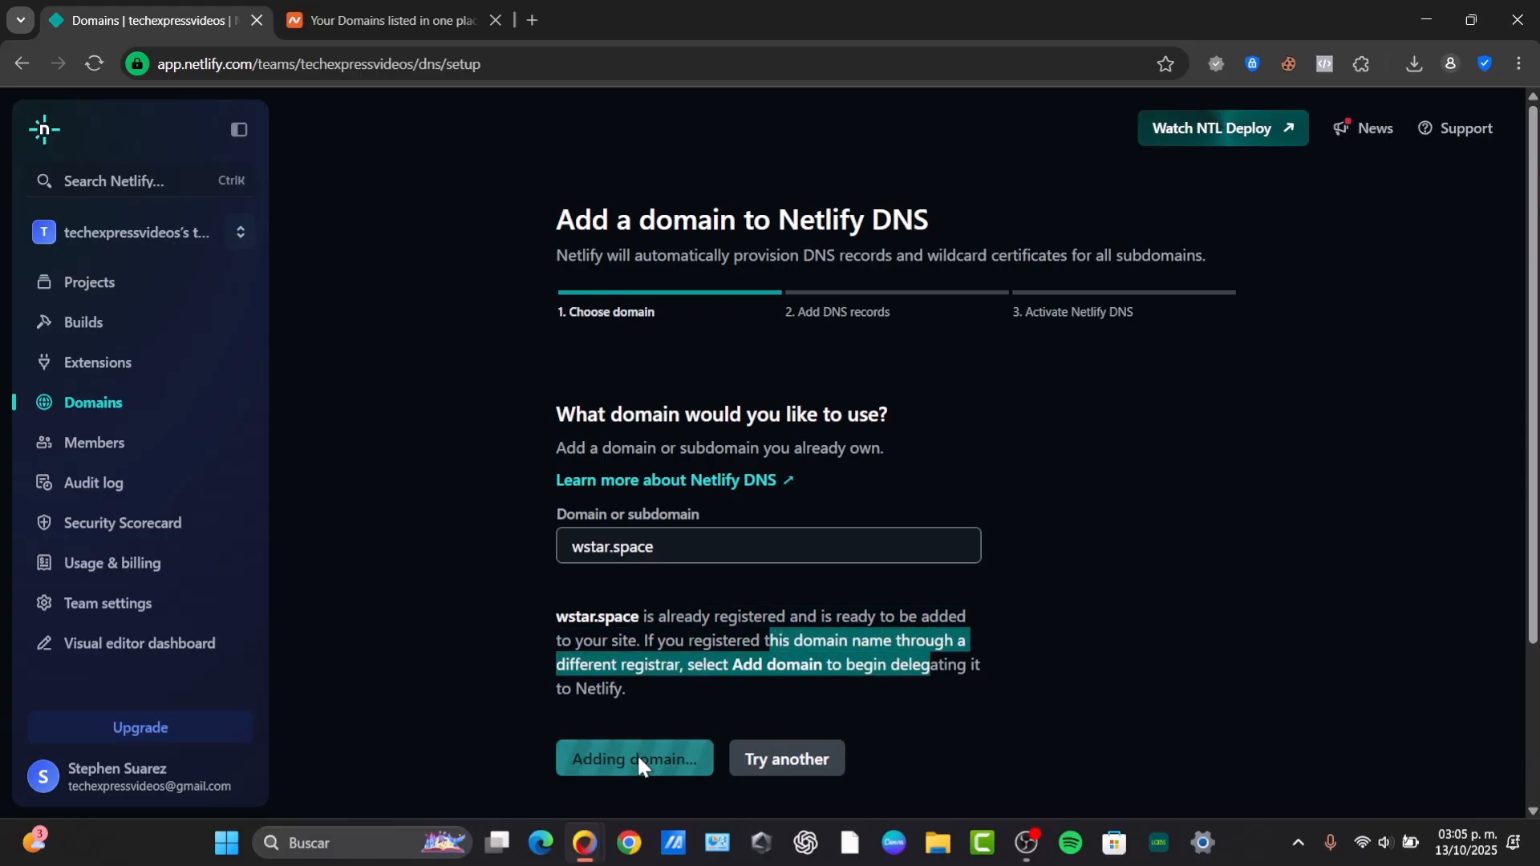
{"action": "left_click", "coordinate": [634, 759]}
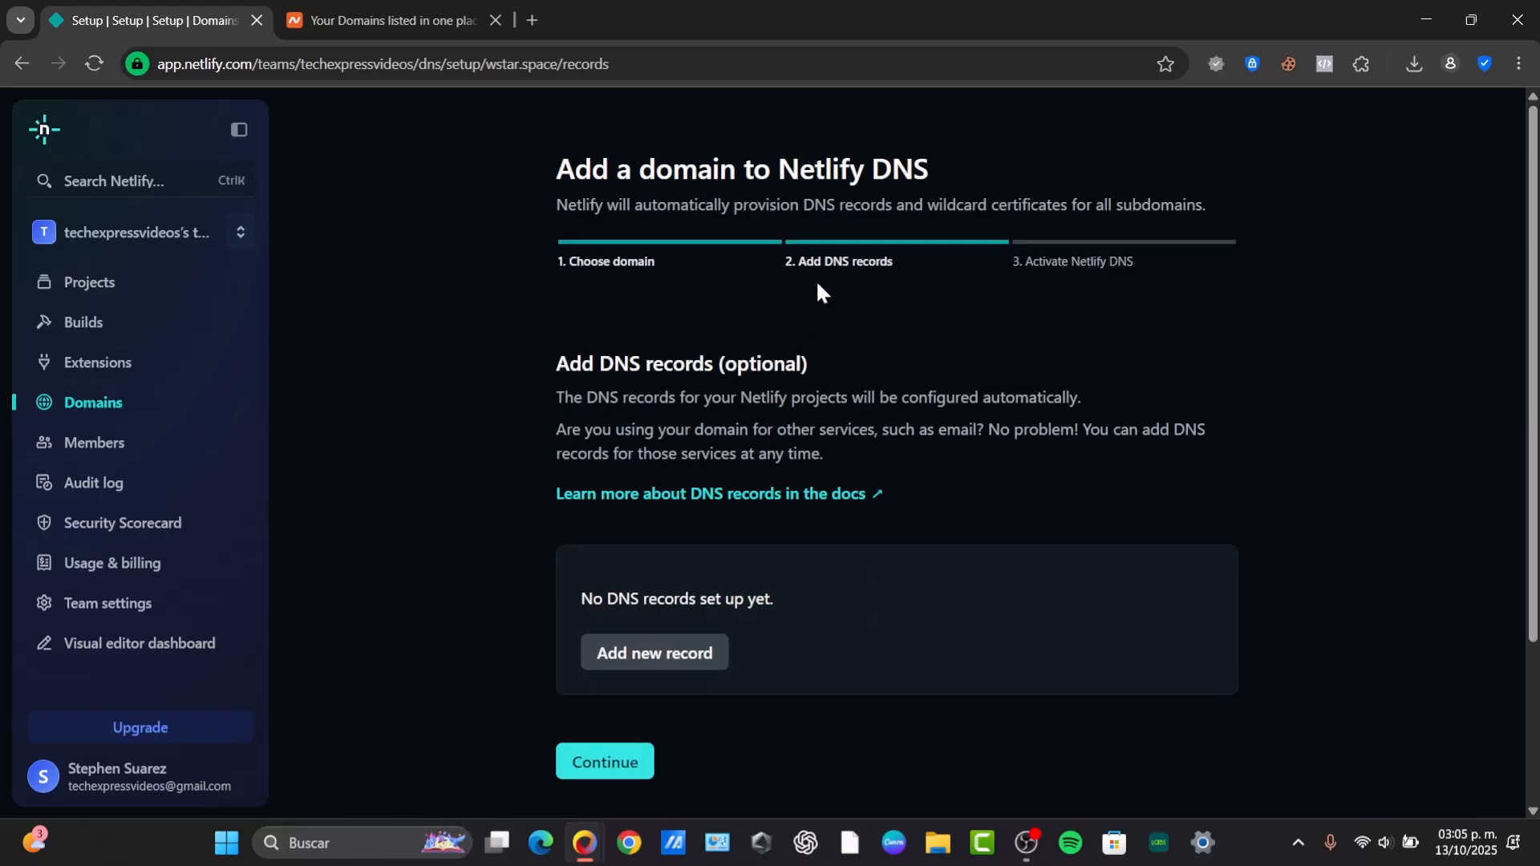
{"action": "mouse_move", "coordinate": [655, 653]}
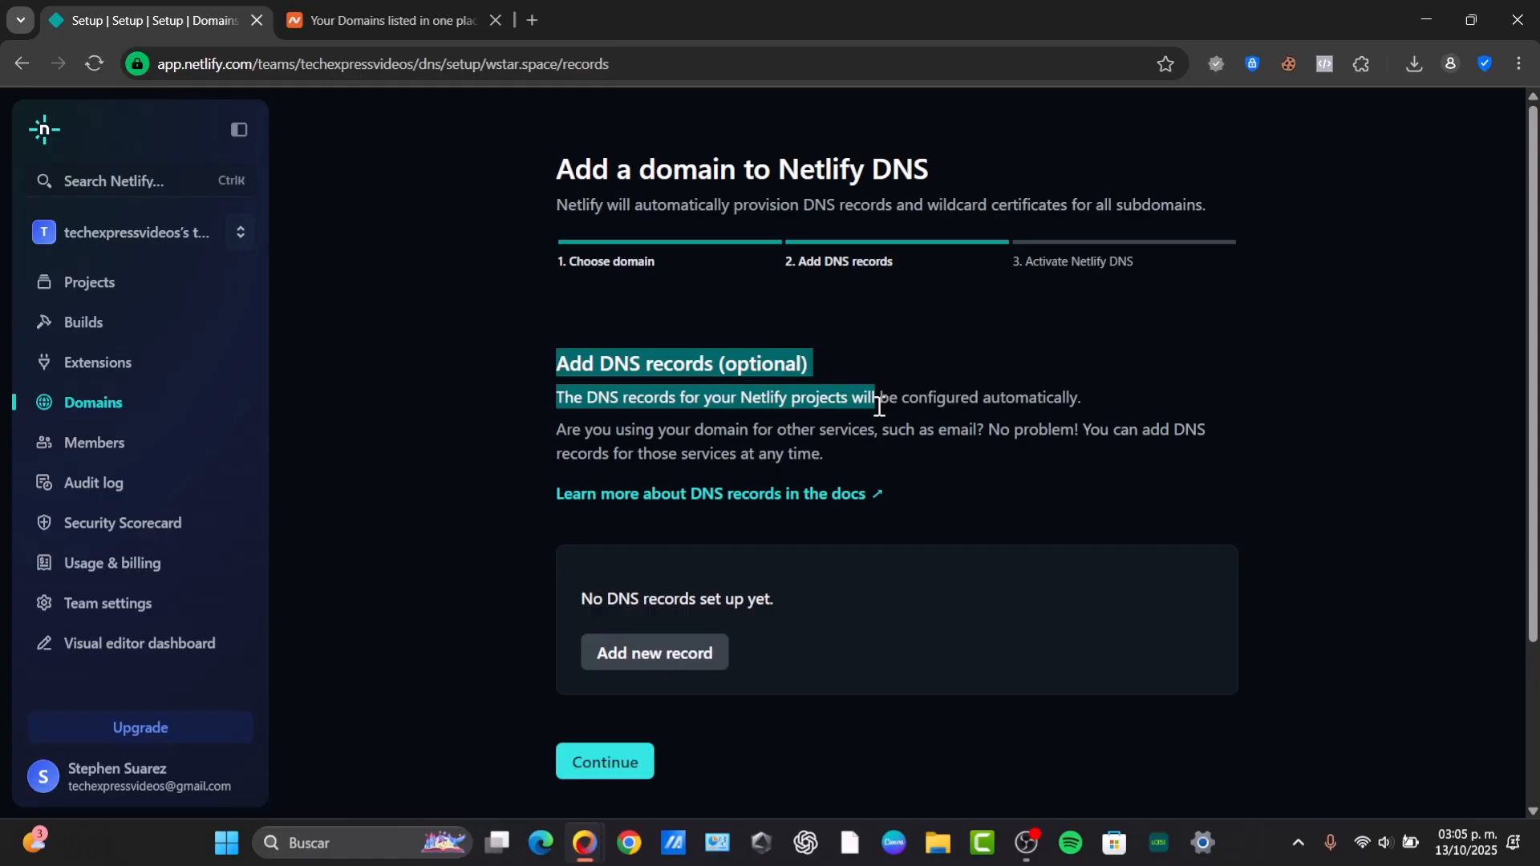
{"action": "mouse_move", "coordinate": [883, 396]}
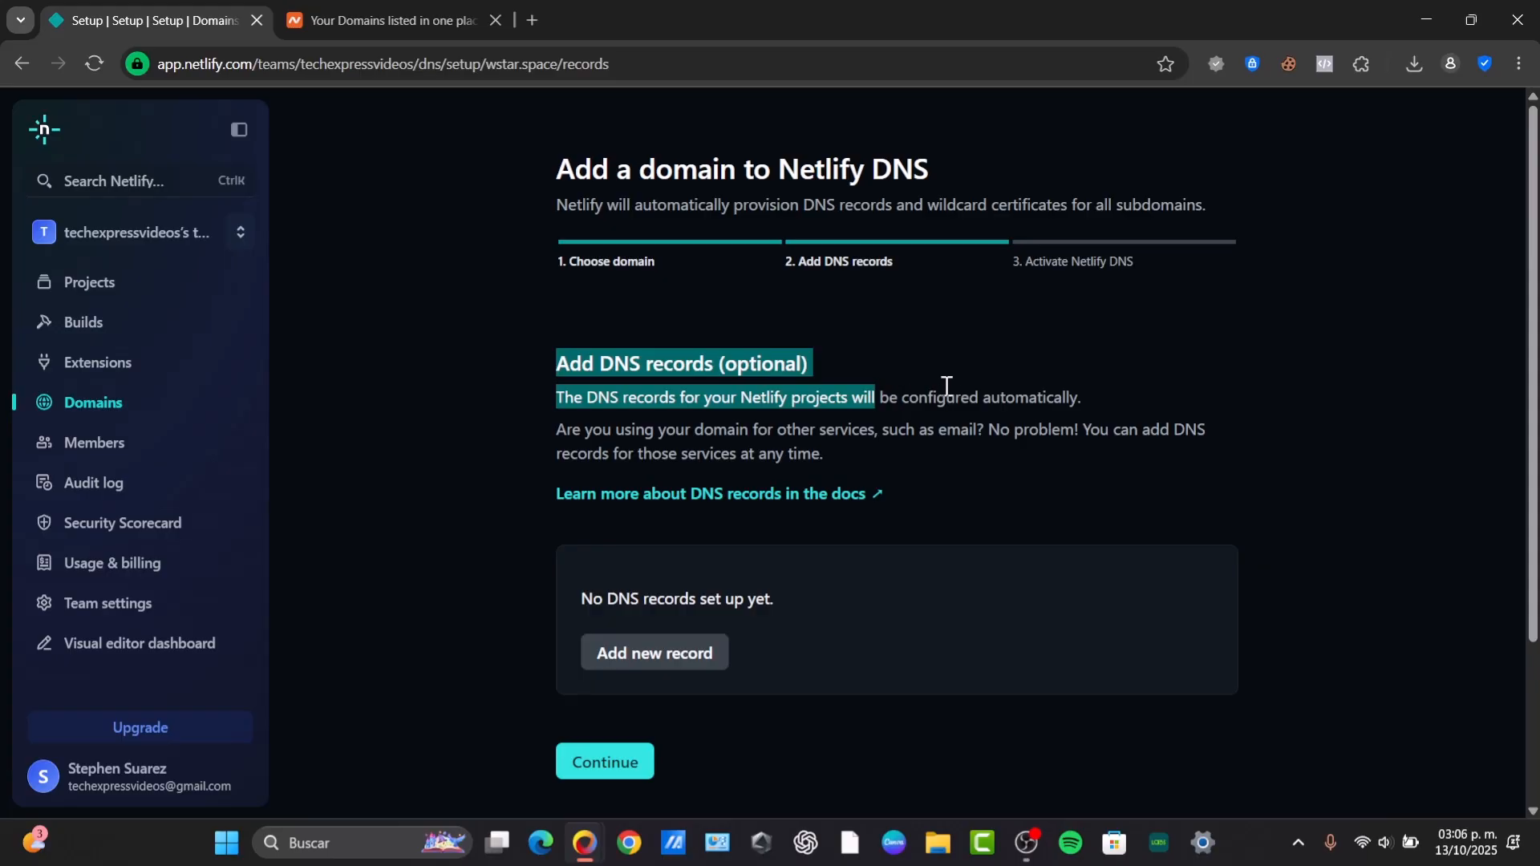
{"action": "left_click", "coordinate": [653, 653]}
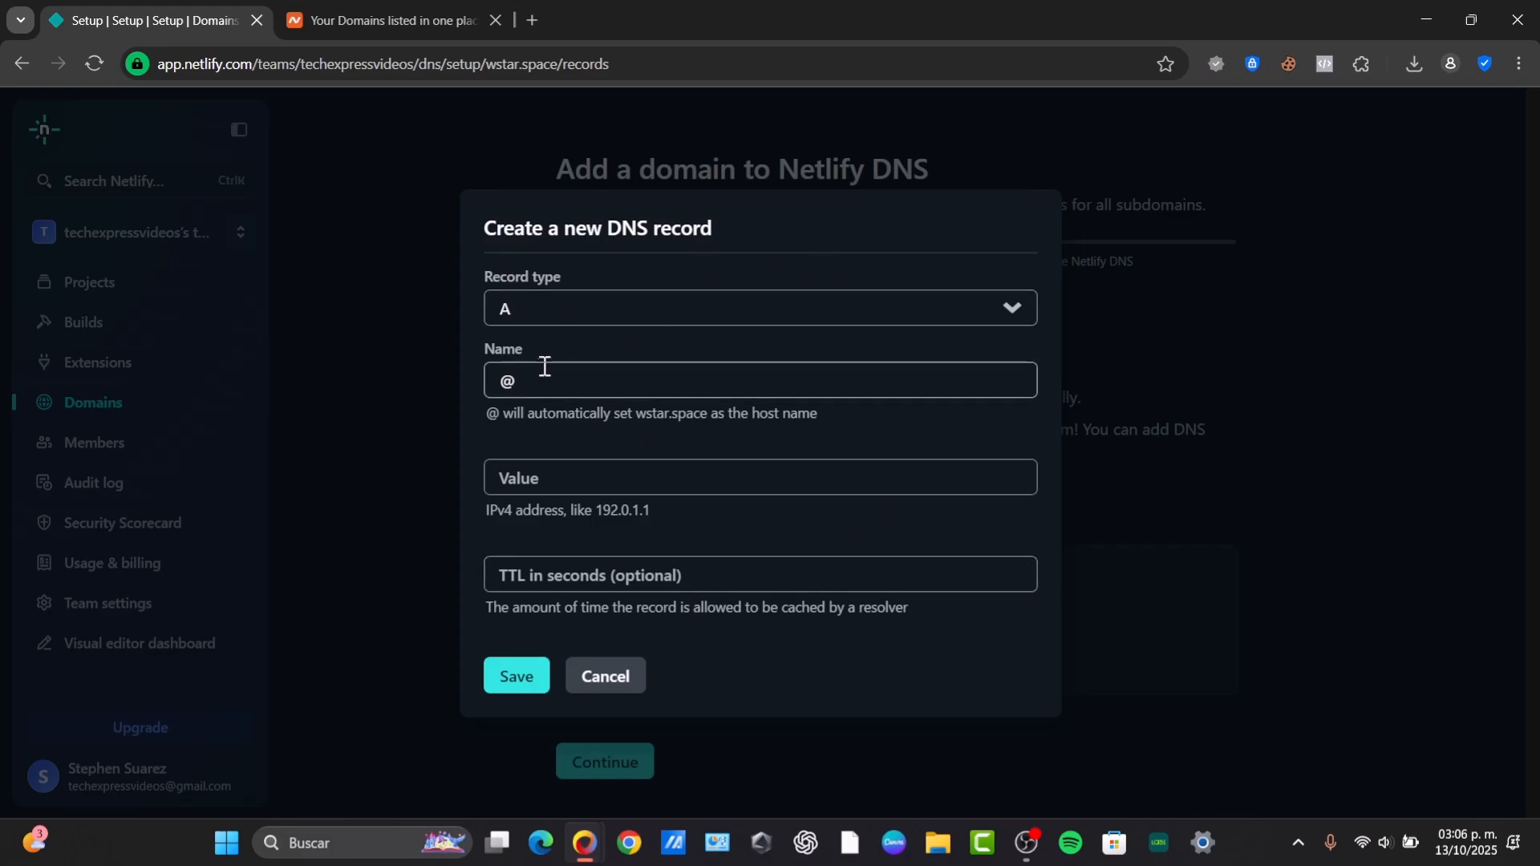
Inspect the new A record form for @ — type, Value and TTL fields left empty — then return to Namecheap
{"action": "left_click", "coordinate": [759, 478]}
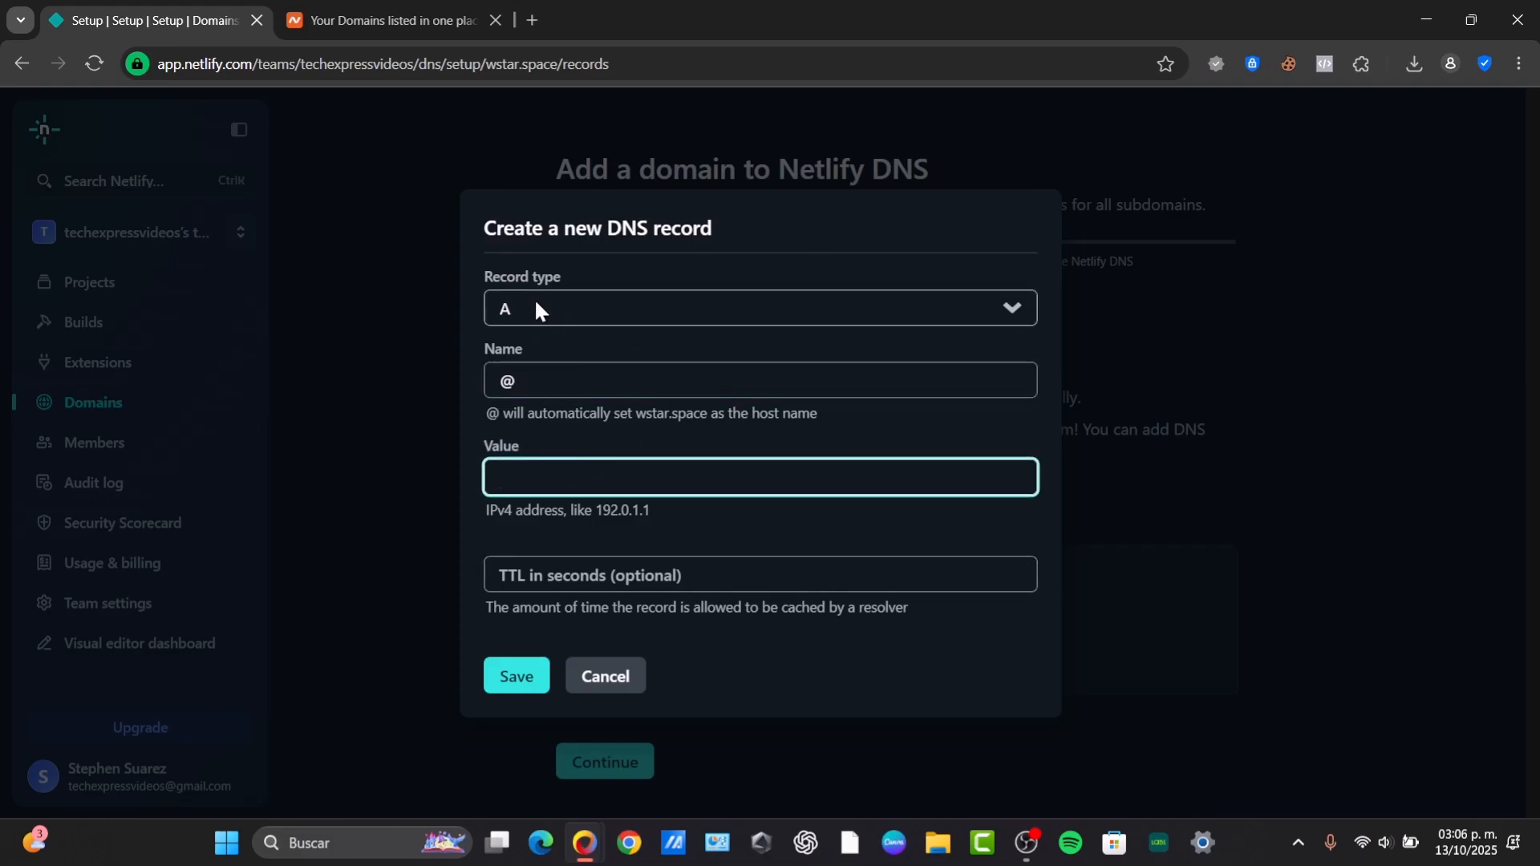
{"action": "left_click", "coordinate": [760, 308]}
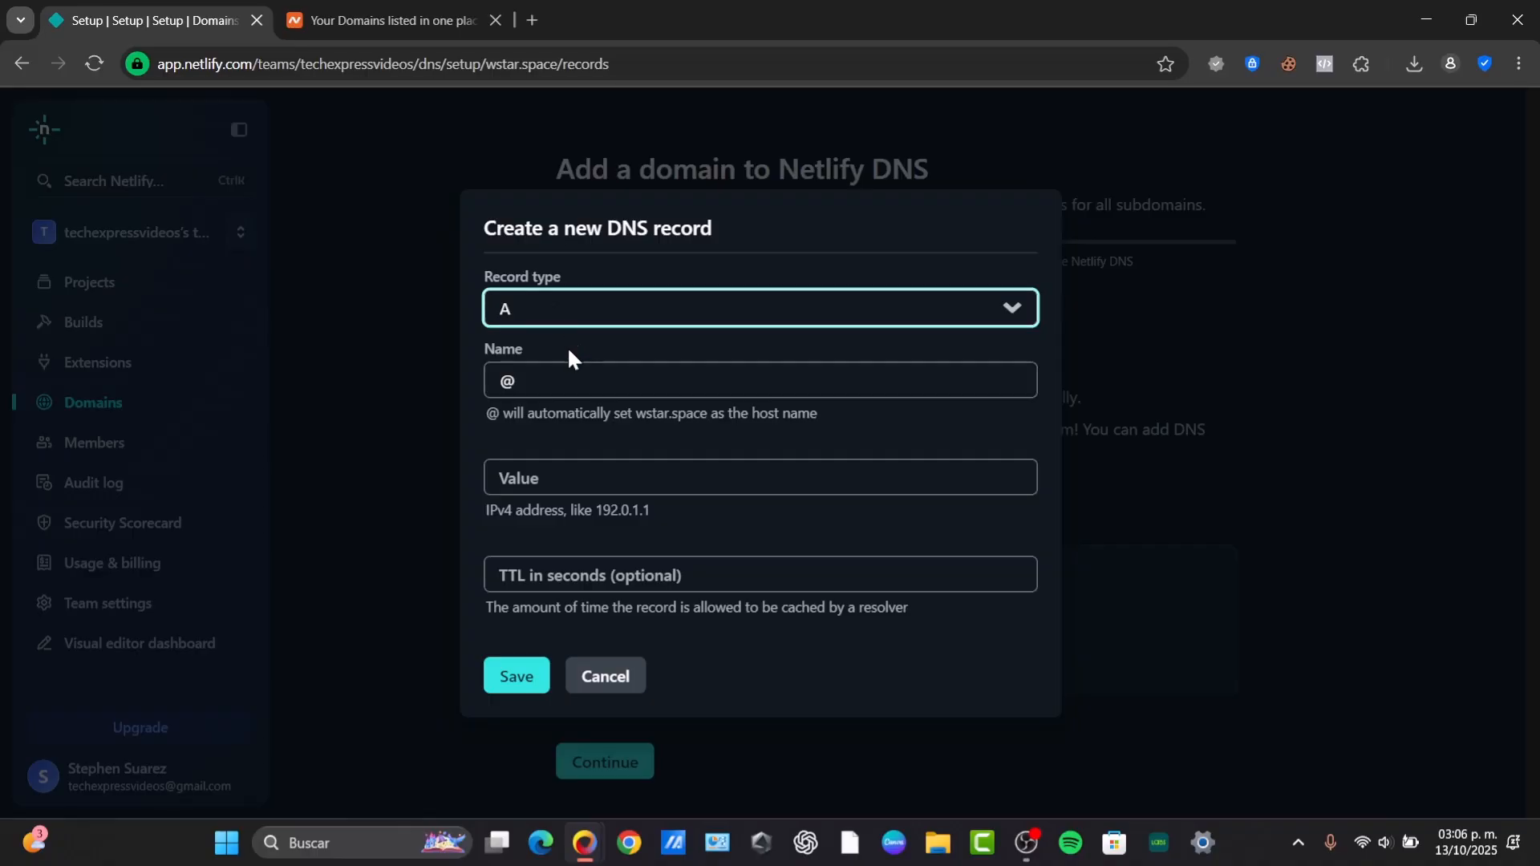
{"action": "left_click", "coordinate": [759, 478]}
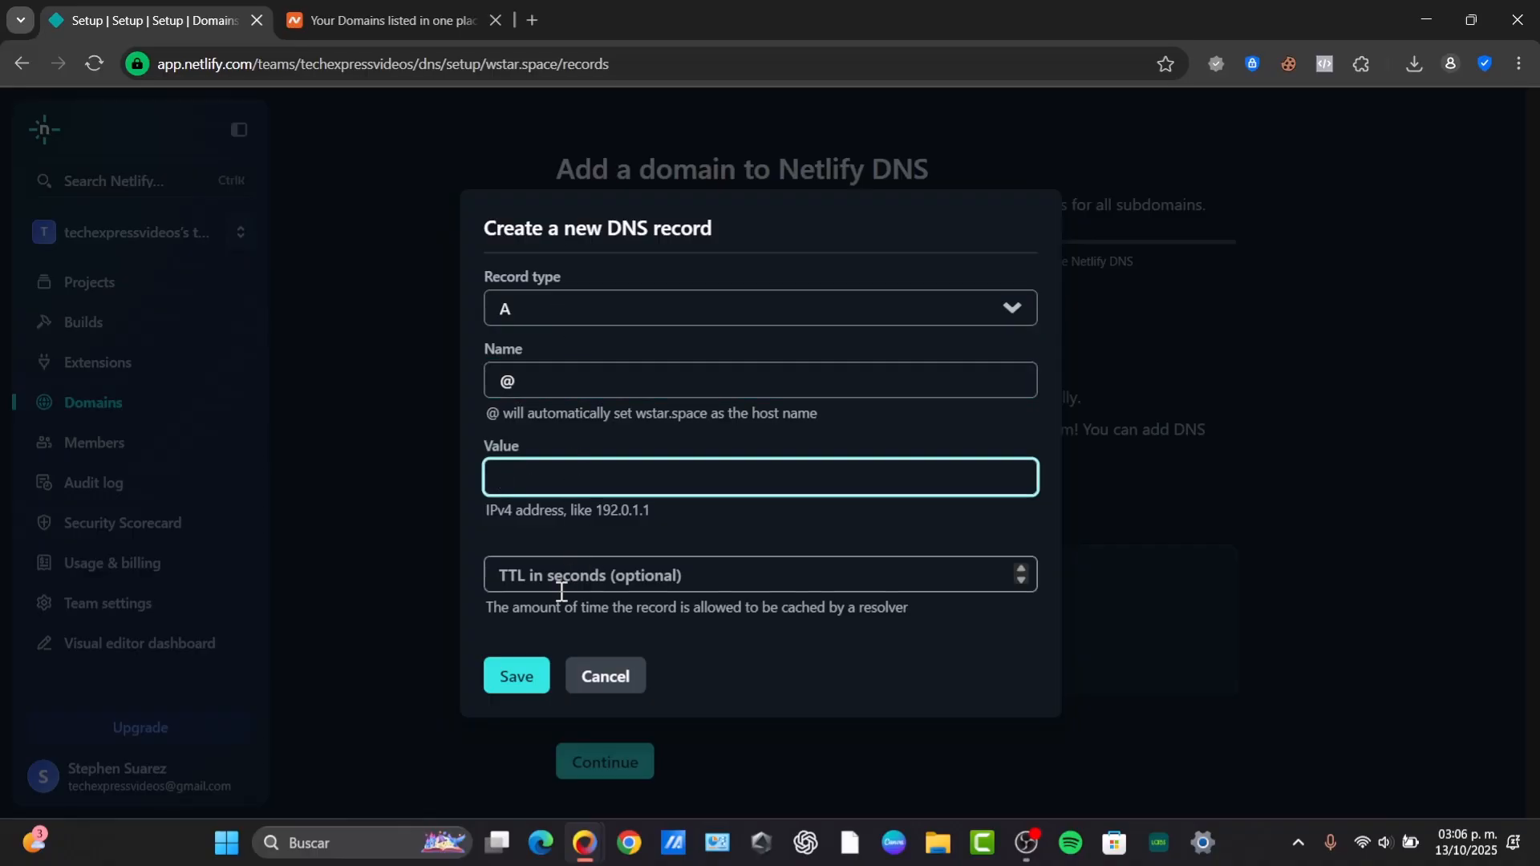
{"action": "left_click", "coordinate": [756, 574]}
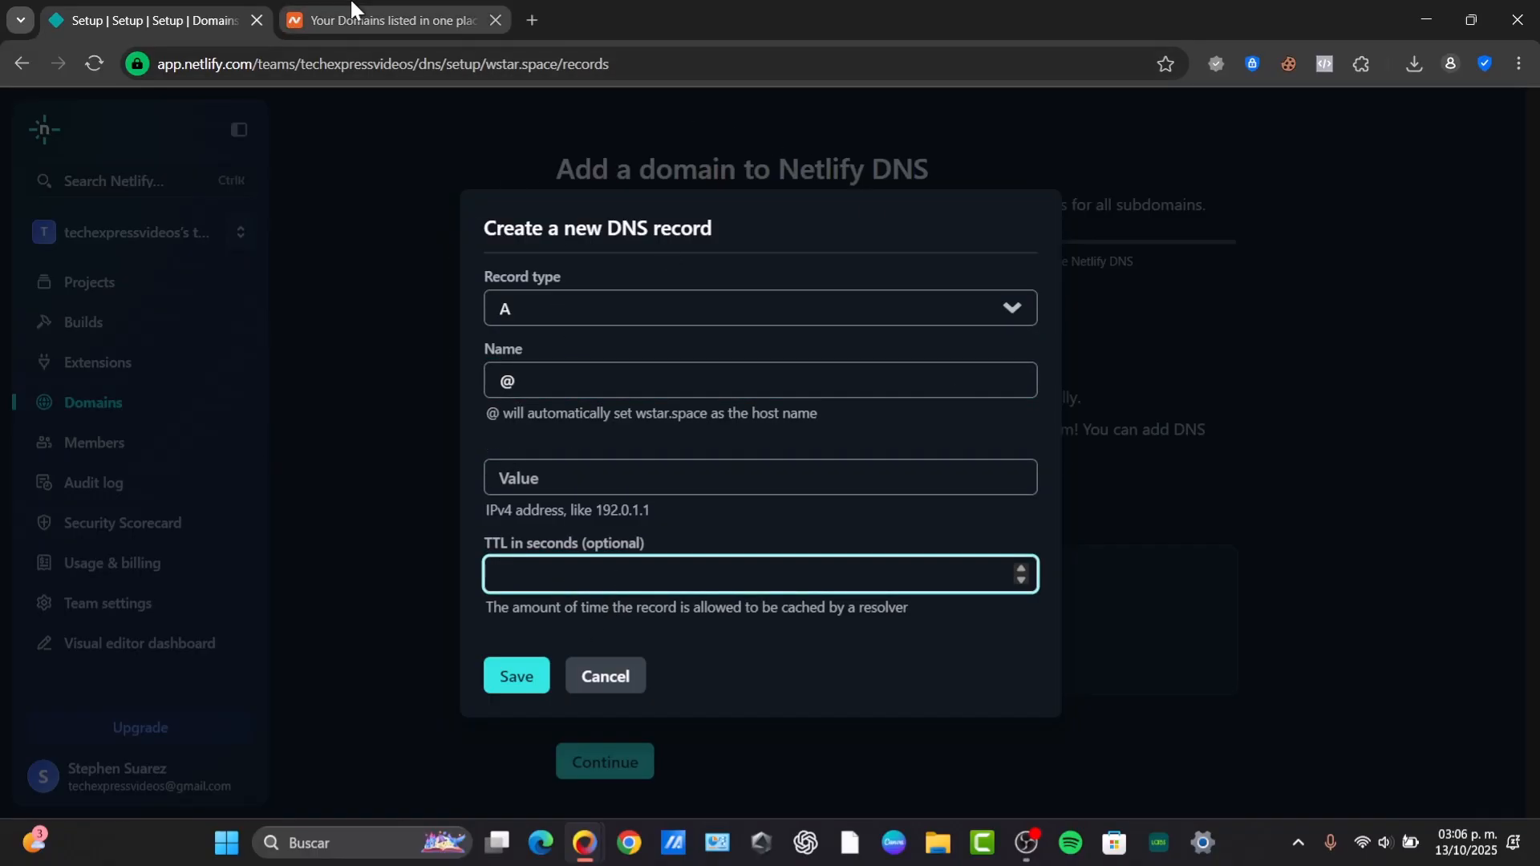
{"action": "left_click", "coordinate": [393, 19]}
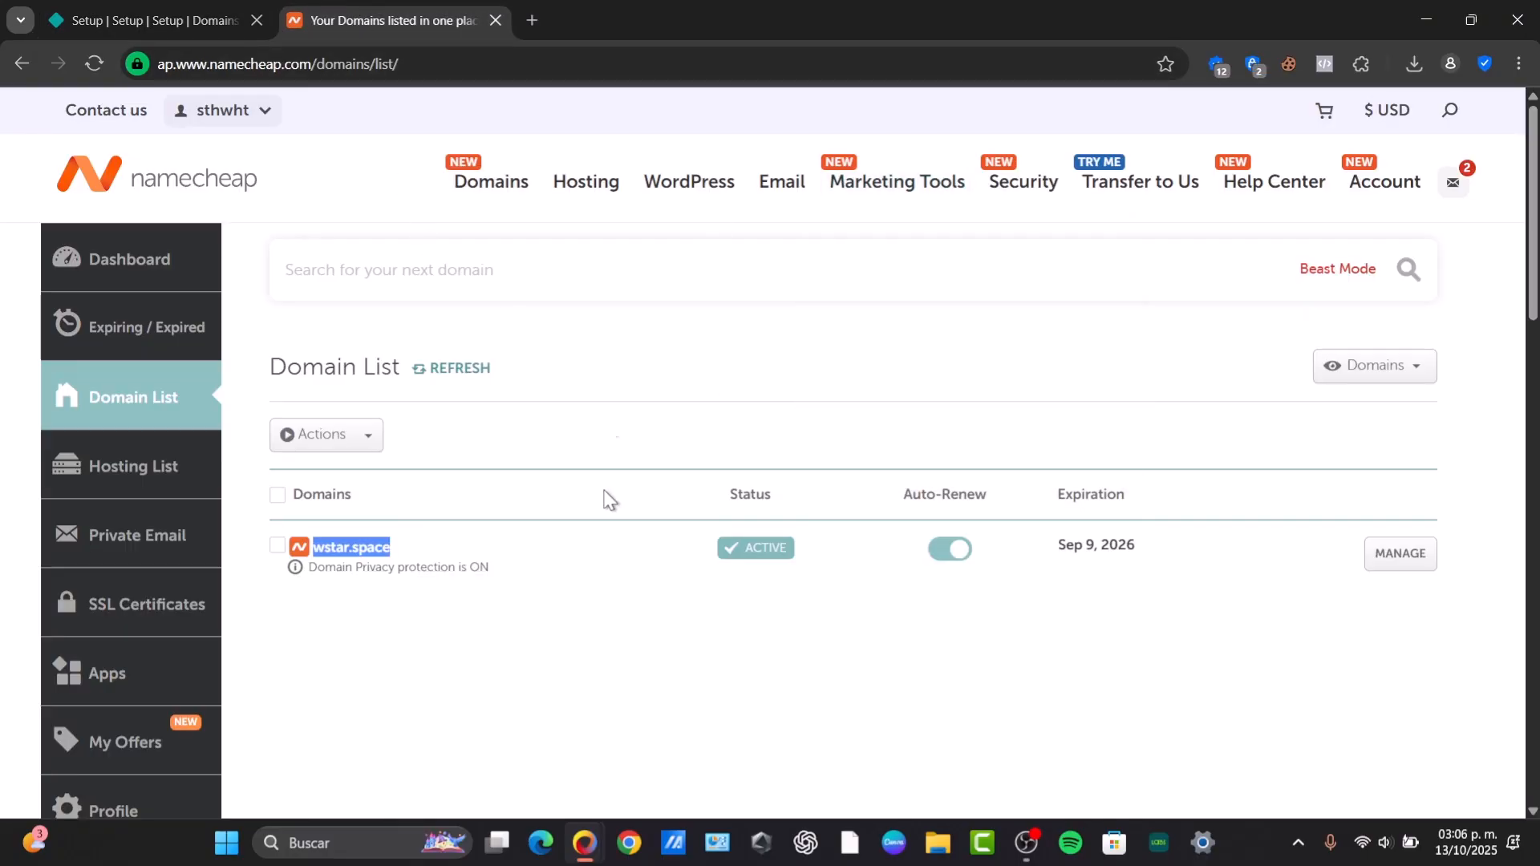
{"action": "mouse_move", "coordinate": [1399, 553]}
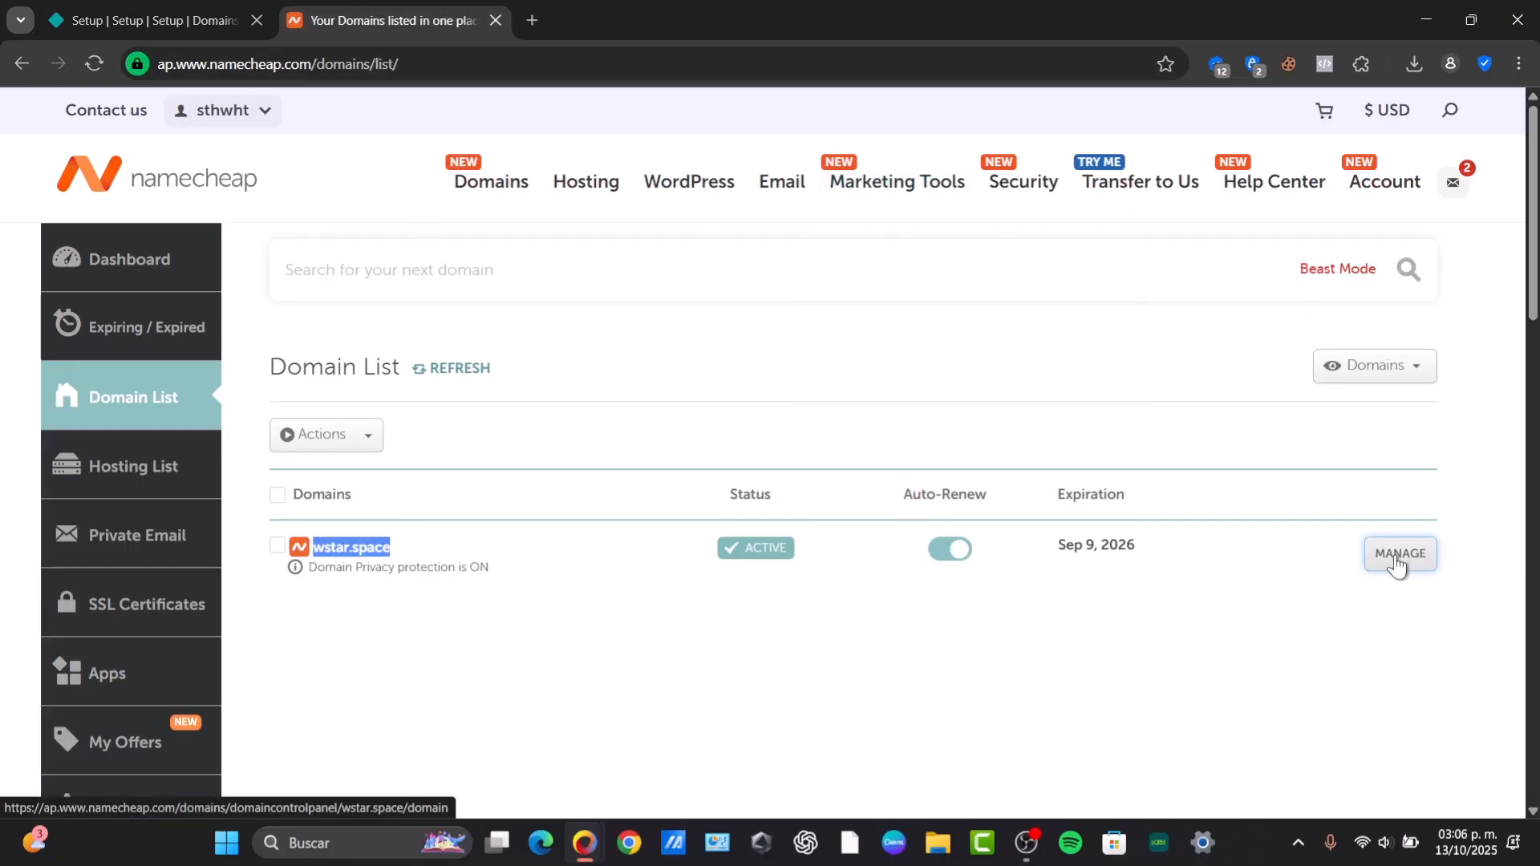
Manage wstar.space in Namecheap and view its Advanced DNS host records (two CNAME, one TXT)
{"action": "left_click", "coordinate": [1398, 554]}
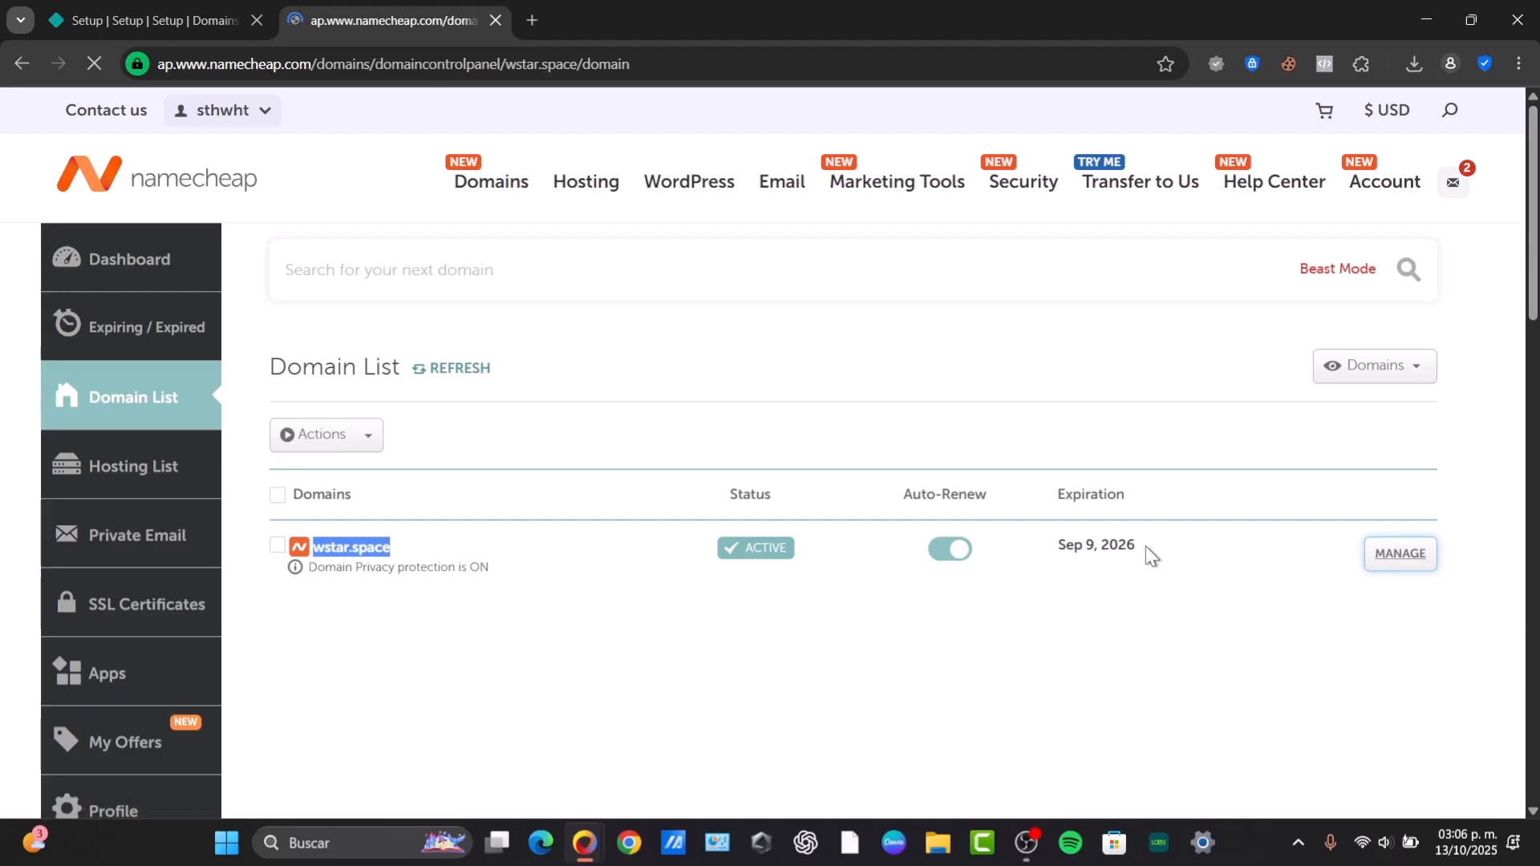
{"action": "left_click", "coordinate": [1398, 553]}
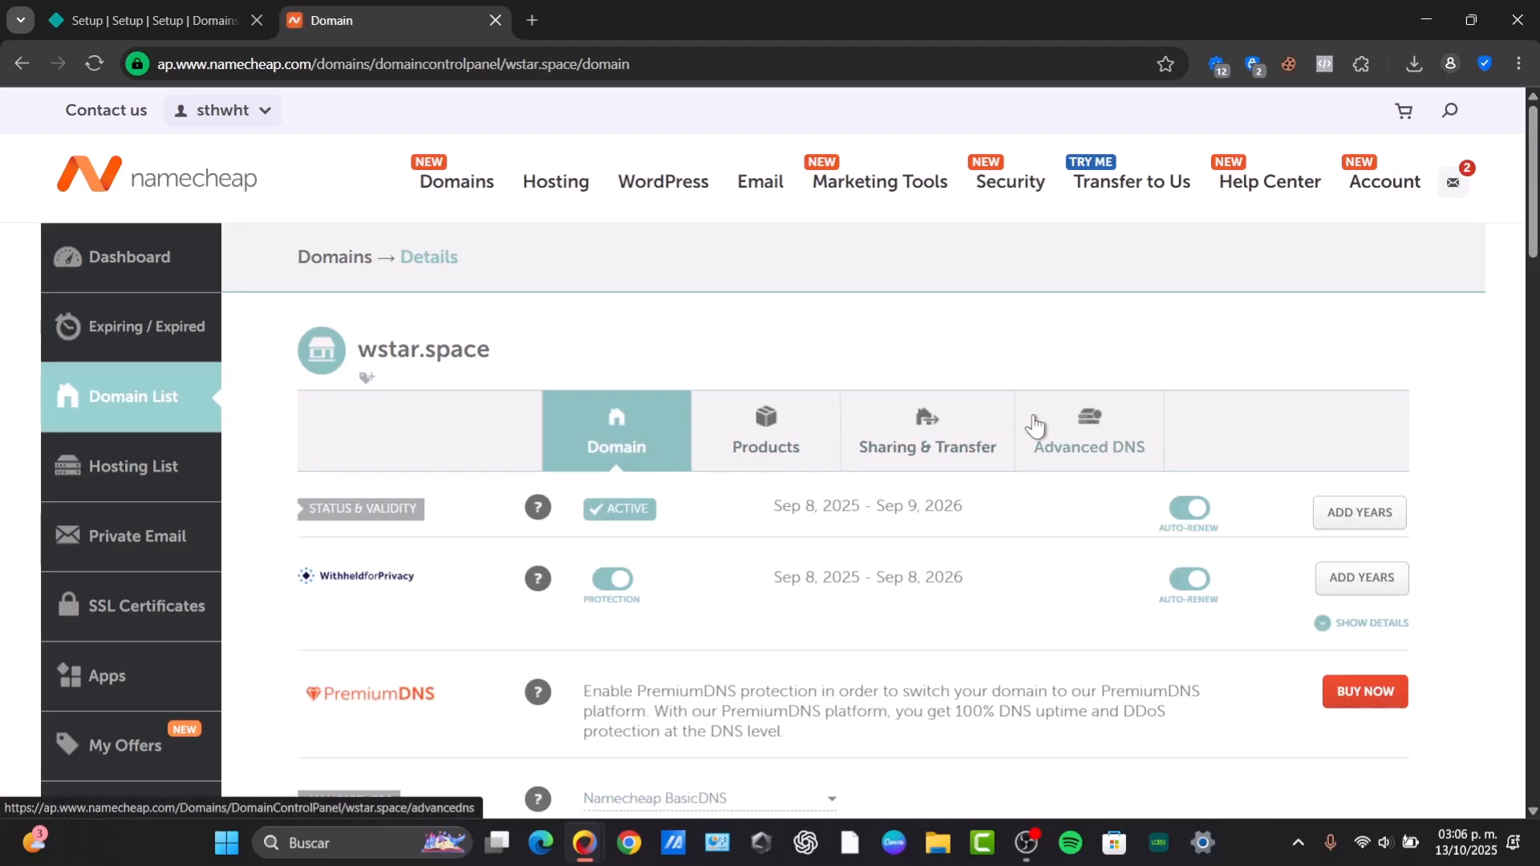
{"action": "left_click", "coordinate": [1088, 429]}
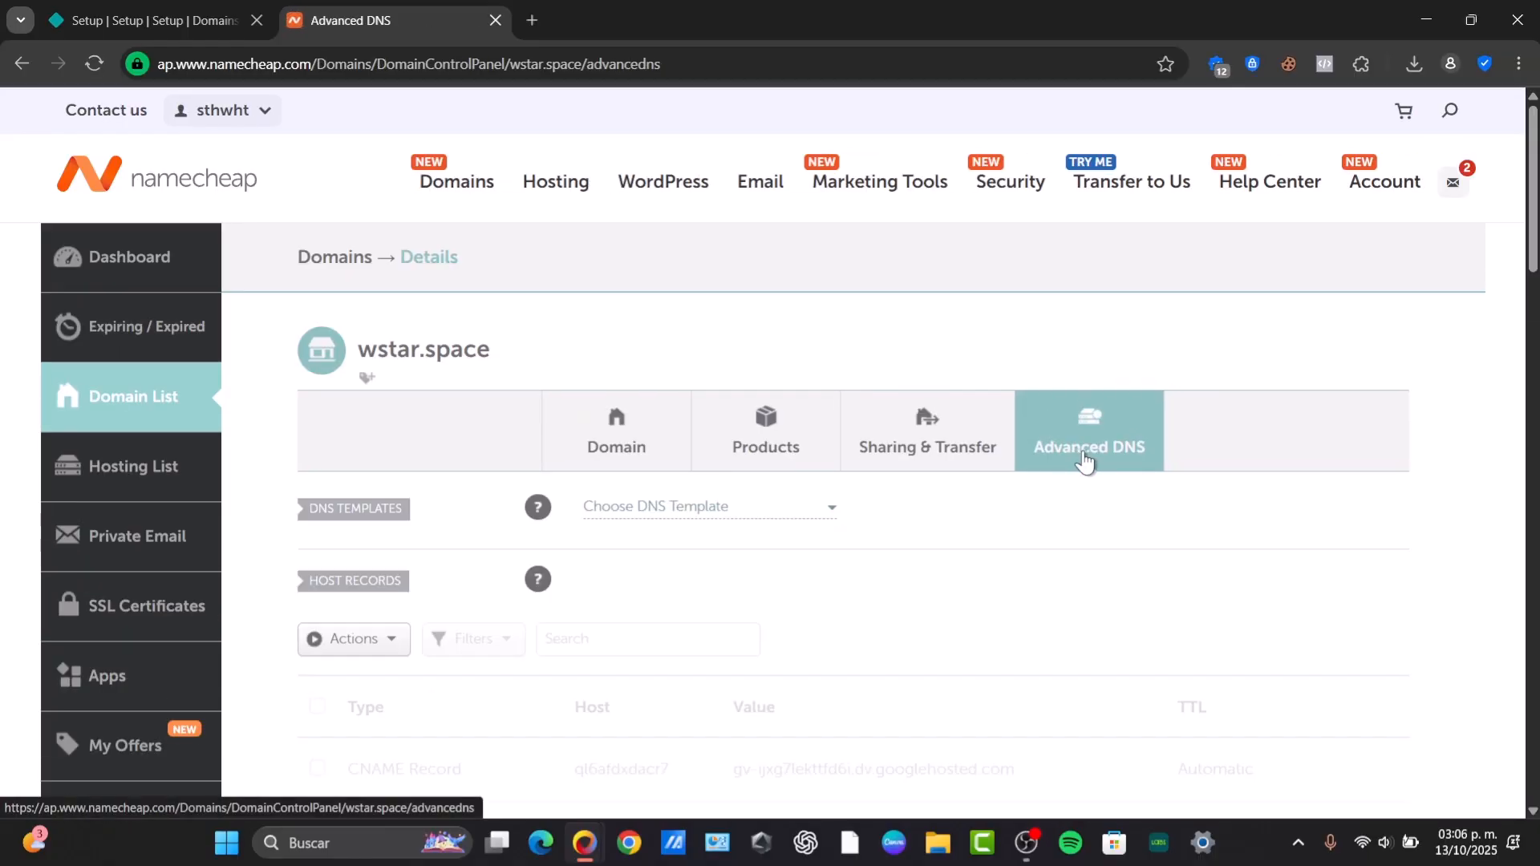
{"action": "scroll", "scroll_direction": "down", "scroll_amount": 3}
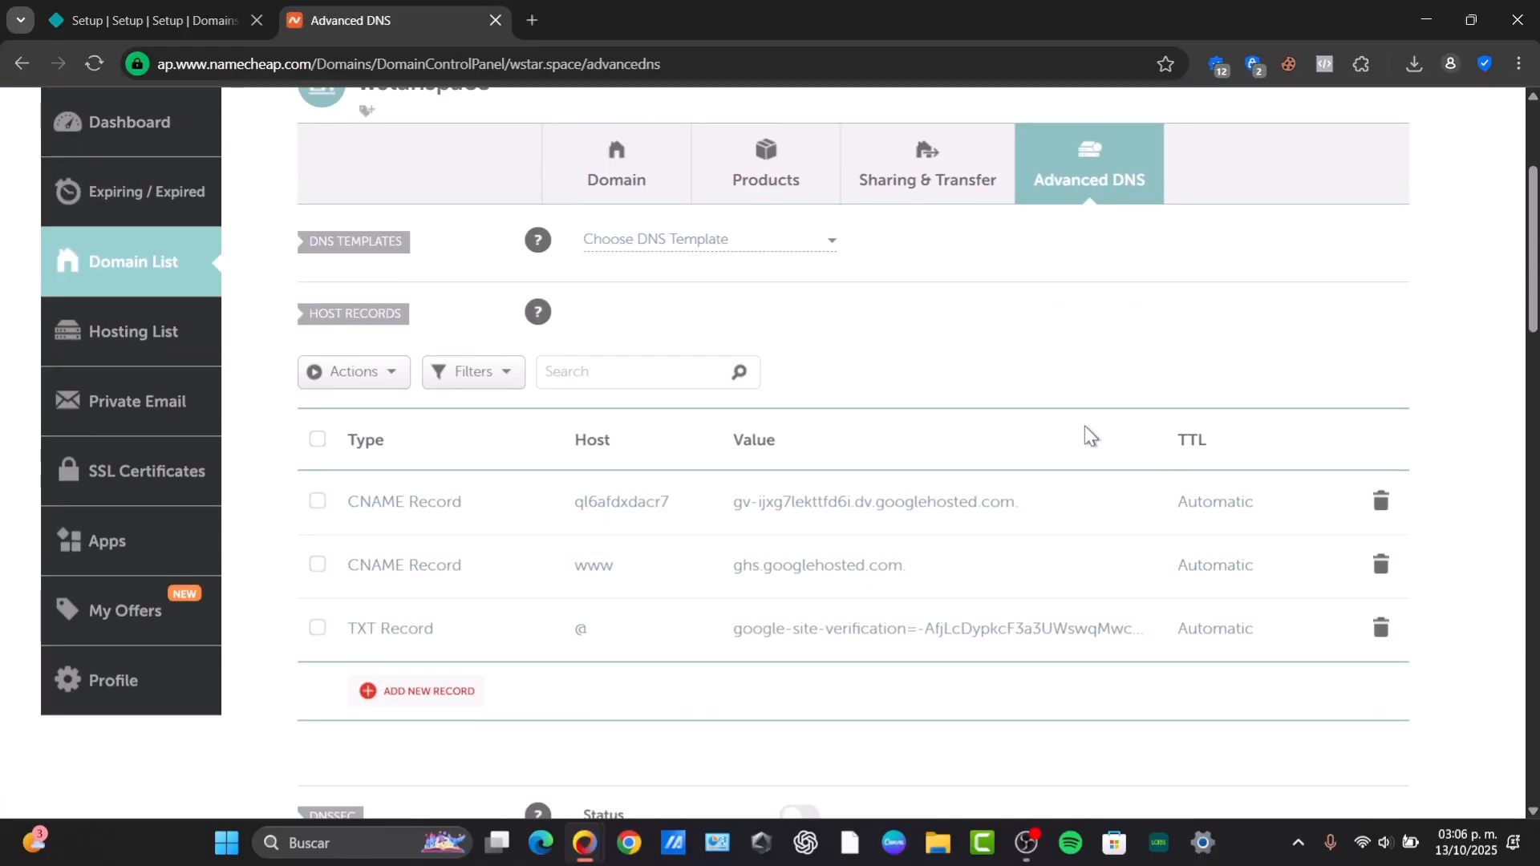
{"action": "mouse_move", "coordinate": [628, 653]}
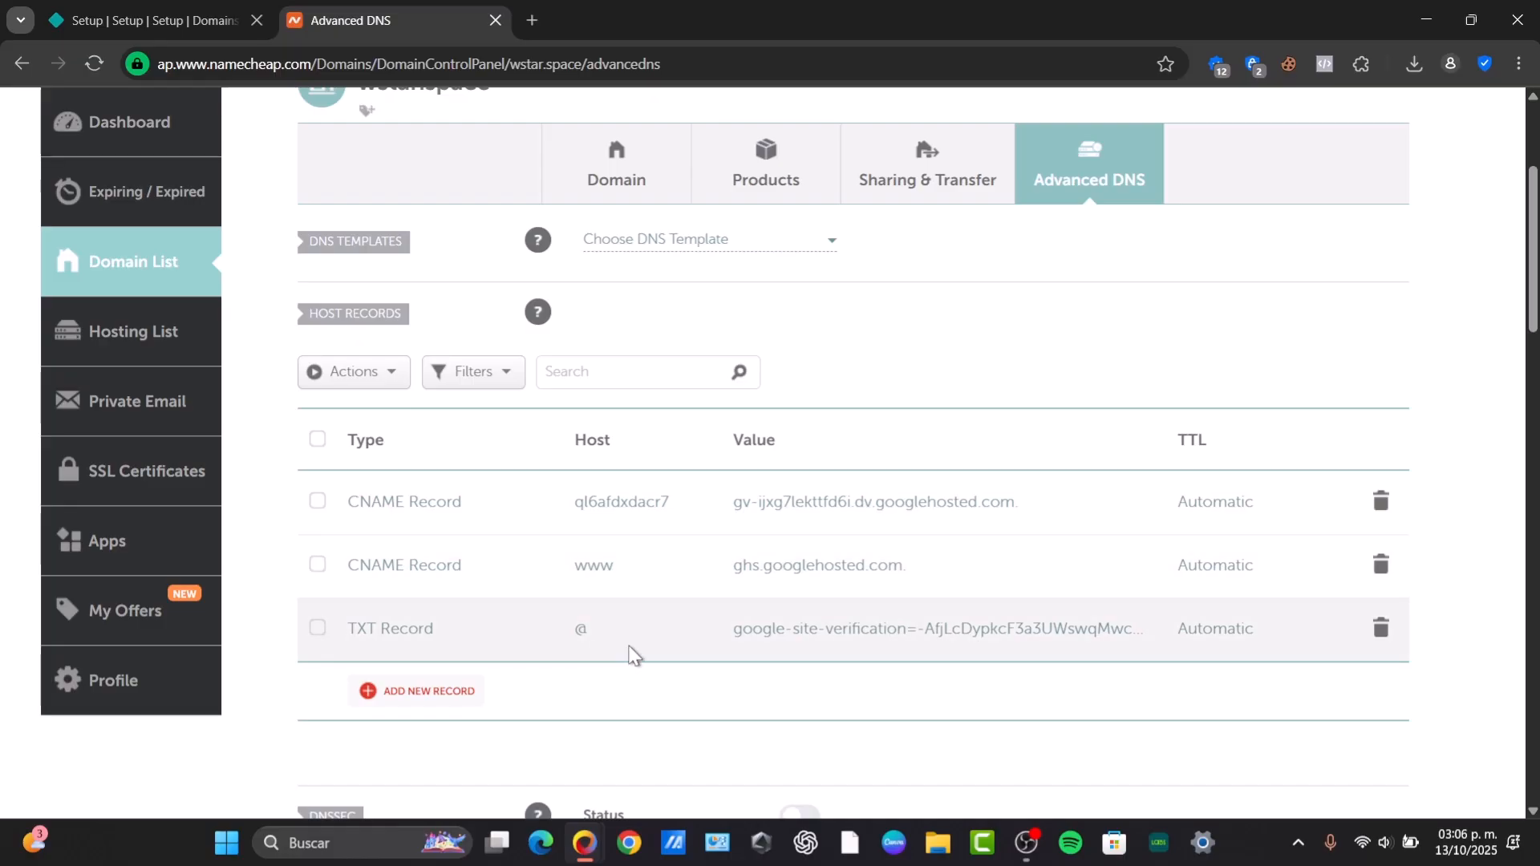
{"action": "mouse_move", "coordinate": [553, 462]}
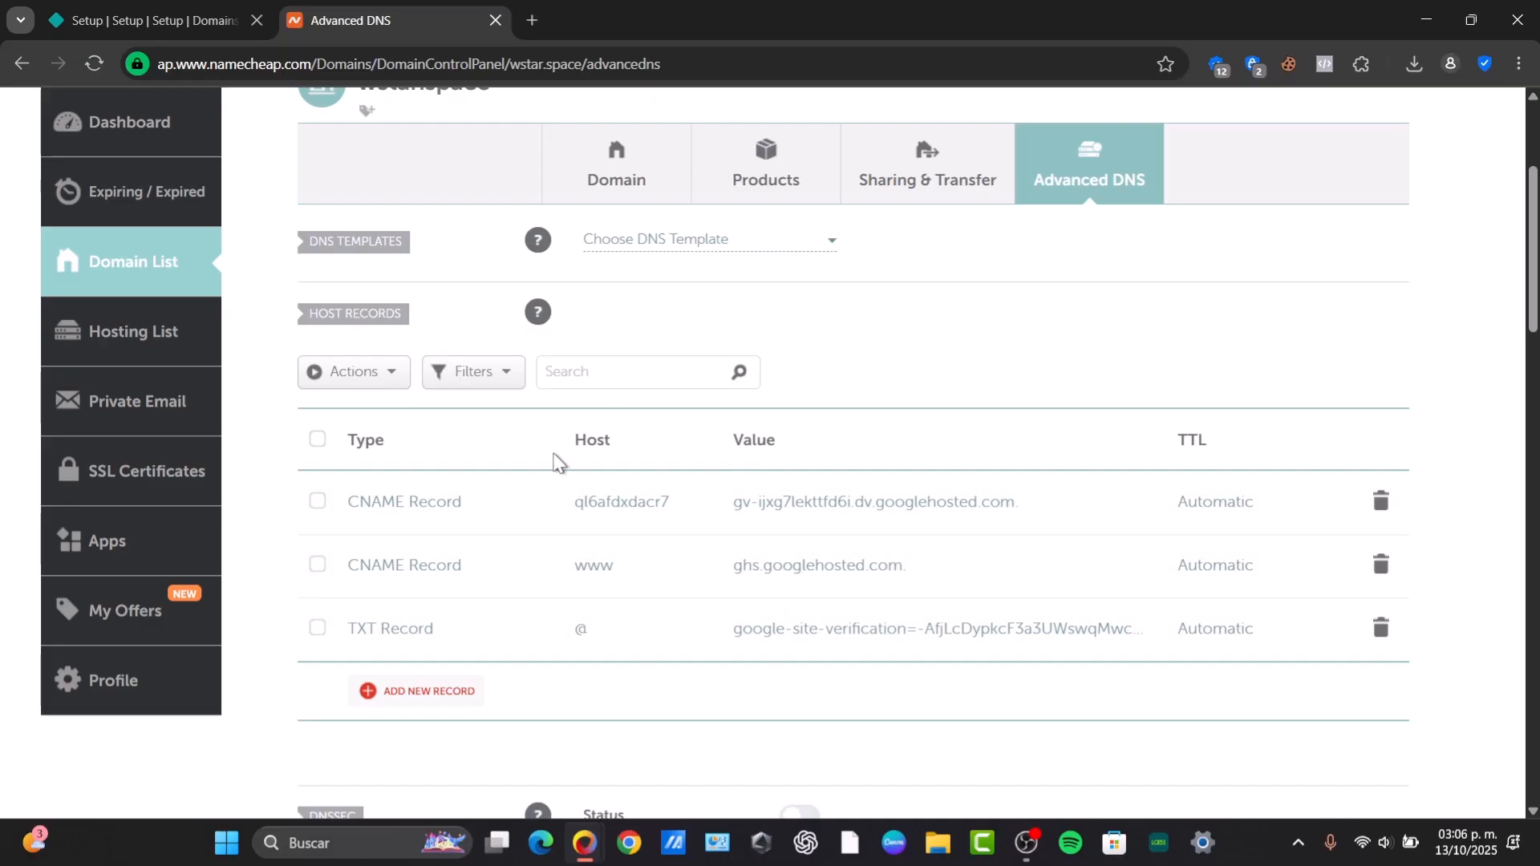
{"action": "mouse_move", "coordinate": [818, 623]}
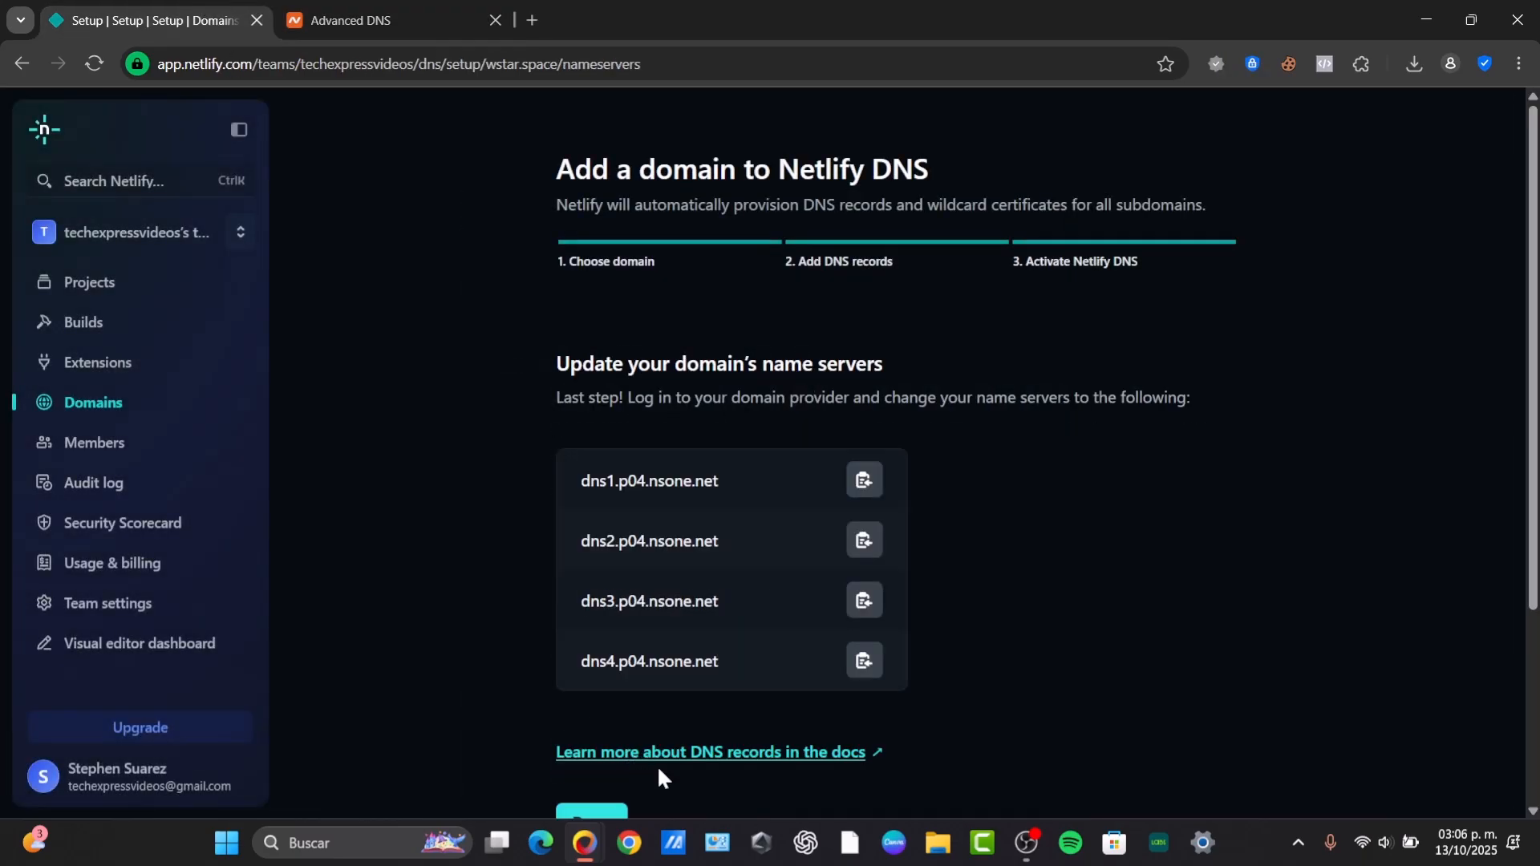
{"action": "mouse_move", "coordinate": [1206, 695]}
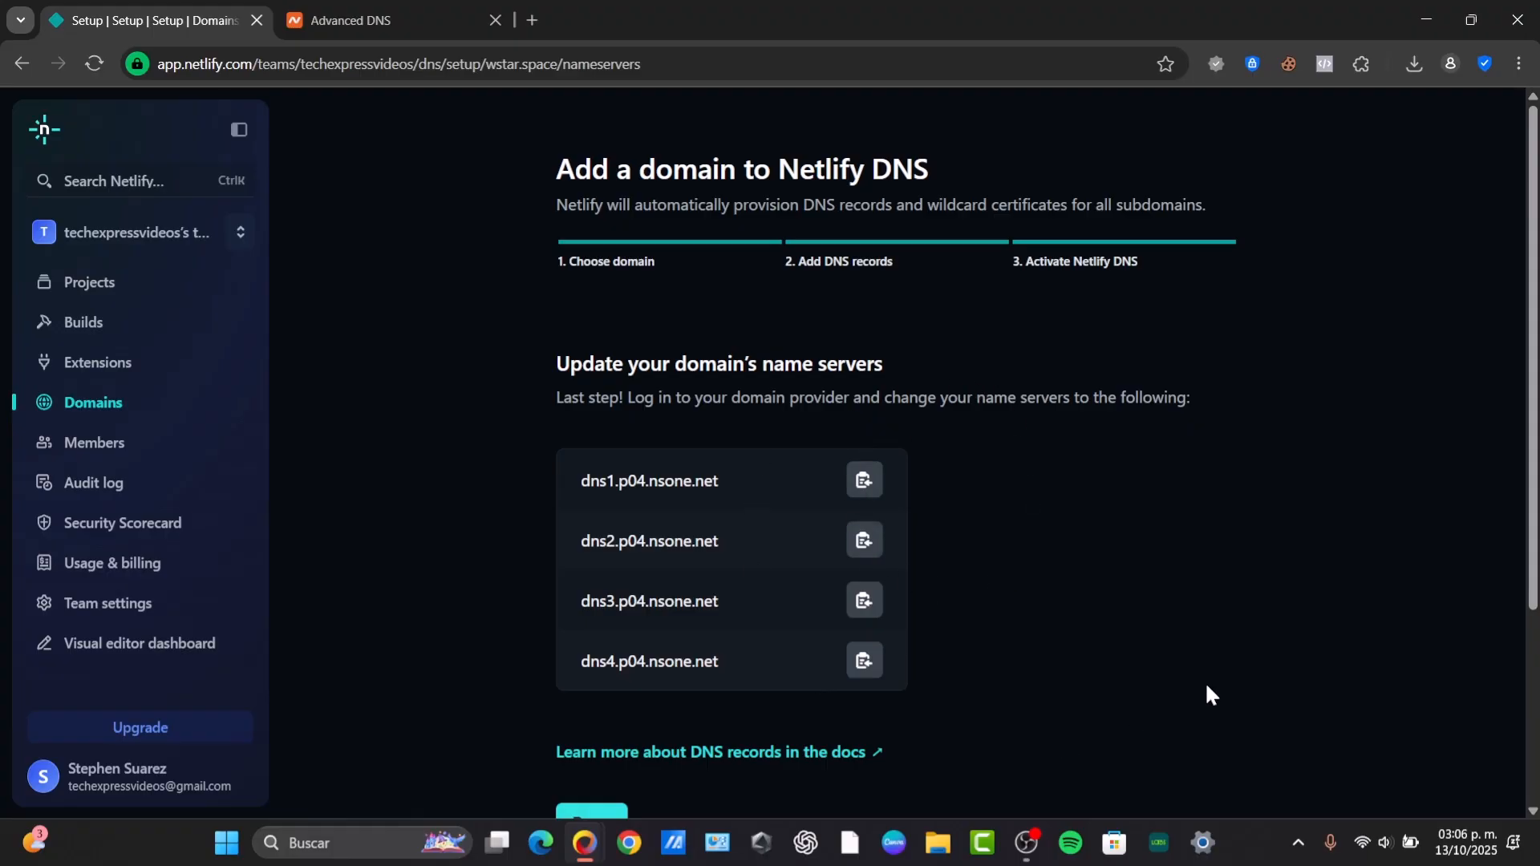
{"action": "mouse_move", "coordinate": [1014, 529]}
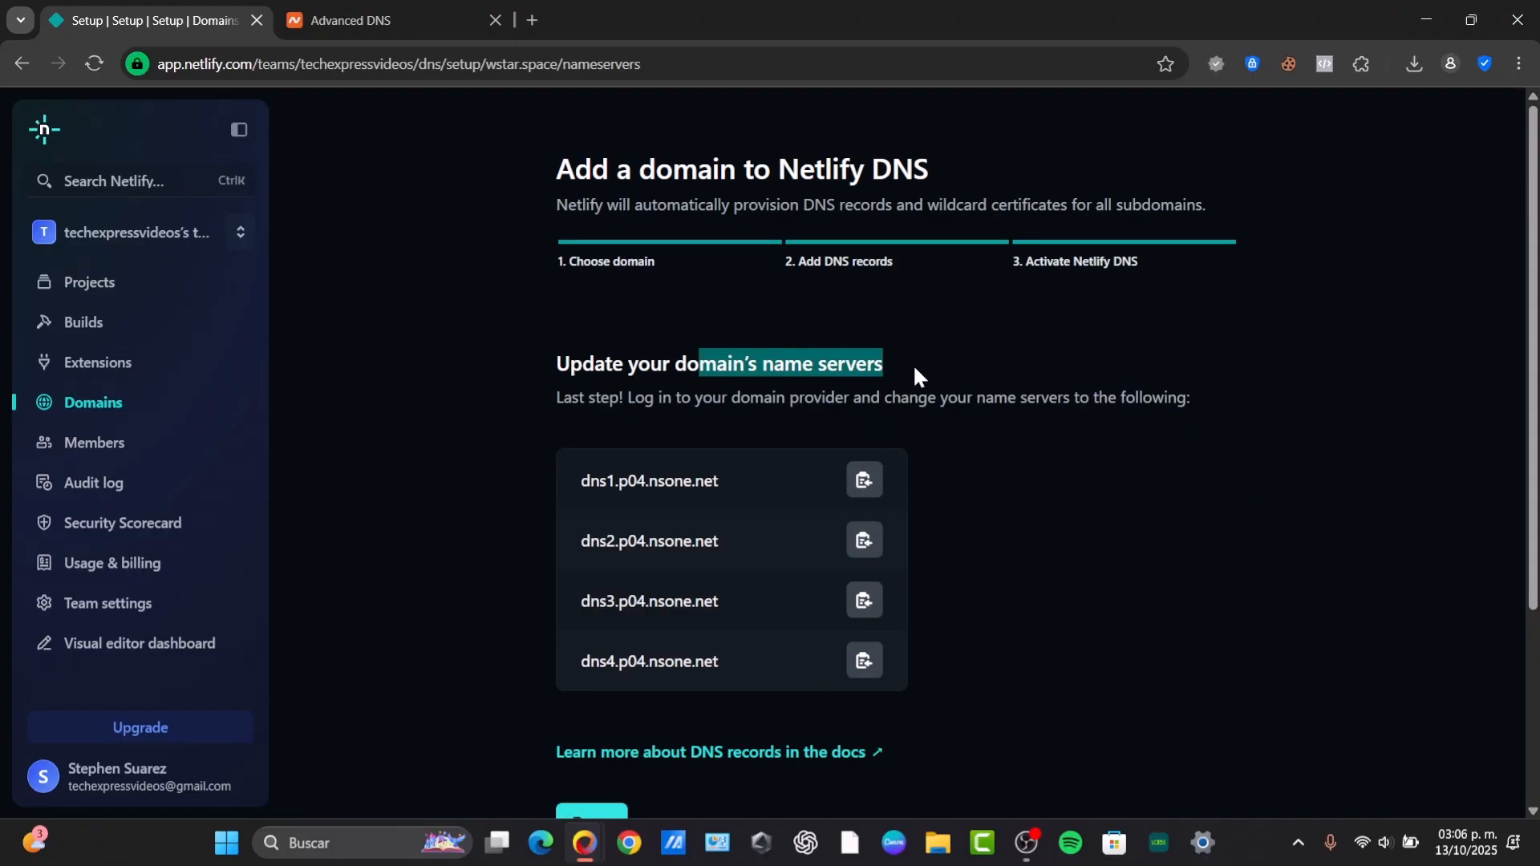
{"action": "mouse_move", "coordinate": [975, 417]}
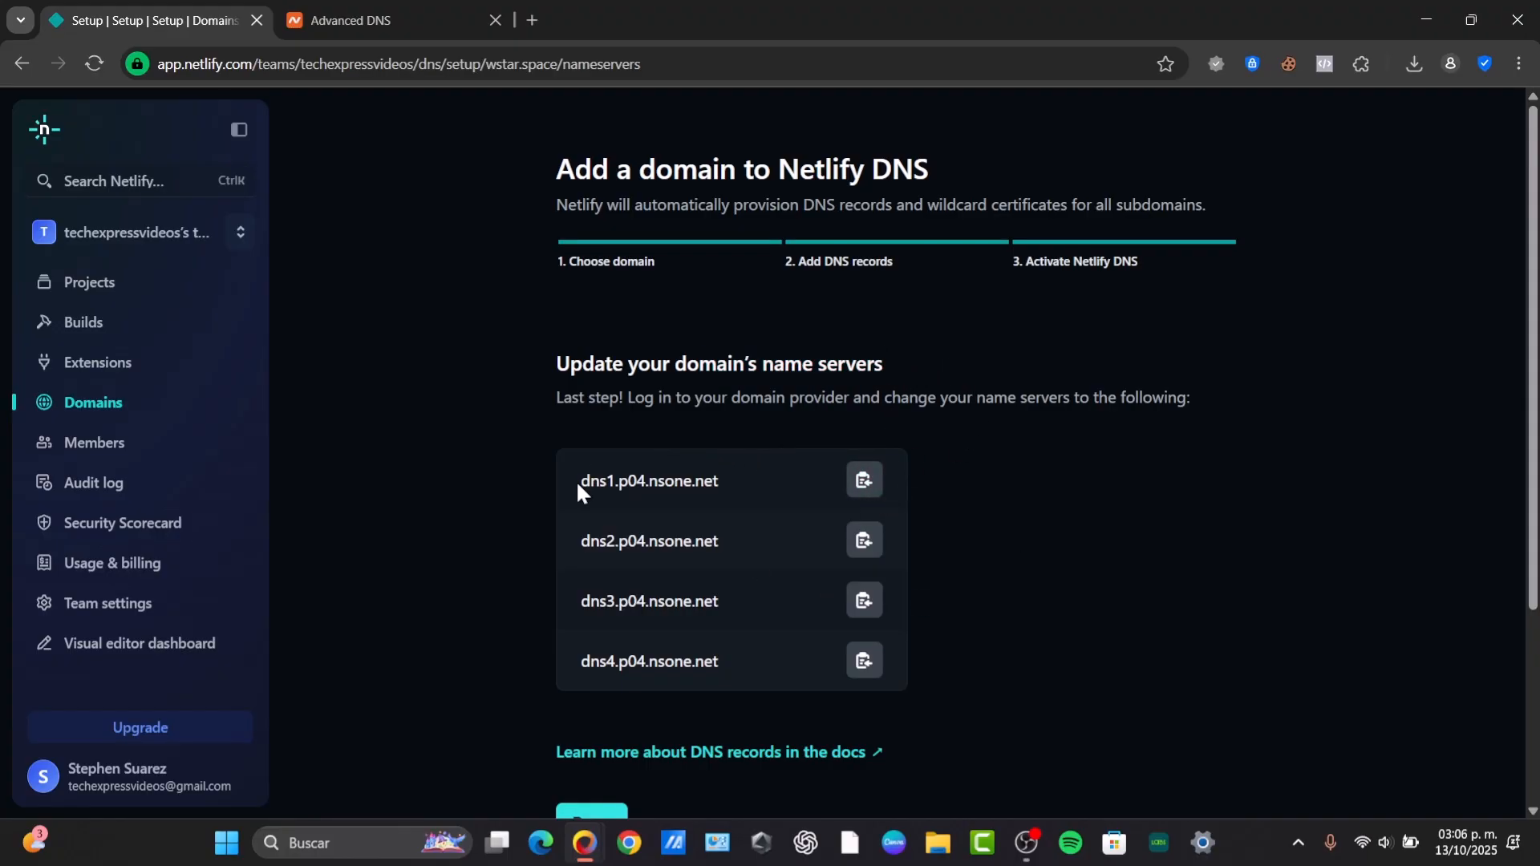
{"action": "mouse_move", "coordinate": [660, 488]}
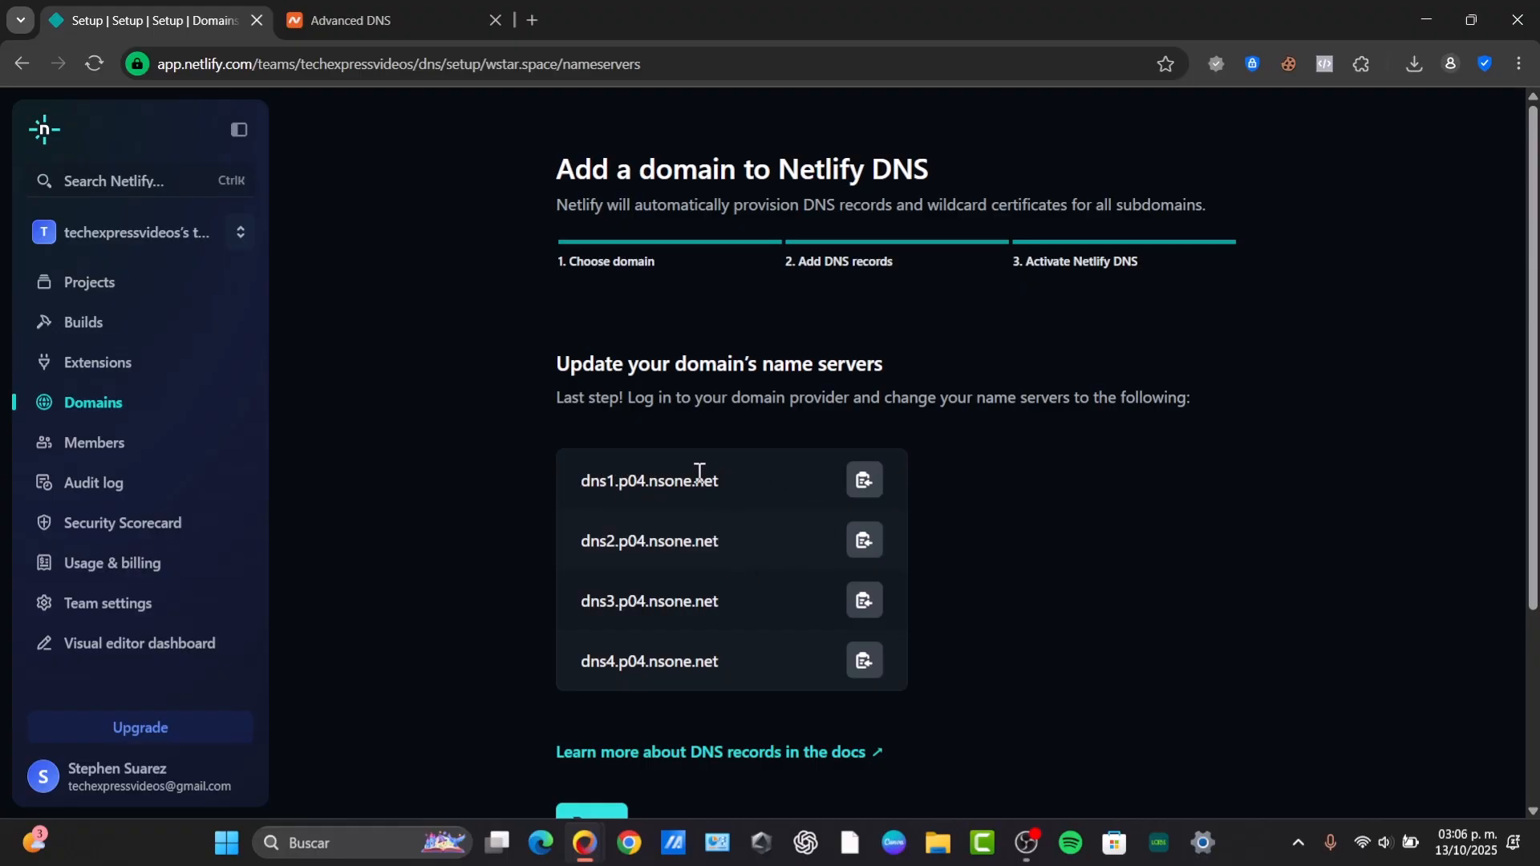
Scroll through Netlify's name servers step listing the four nsone.net name servers for wstar.space
{"action": "scroll", "scroll_direction": "down", "scroll_amount": 3}
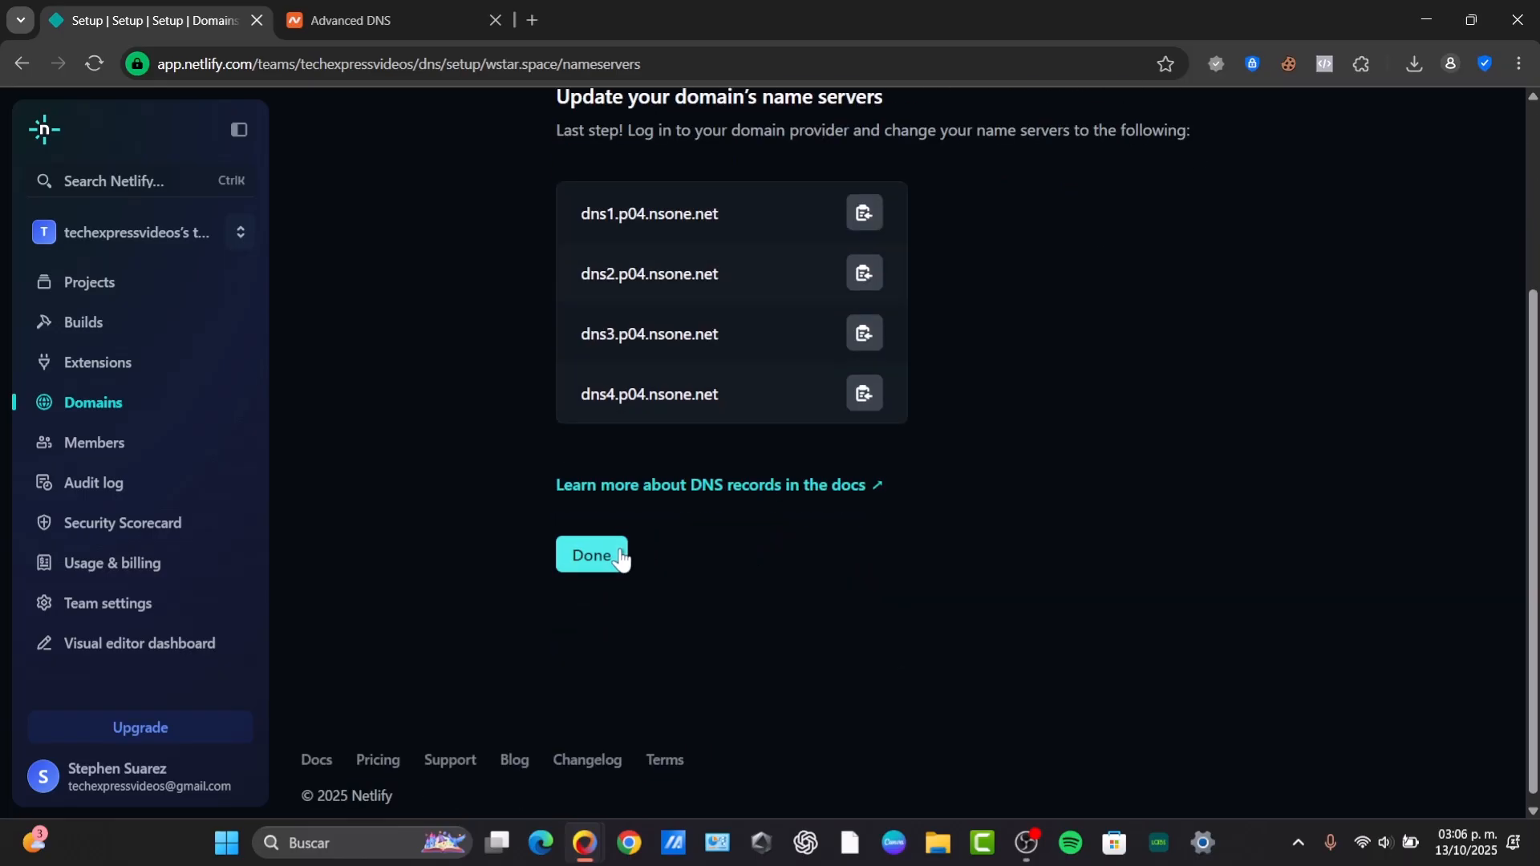
{"action": "scroll", "scroll_direction": "up", "scroll_amount": 3}
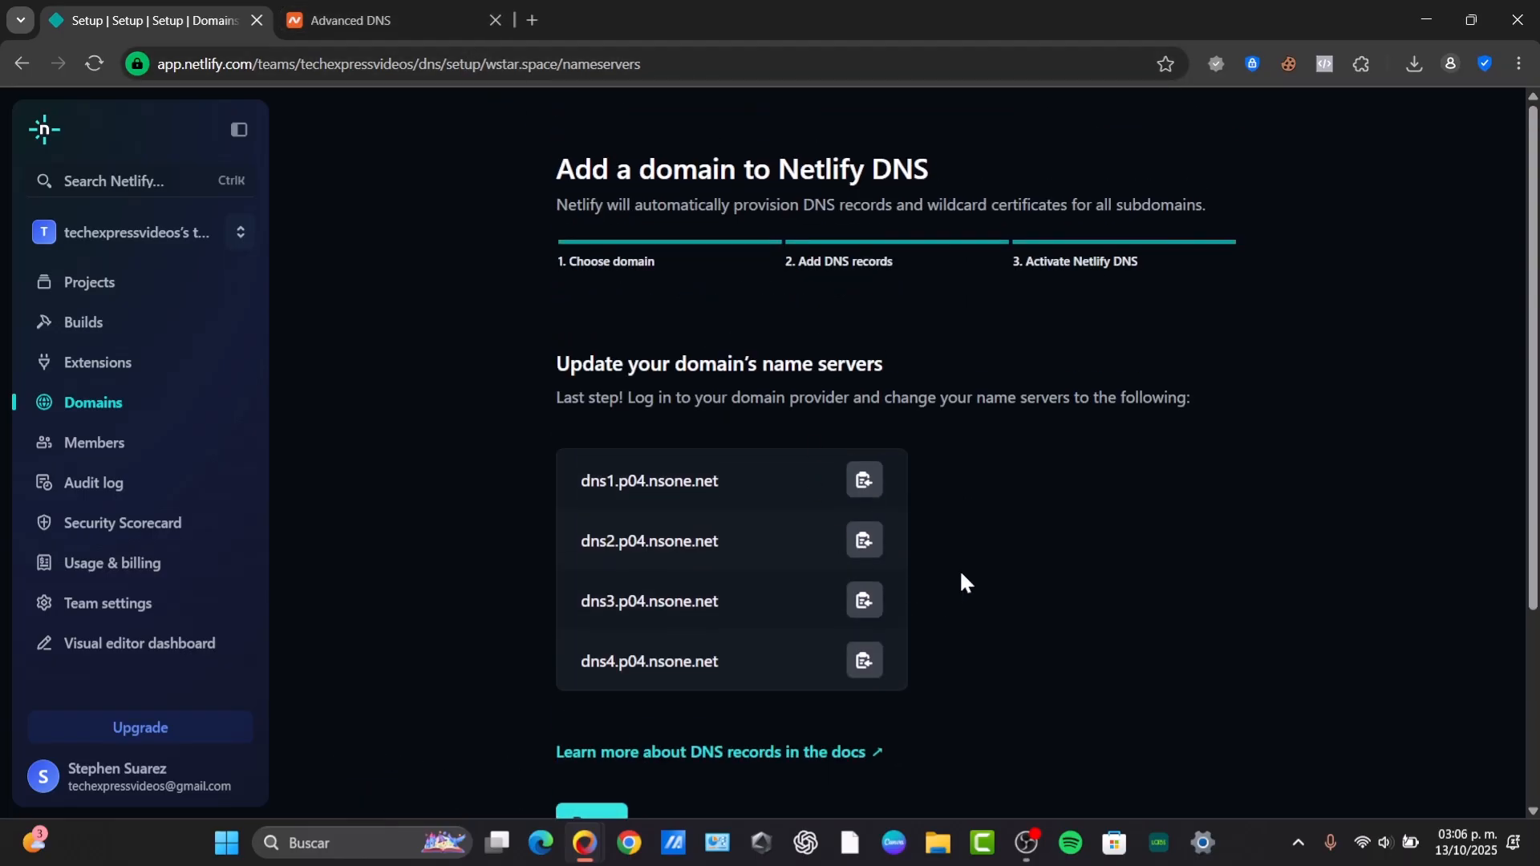
{"action": "mouse_move", "coordinate": [619, 632]}
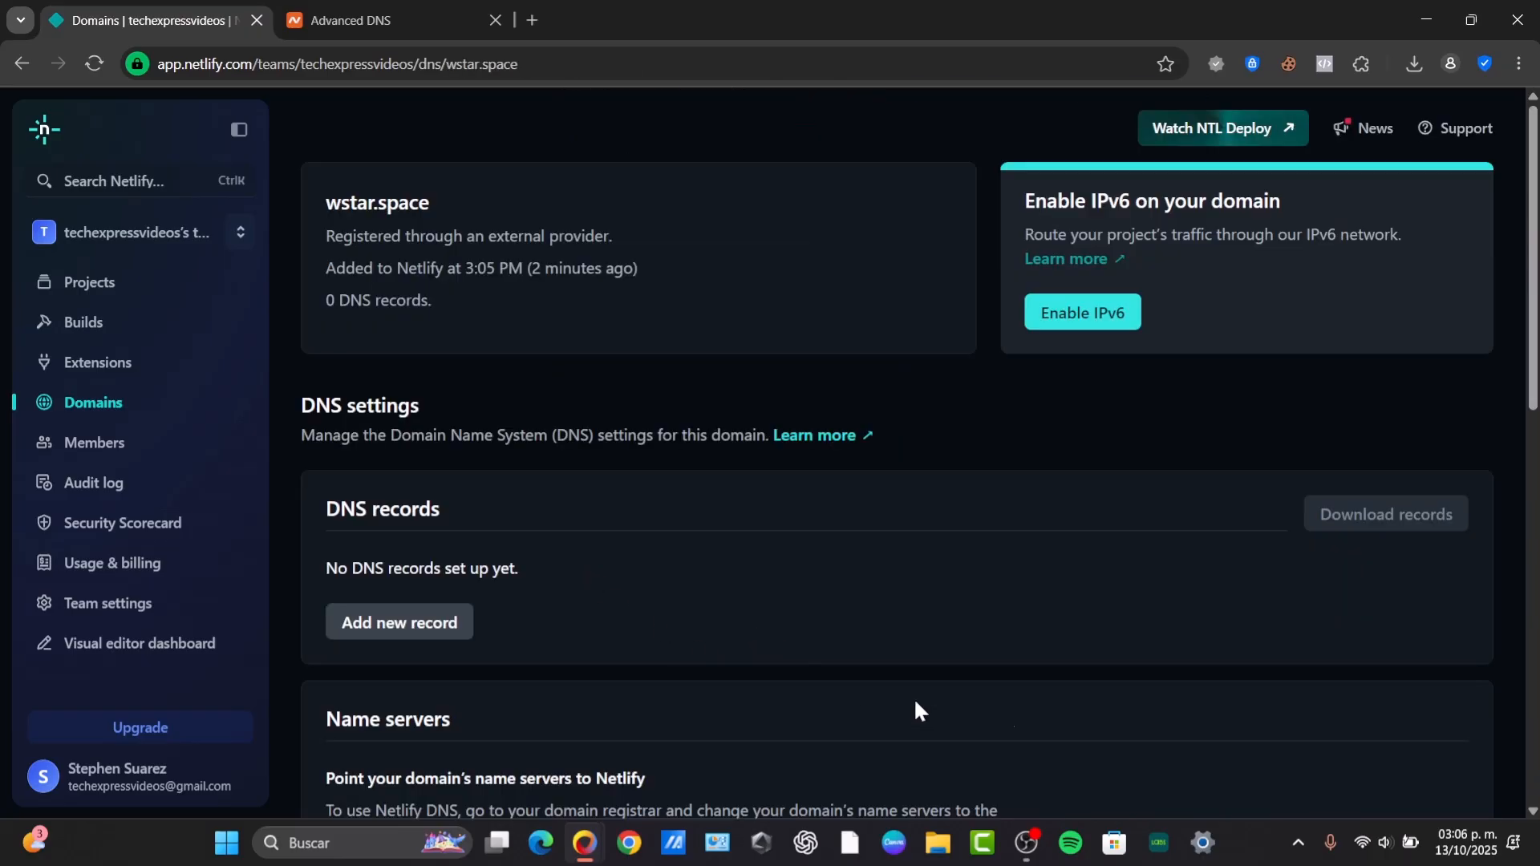
{"action": "mouse_move", "coordinate": [776, 587]}
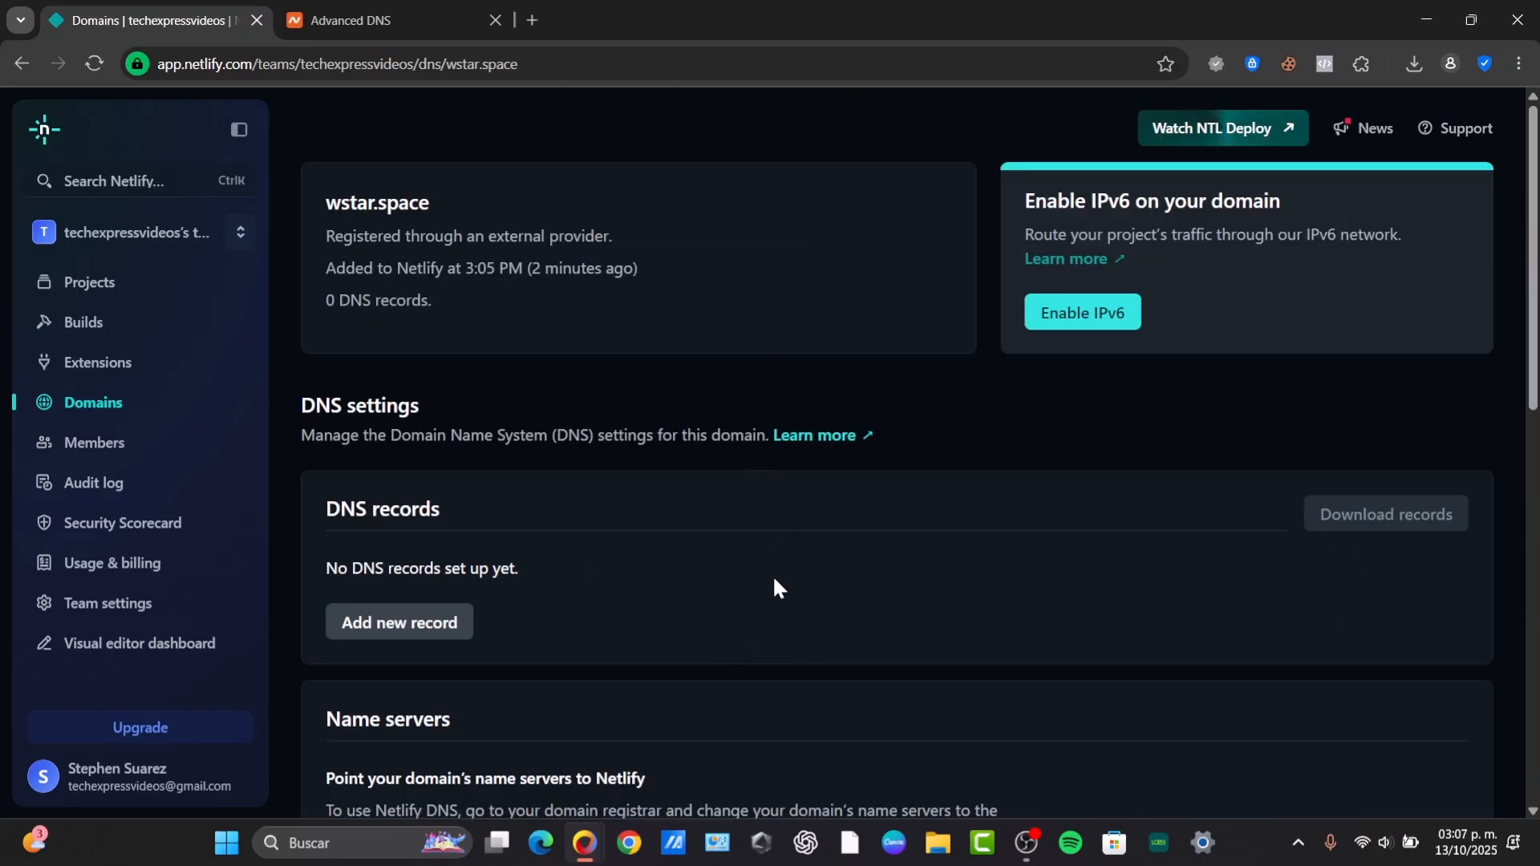
{"action": "mouse_move", "coordinate": [794, 585]}
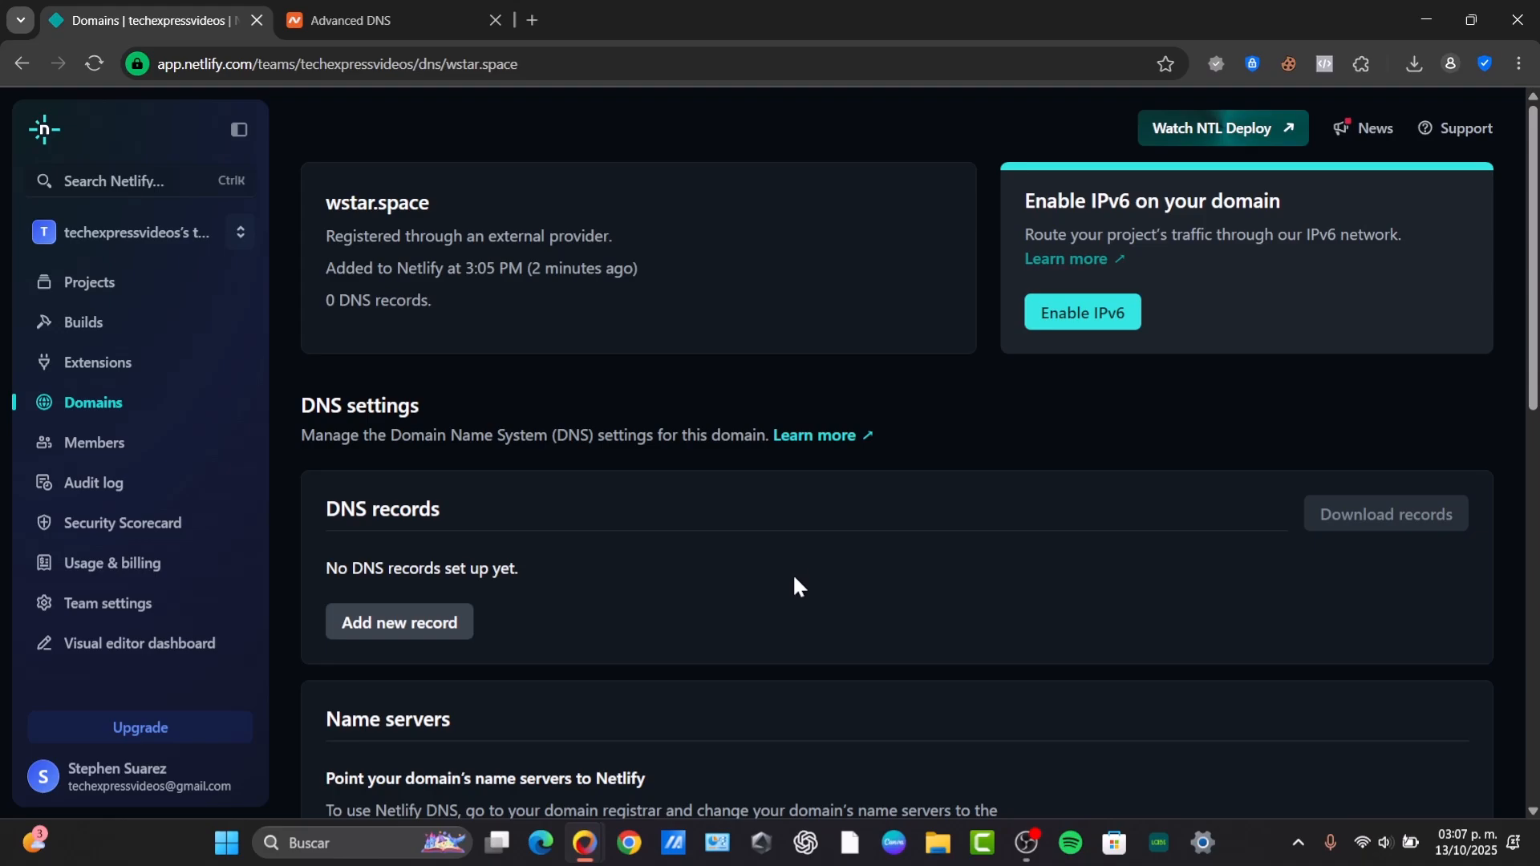
{"action": "mouse_move", "coordinate": [807, 626]}
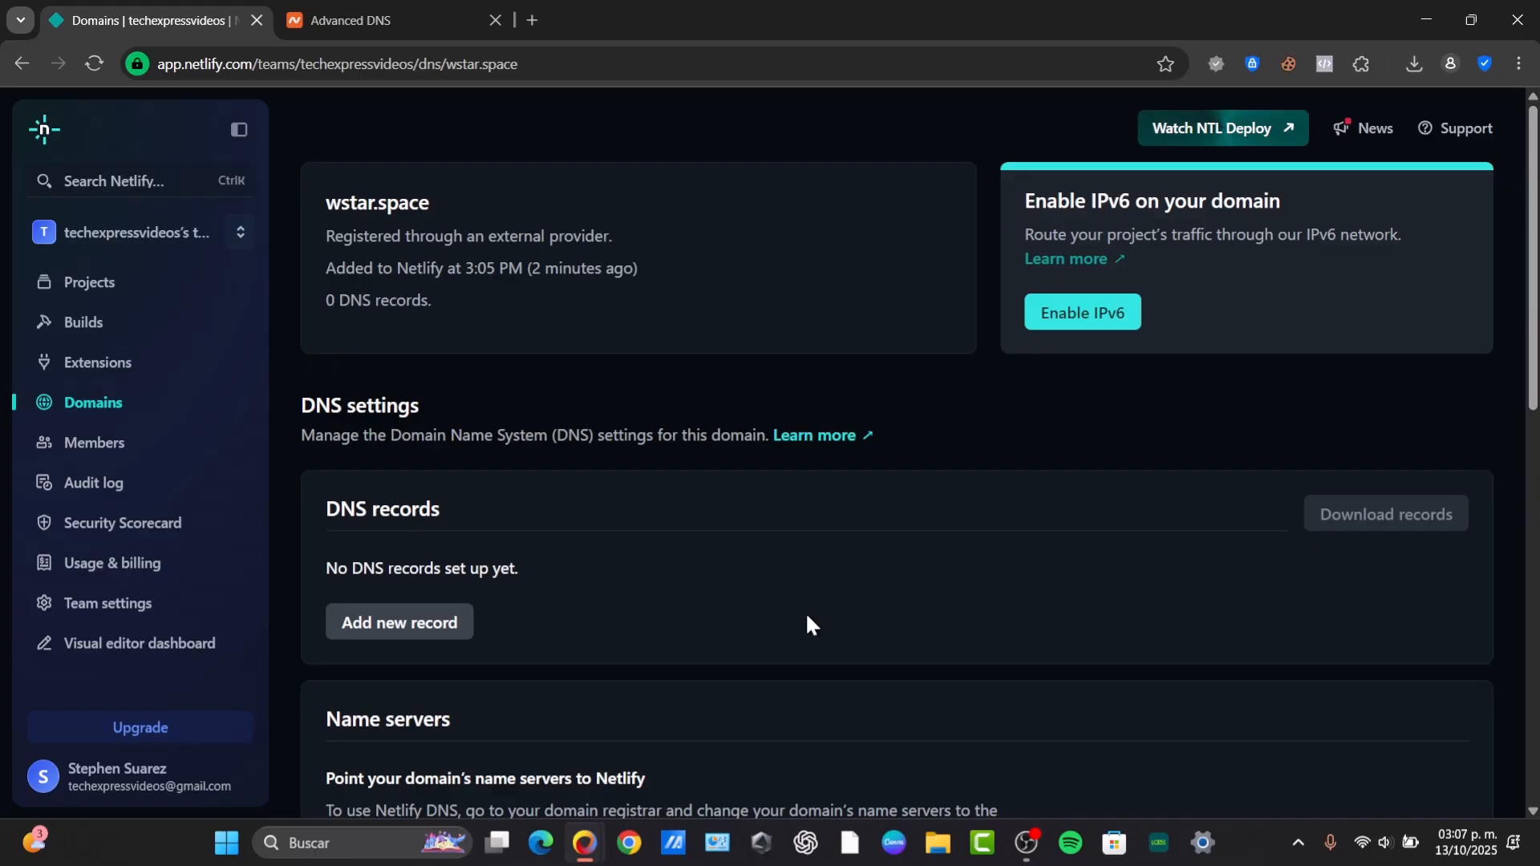
Save a new A record for wstar.space with name @ and value 75.2.60.5
{"action": "left_click", "coordinate": [400, 622]}
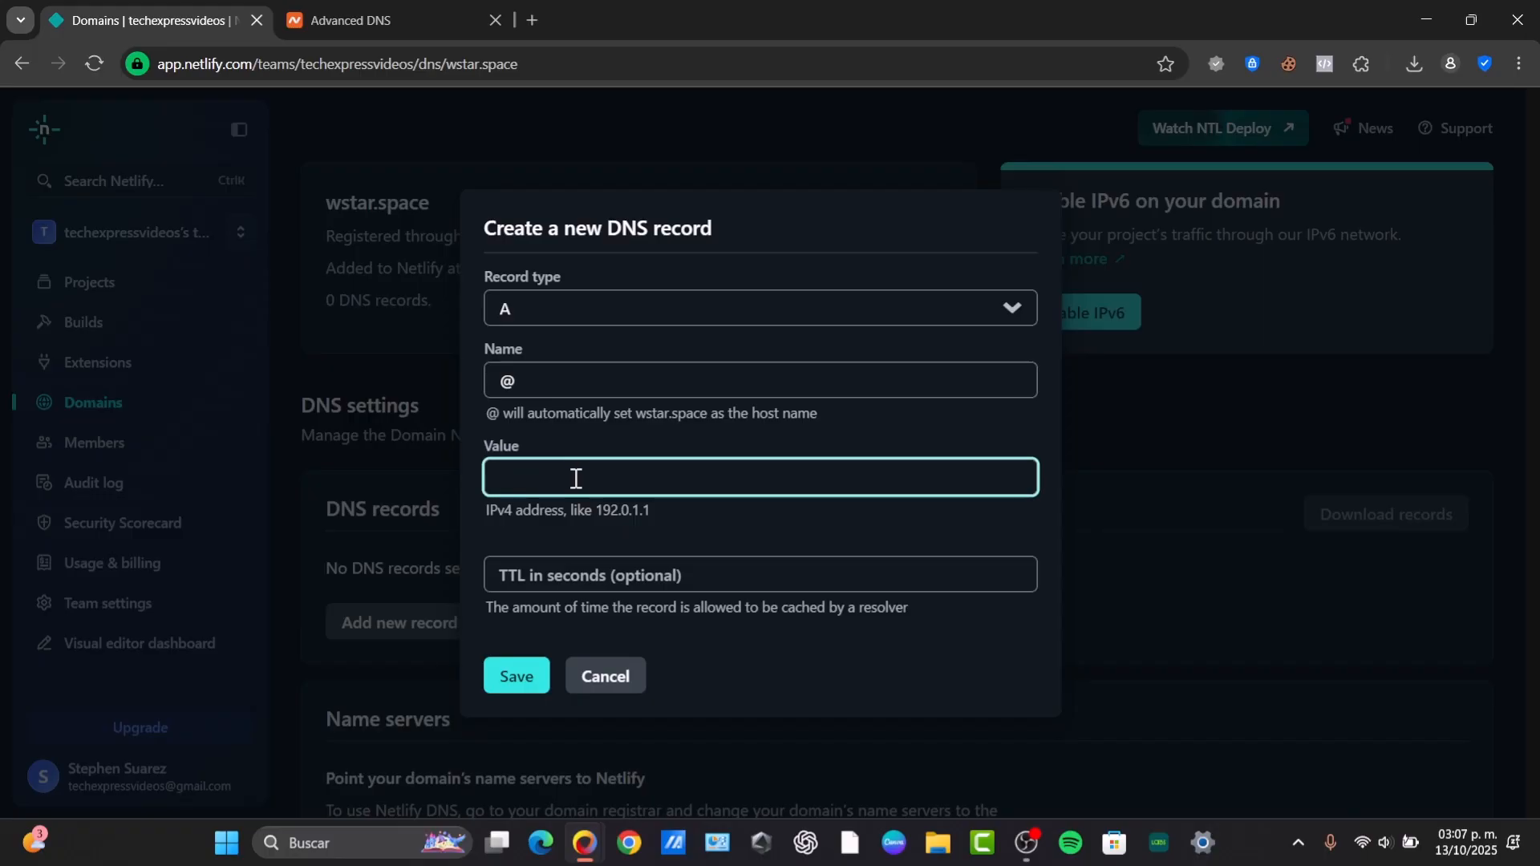
{"action": "type", "text": "75.2"}
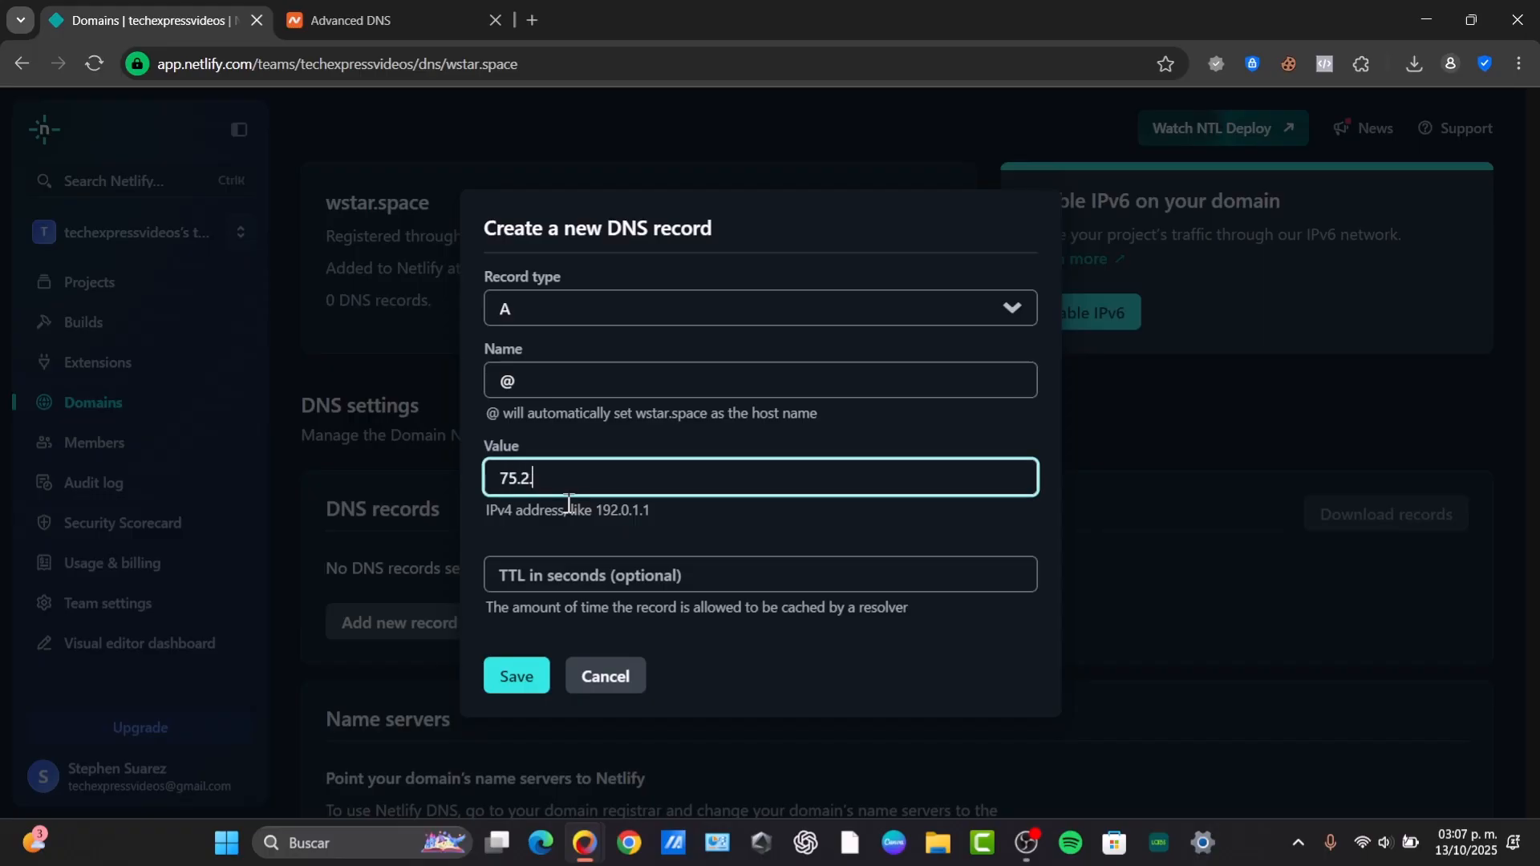
{"action": "type", "text": "6"}
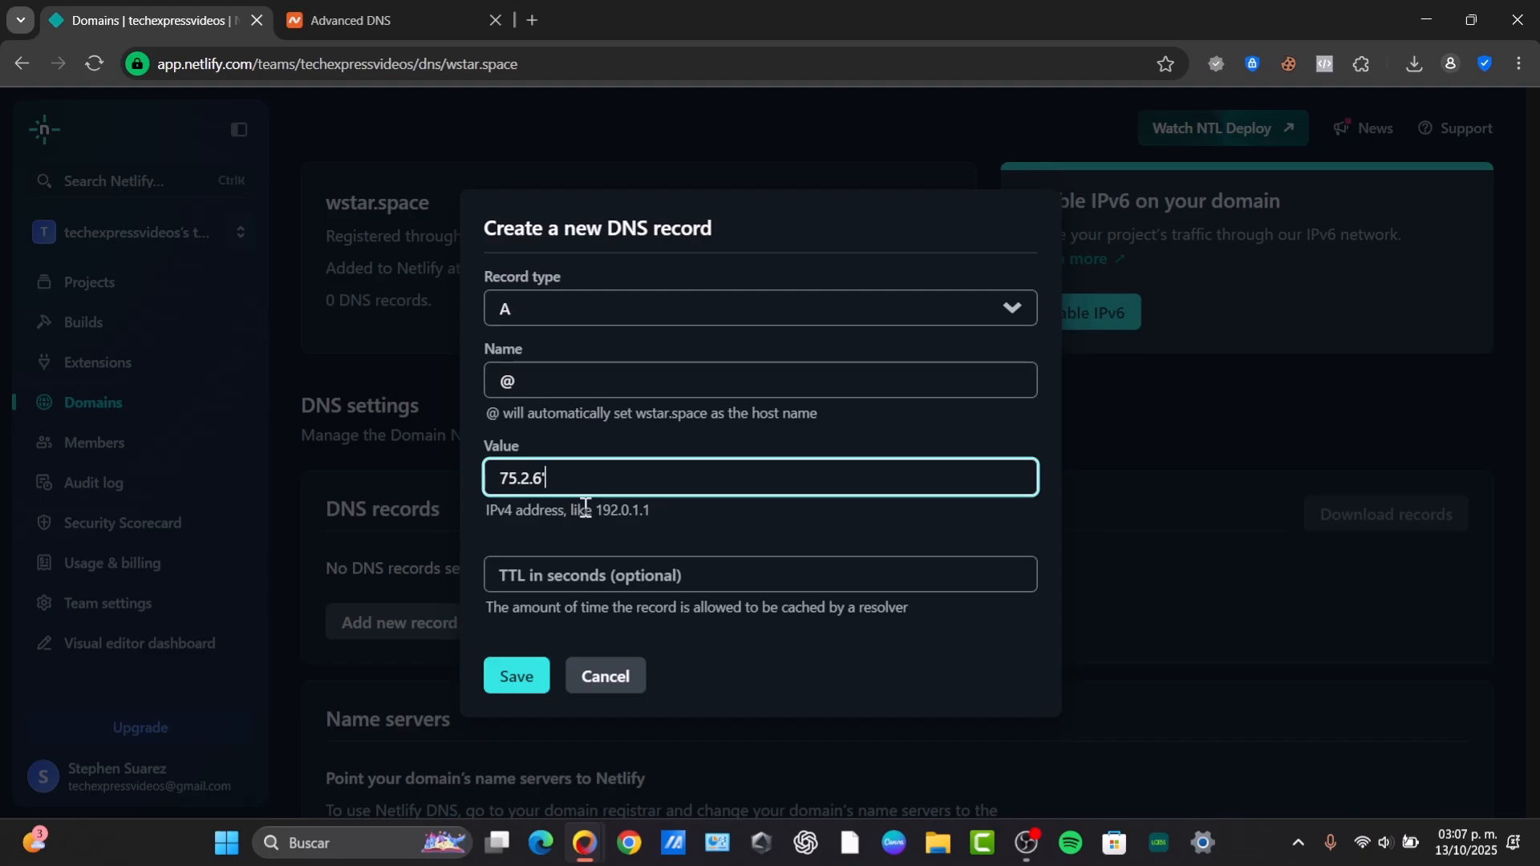
{"action": "type", "text": "0'.5"}
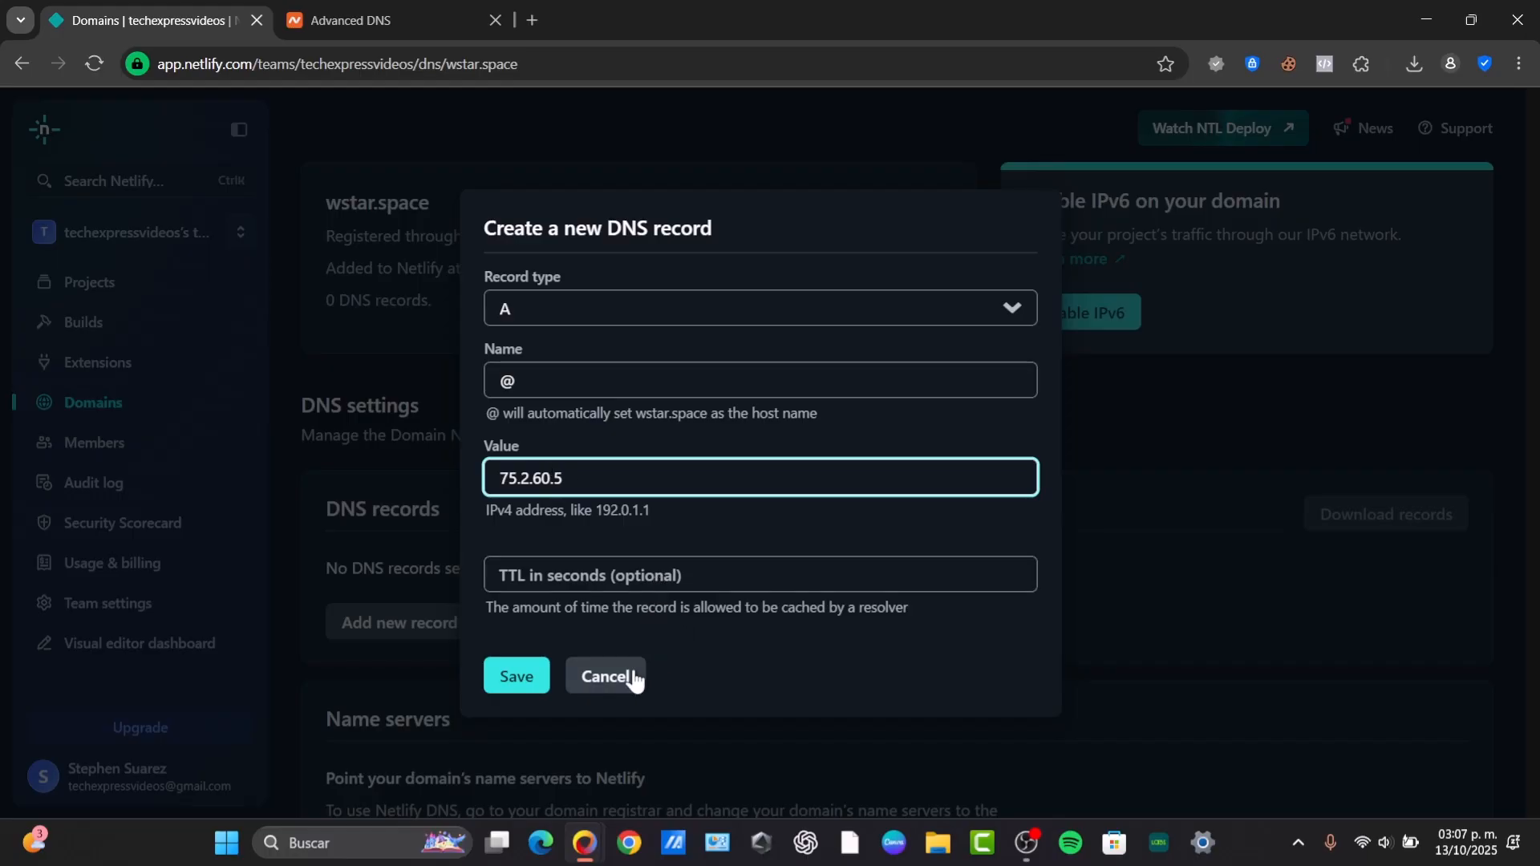
{"action": "left_click", "coordinate": [517, 677]}
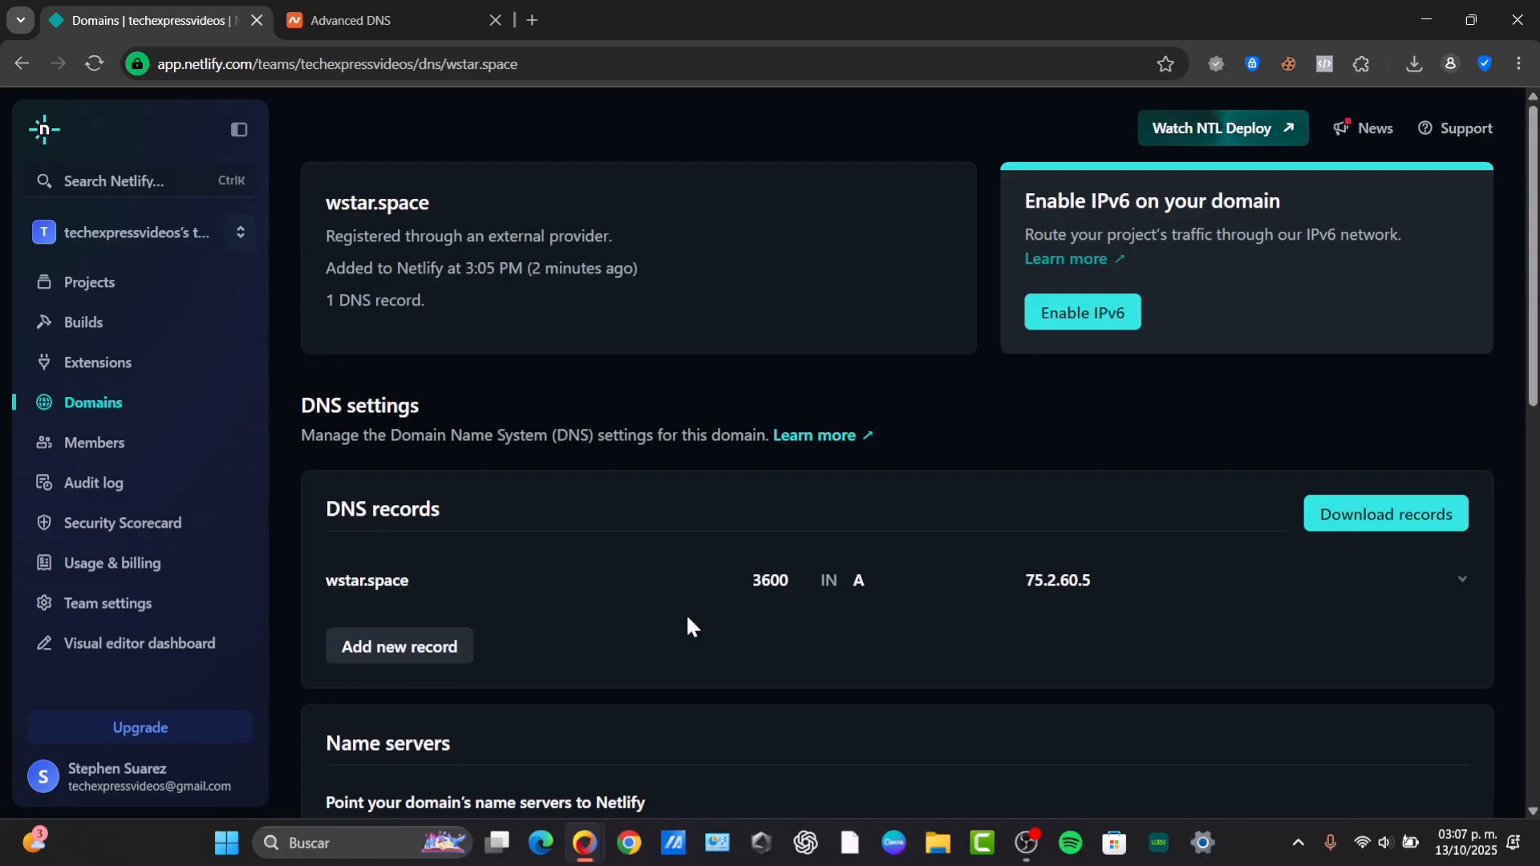
{"action": "mouse_move", "coordinate": [688, 634]}
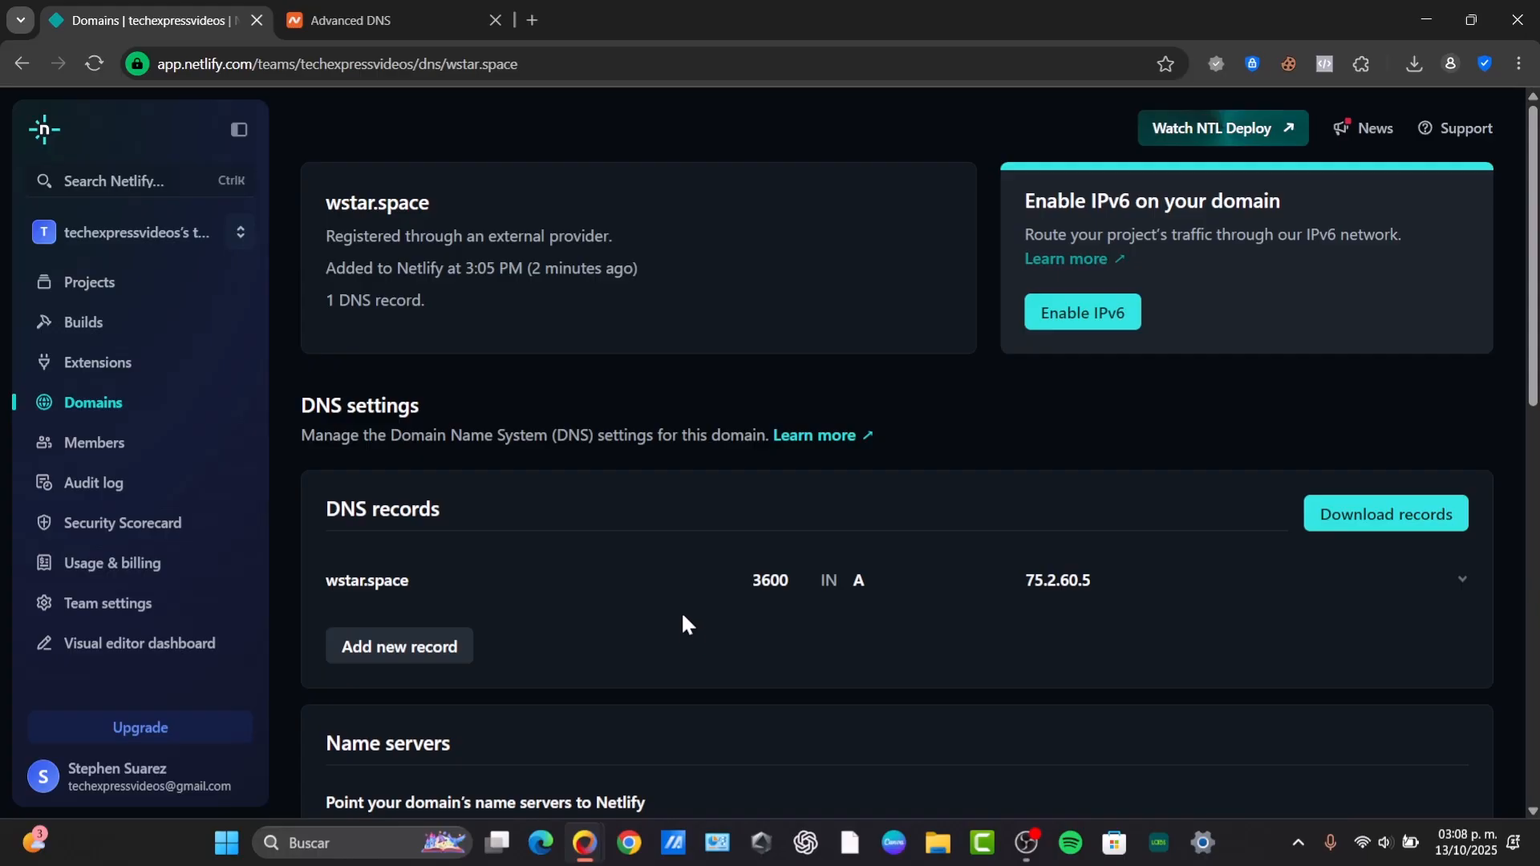
{"action": "mouse_move", "coordinate": [670, 645]}
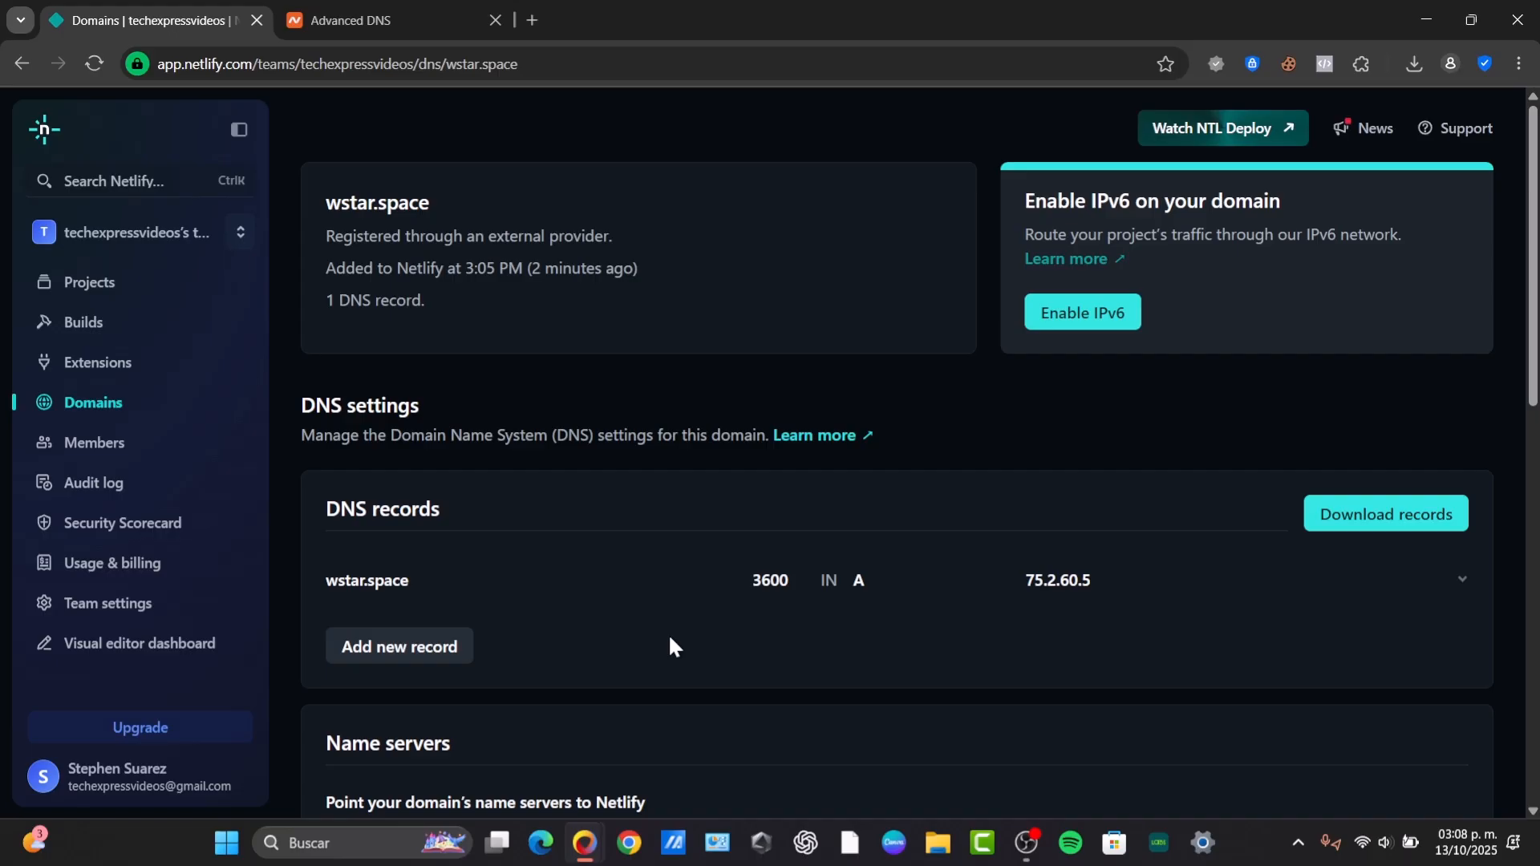
{"action": "mouse_move", "coordinate": [88, 282]}
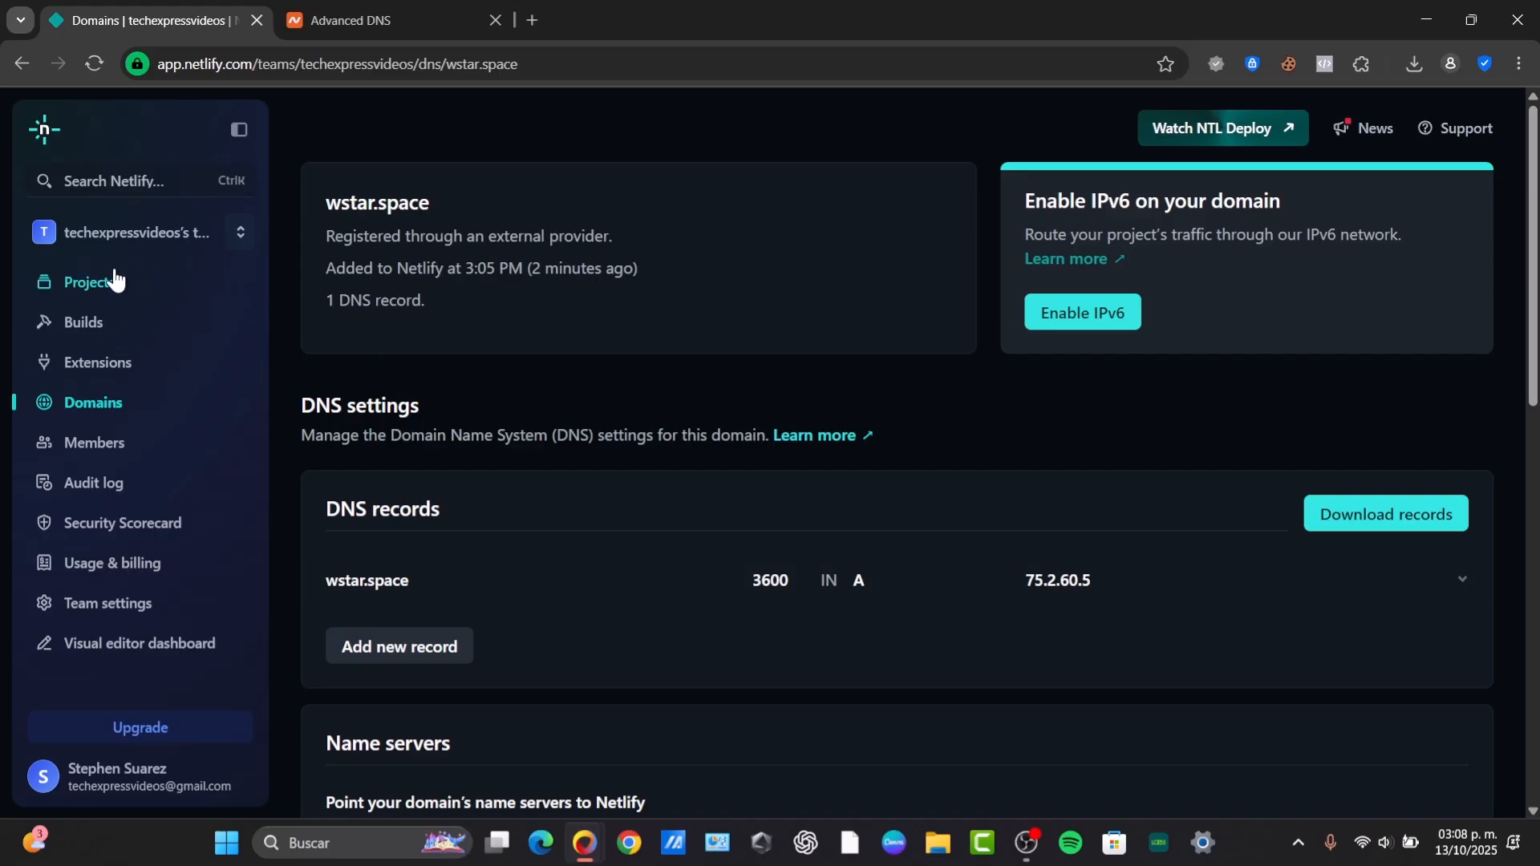
Navigate to the team's Projects page, which lists the jade-gelato-1437a2 project
{"action": "left_click", "coordinate": [90, 282]}
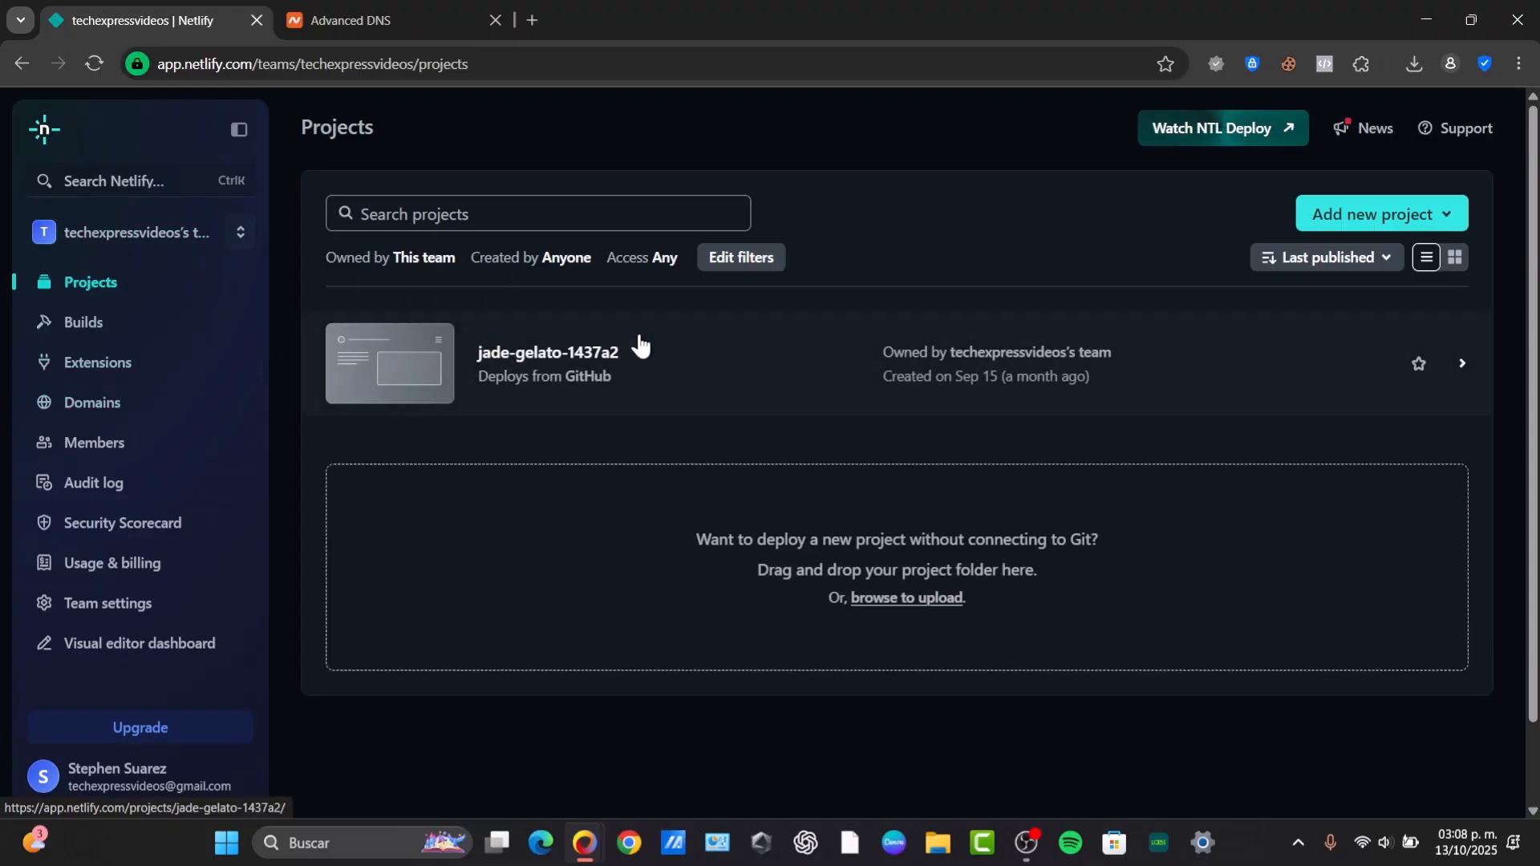
{"action": "mouse_move", "coordinate": [1161, 353]}
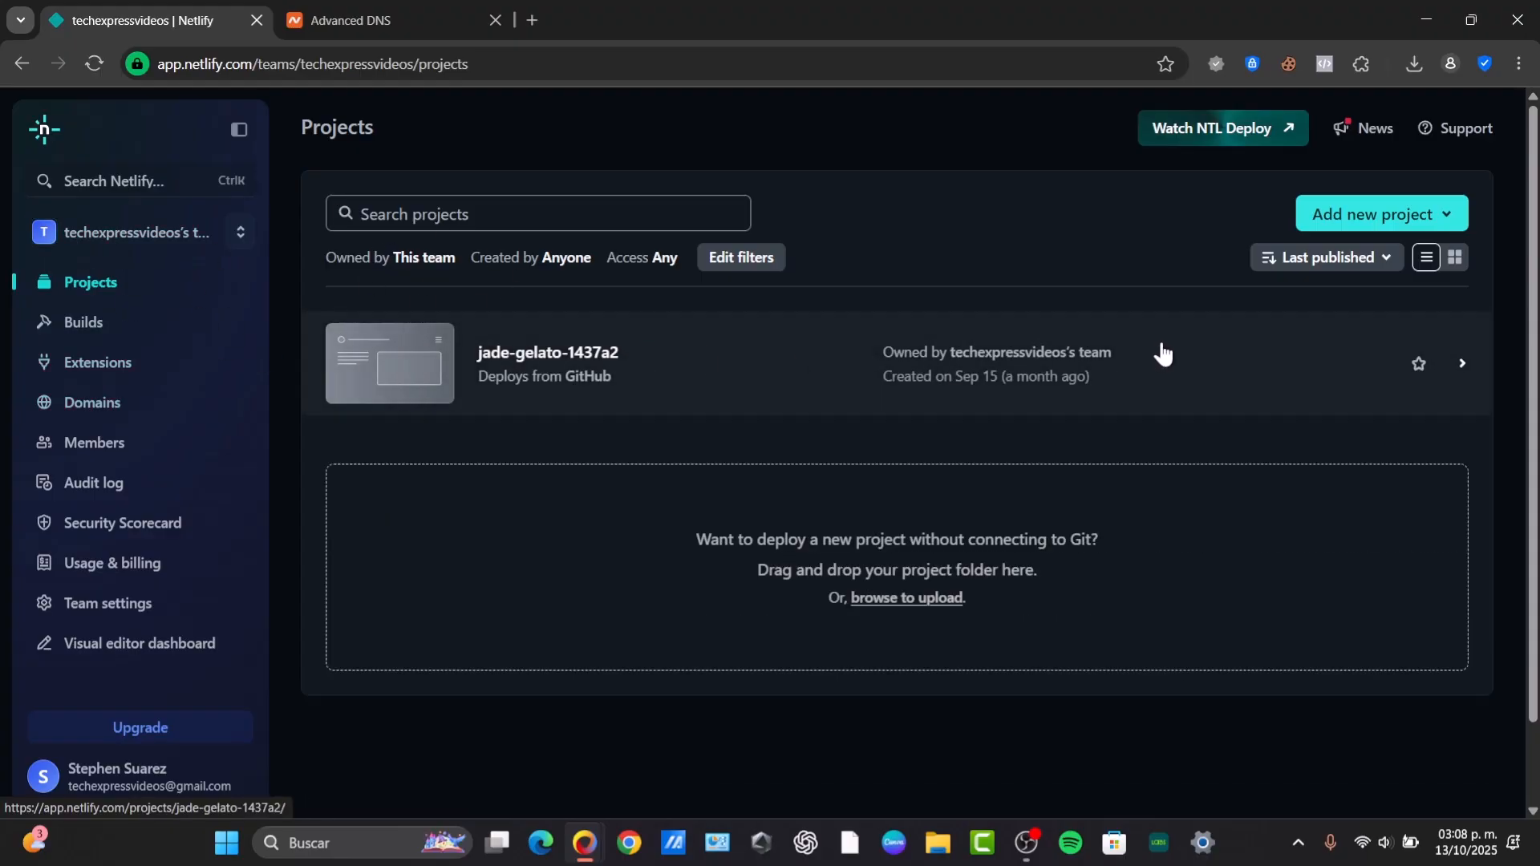
{"action": "mouse_move", "coordinate": [1178, 350]}
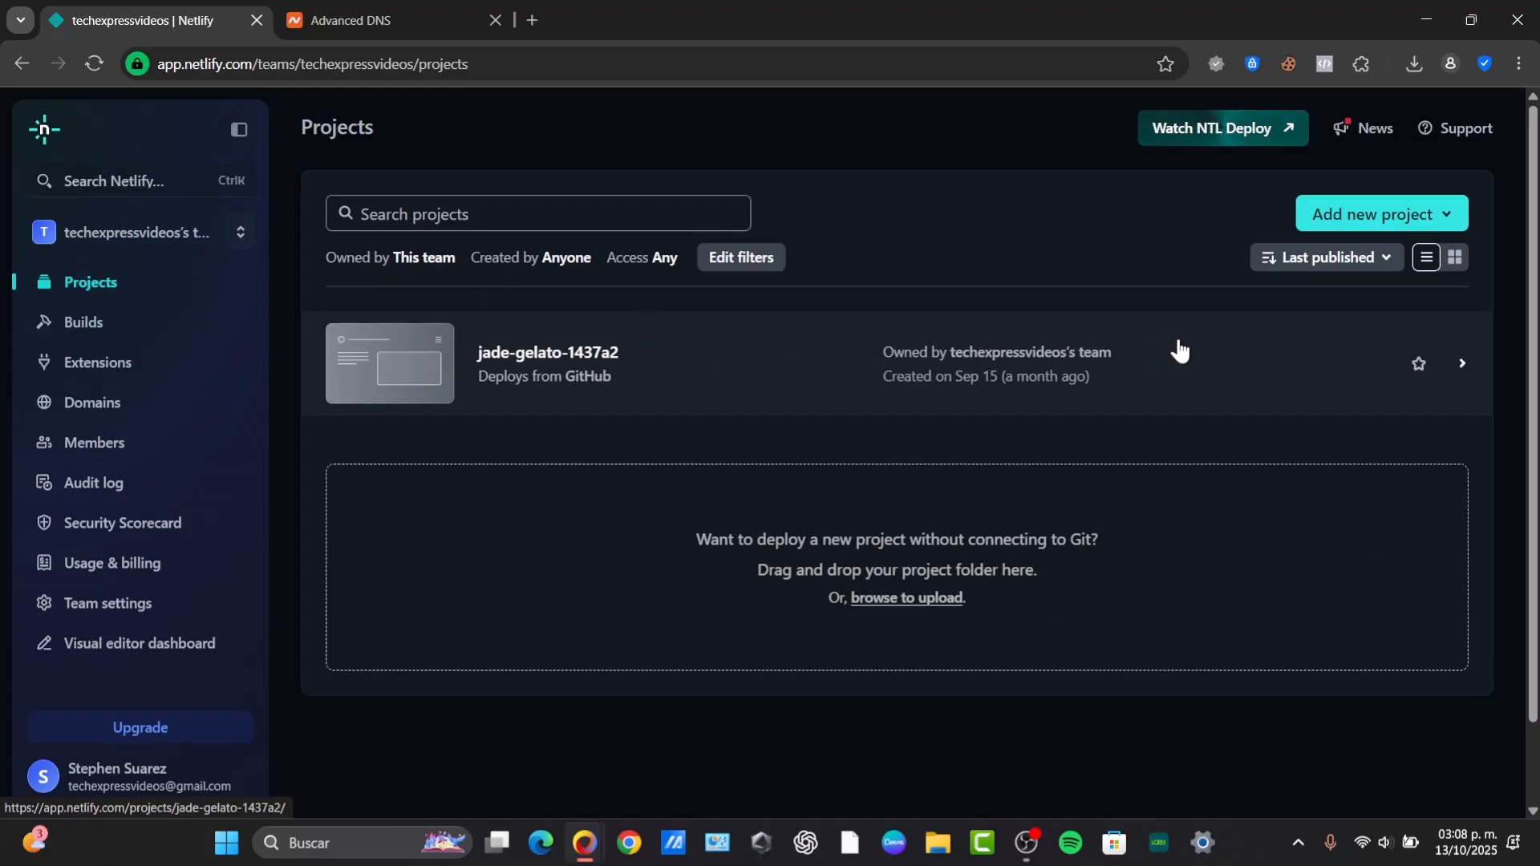
{"action": "mouse_move", "coordinate": [1201, 347]}
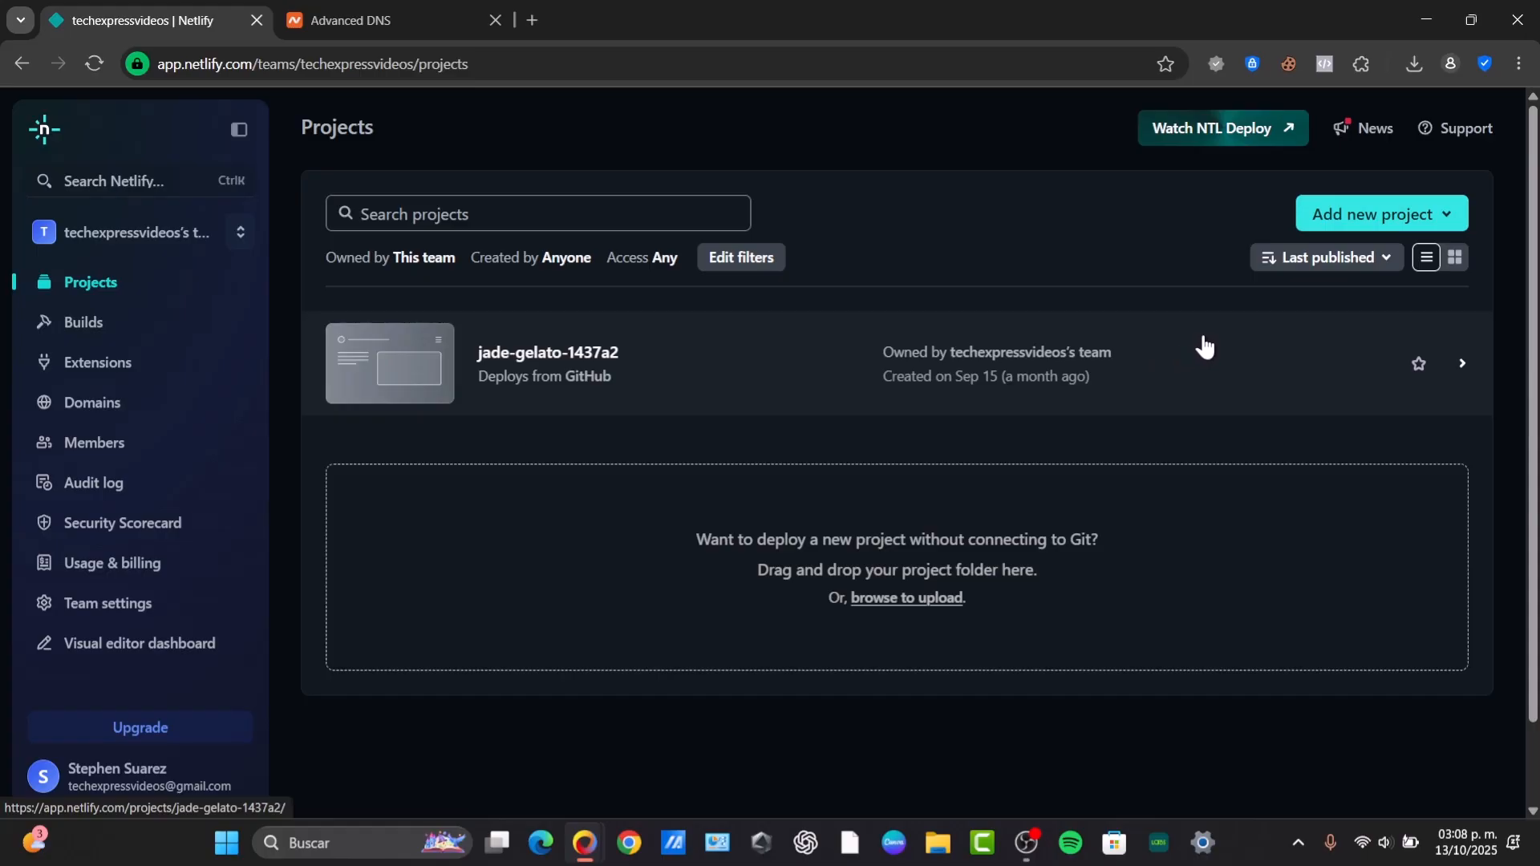
{"action": "mouse_move", "coordinate": [1214, 343]}
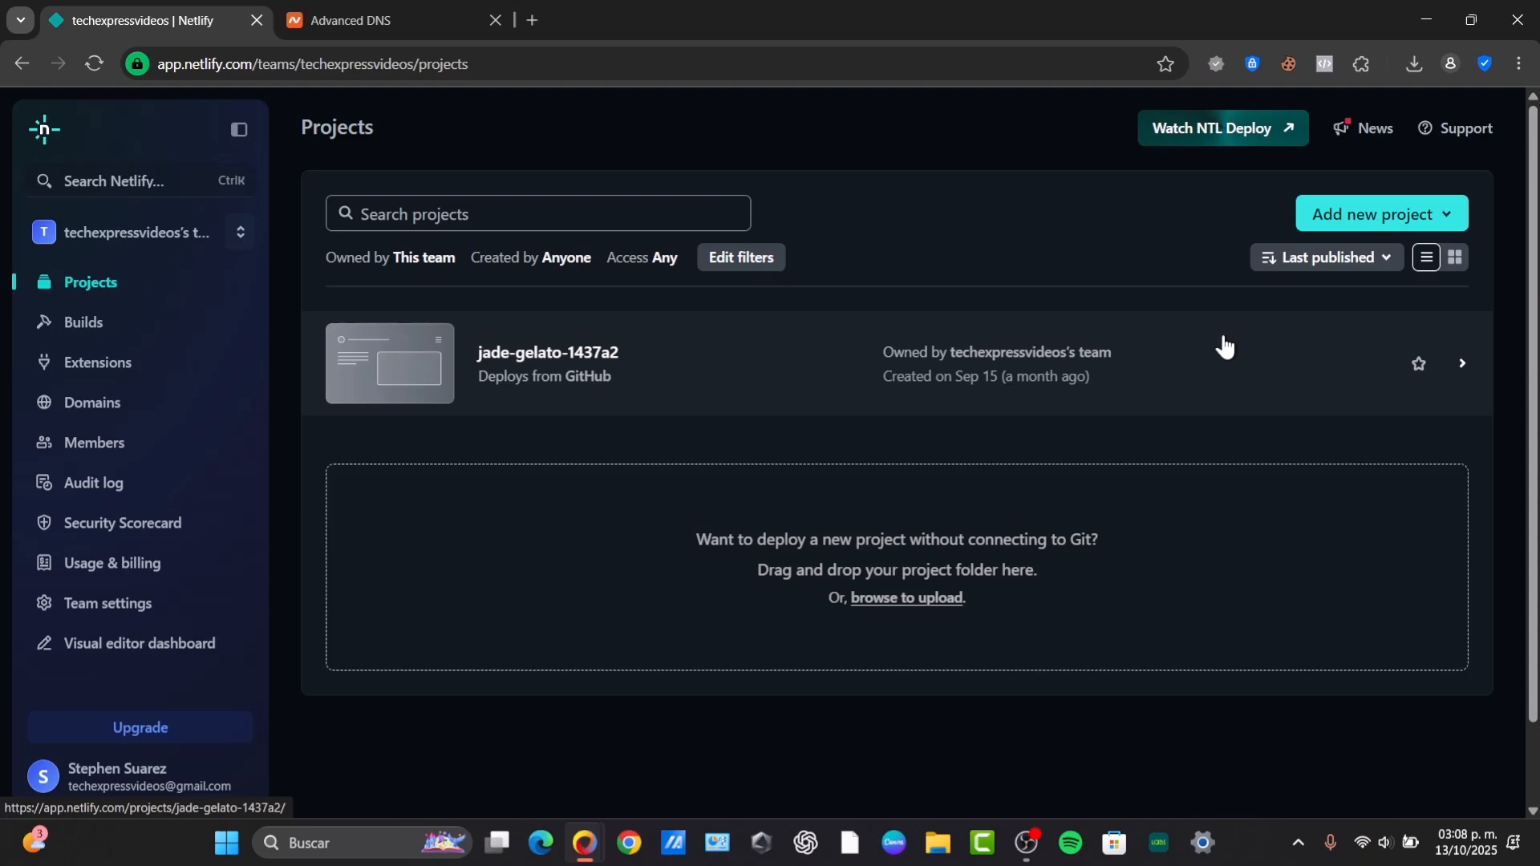
{"action": "mouse_move", "coordinate": [903, 459]}
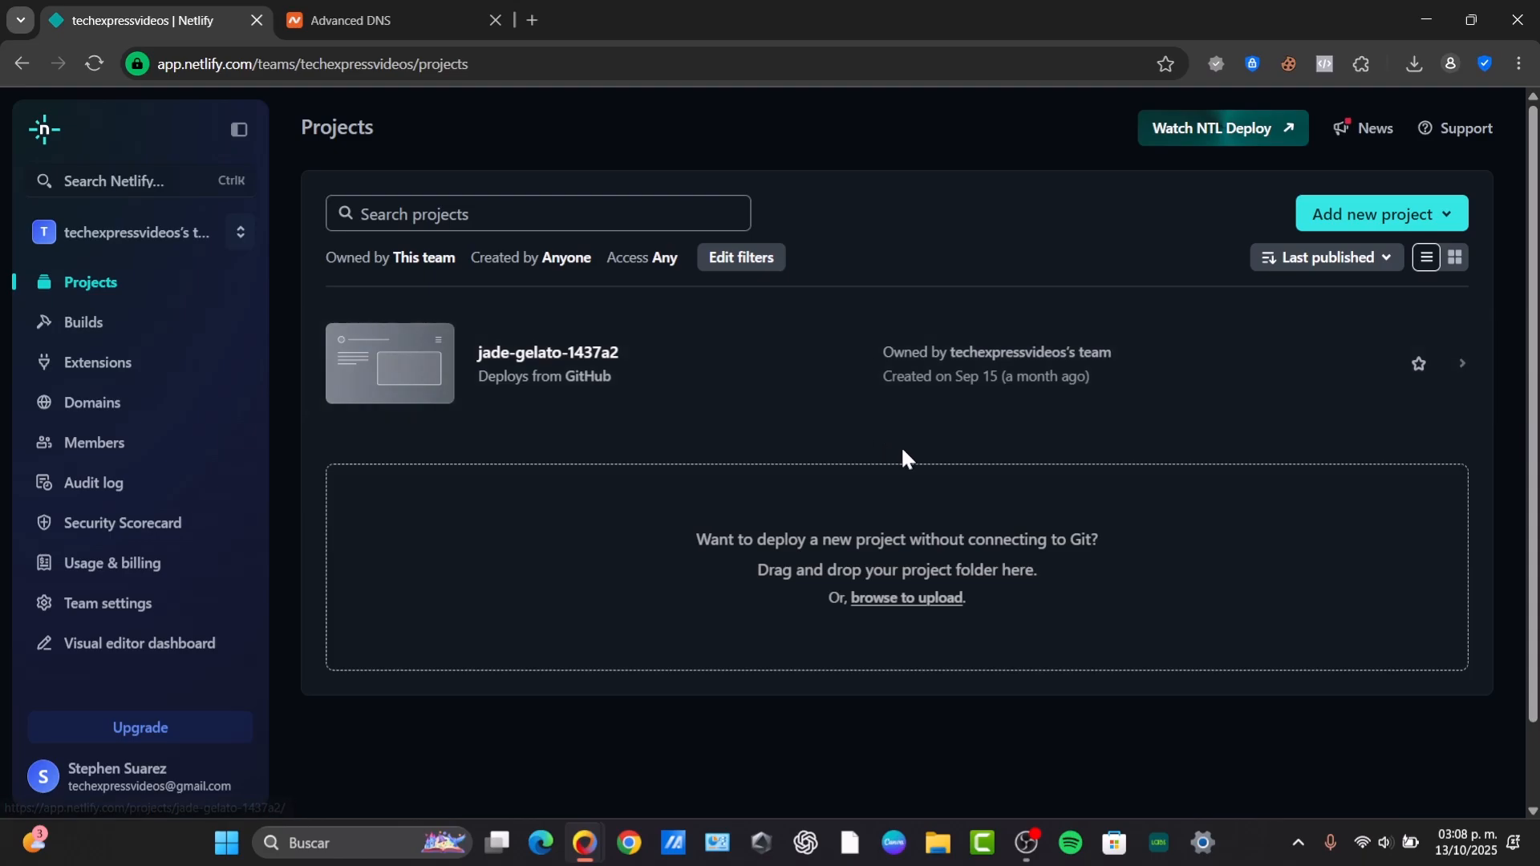
{"action": "mouse_move", "coordinate": [736, 488]}
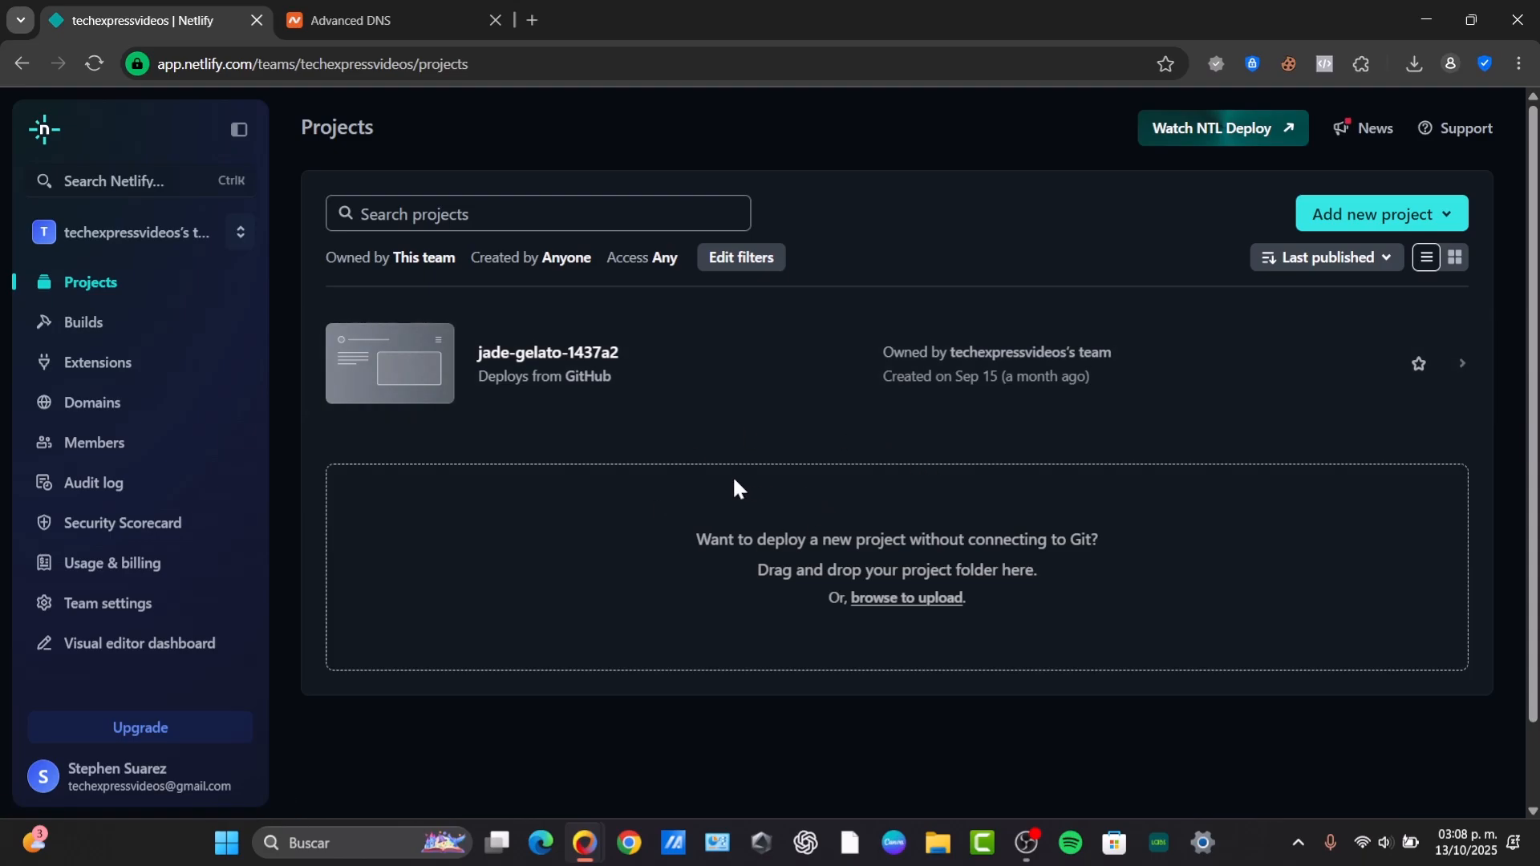
{"action": "mouse_move", "coordinate": [726, 502]}
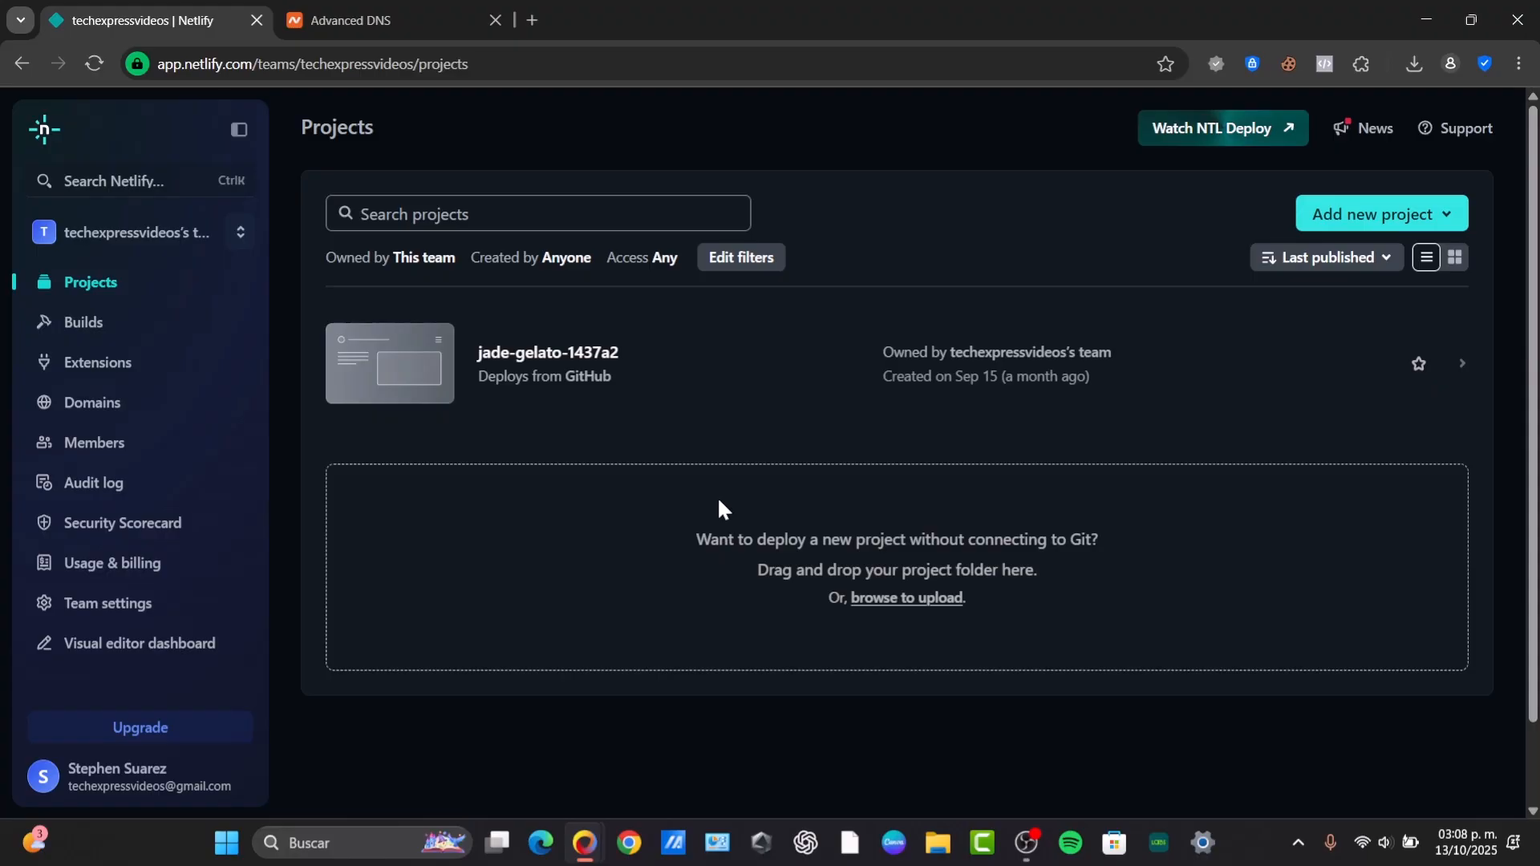
{"action": "mouse_move", "coordinate": [587, 604]}
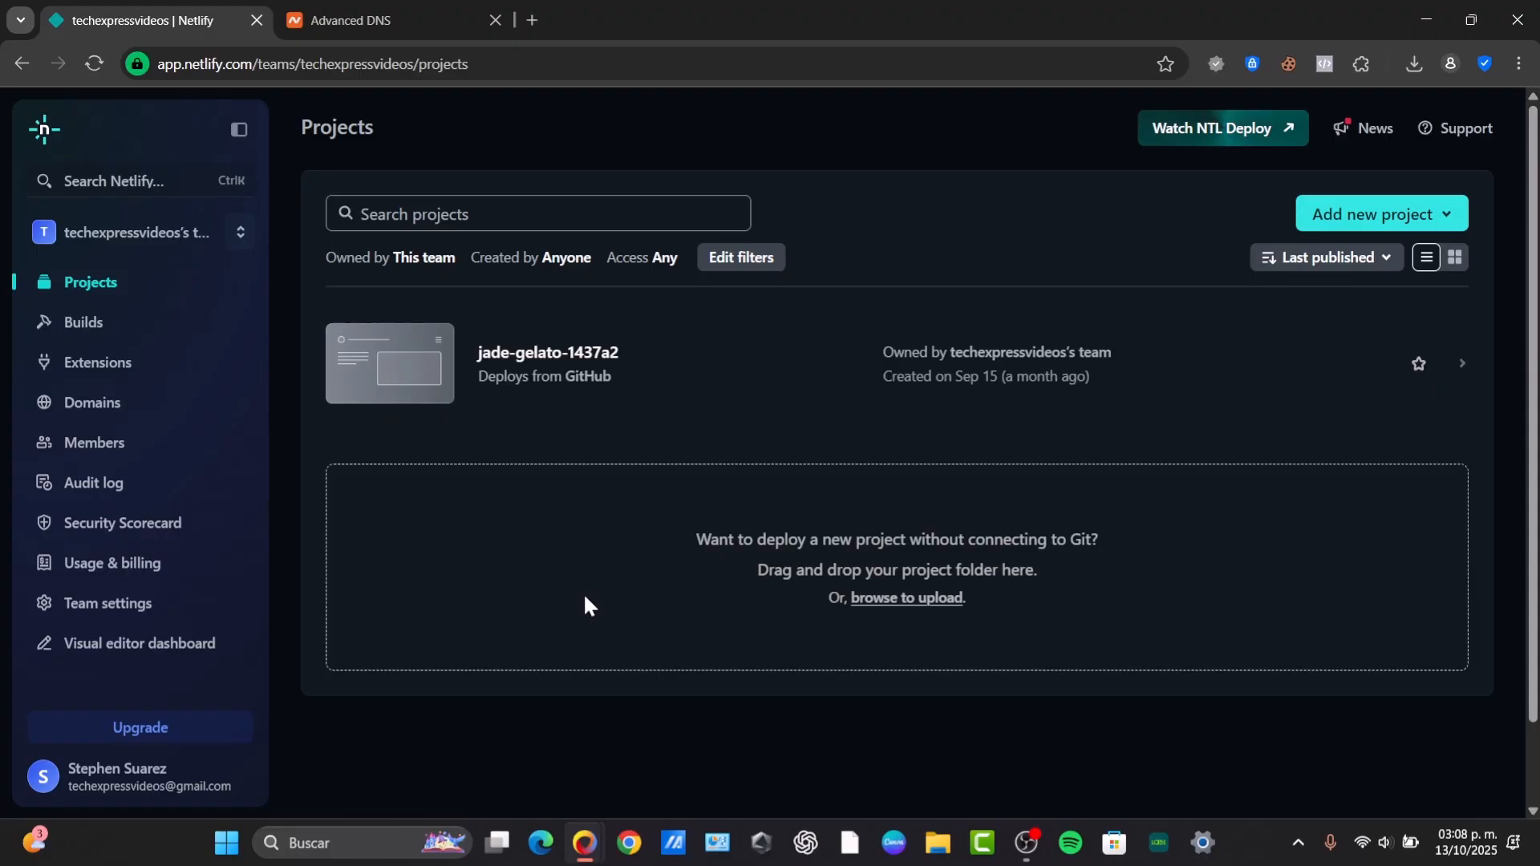
{"action": "mouse_move", "coordinate": [839, 461]}
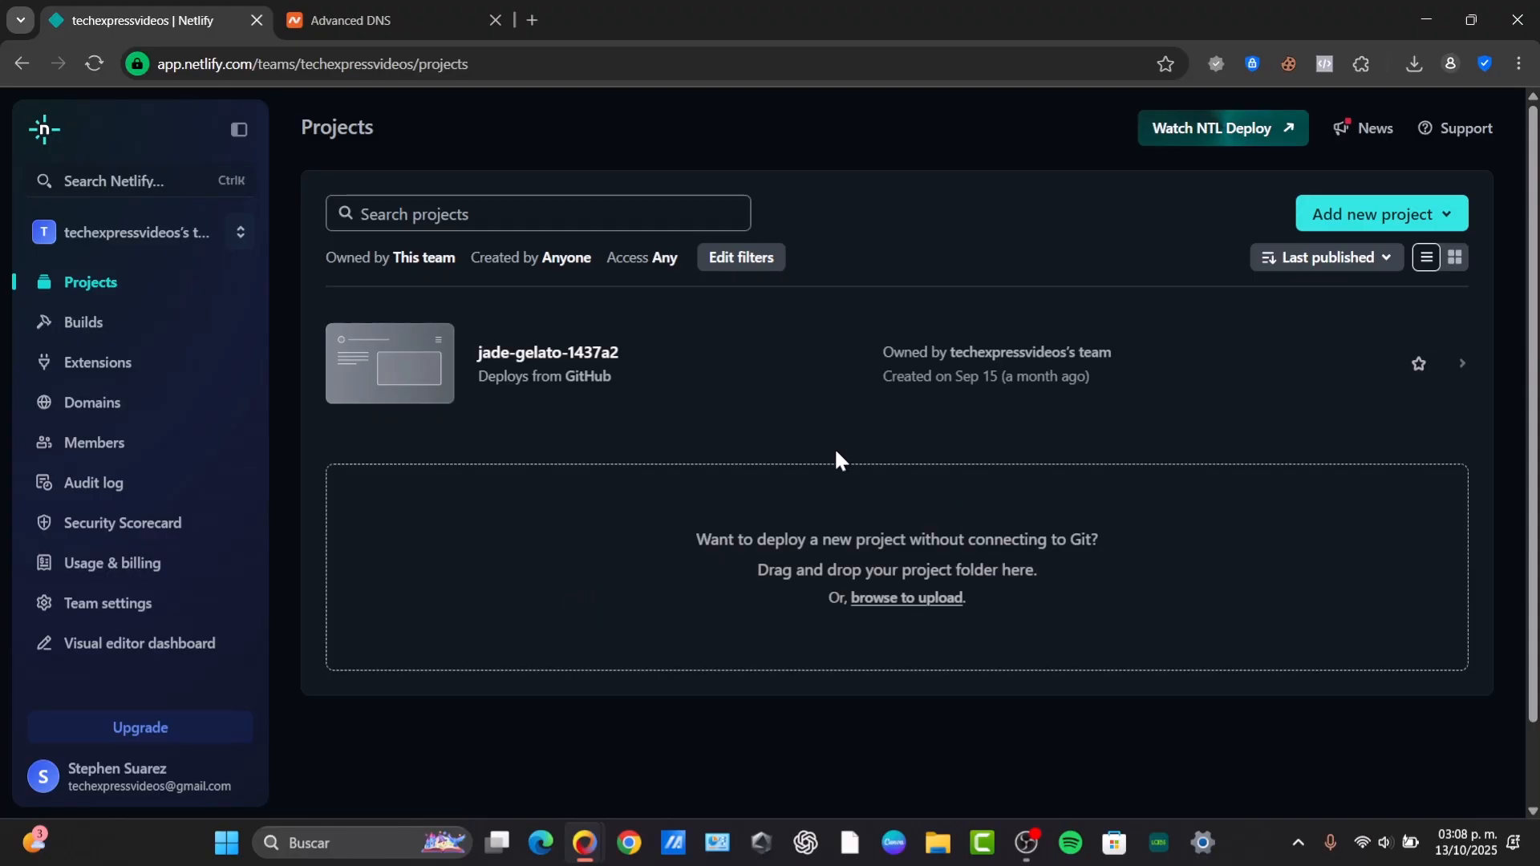
{"action": "mouse_move", "coordinate": [610, 470]}
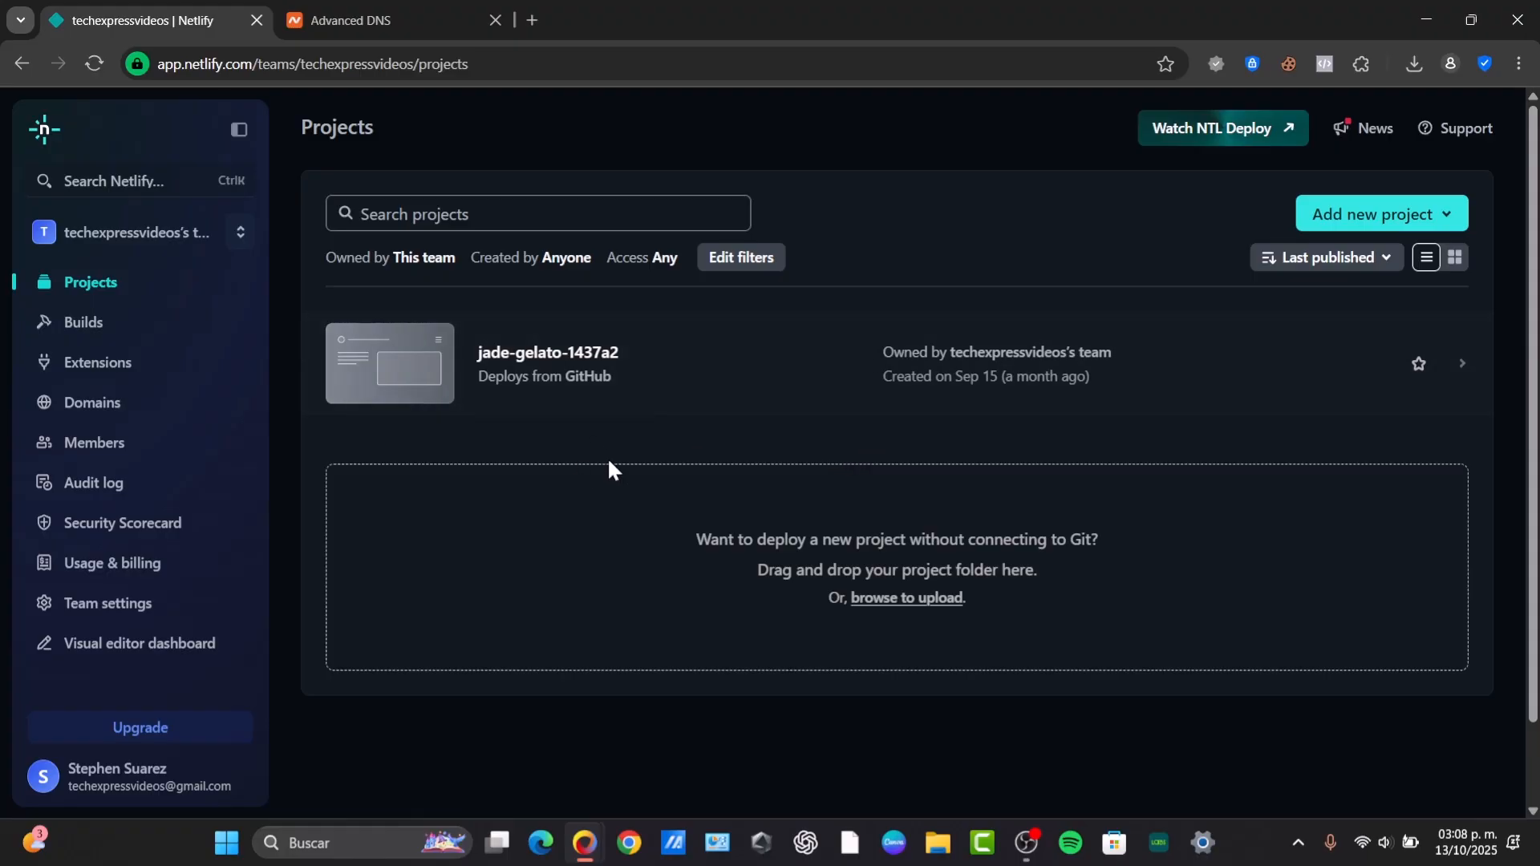
{"action": "mouse_move", "coordinate": [550, 391]}
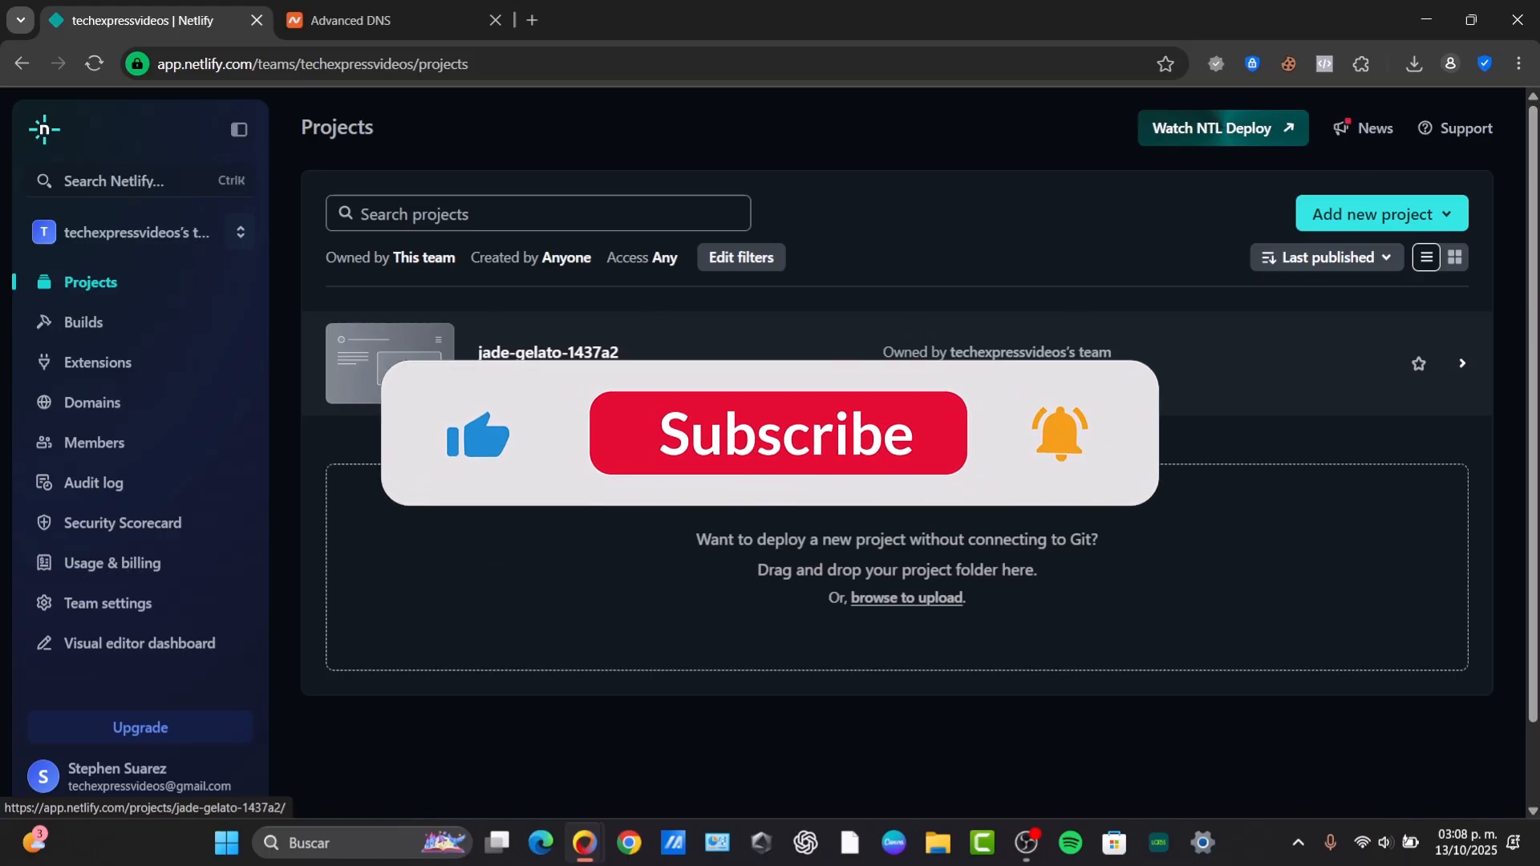
{"action": "left_click", "coordinate": [776, 433]}
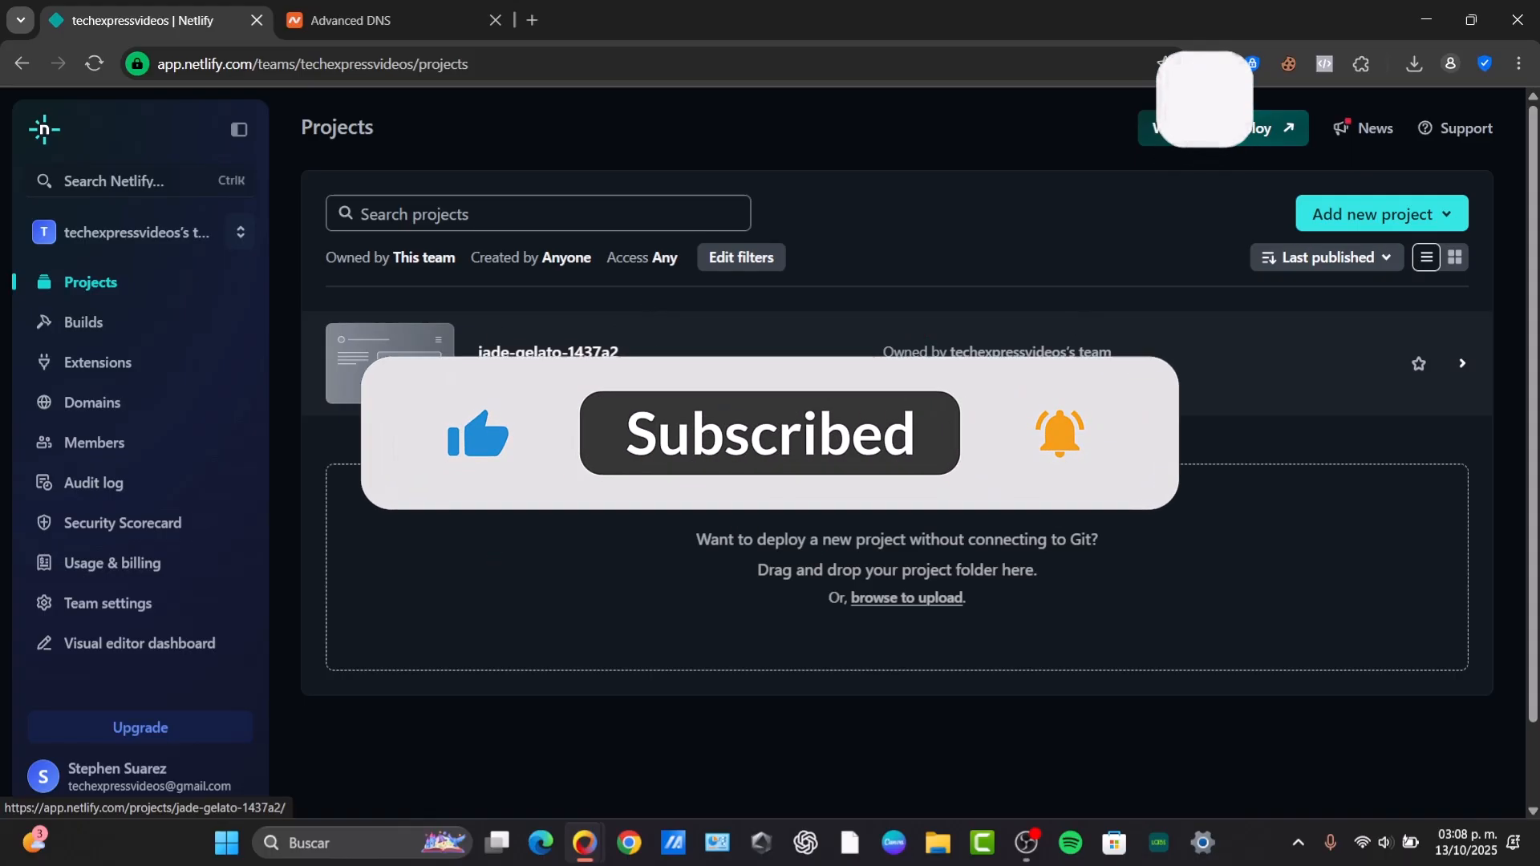